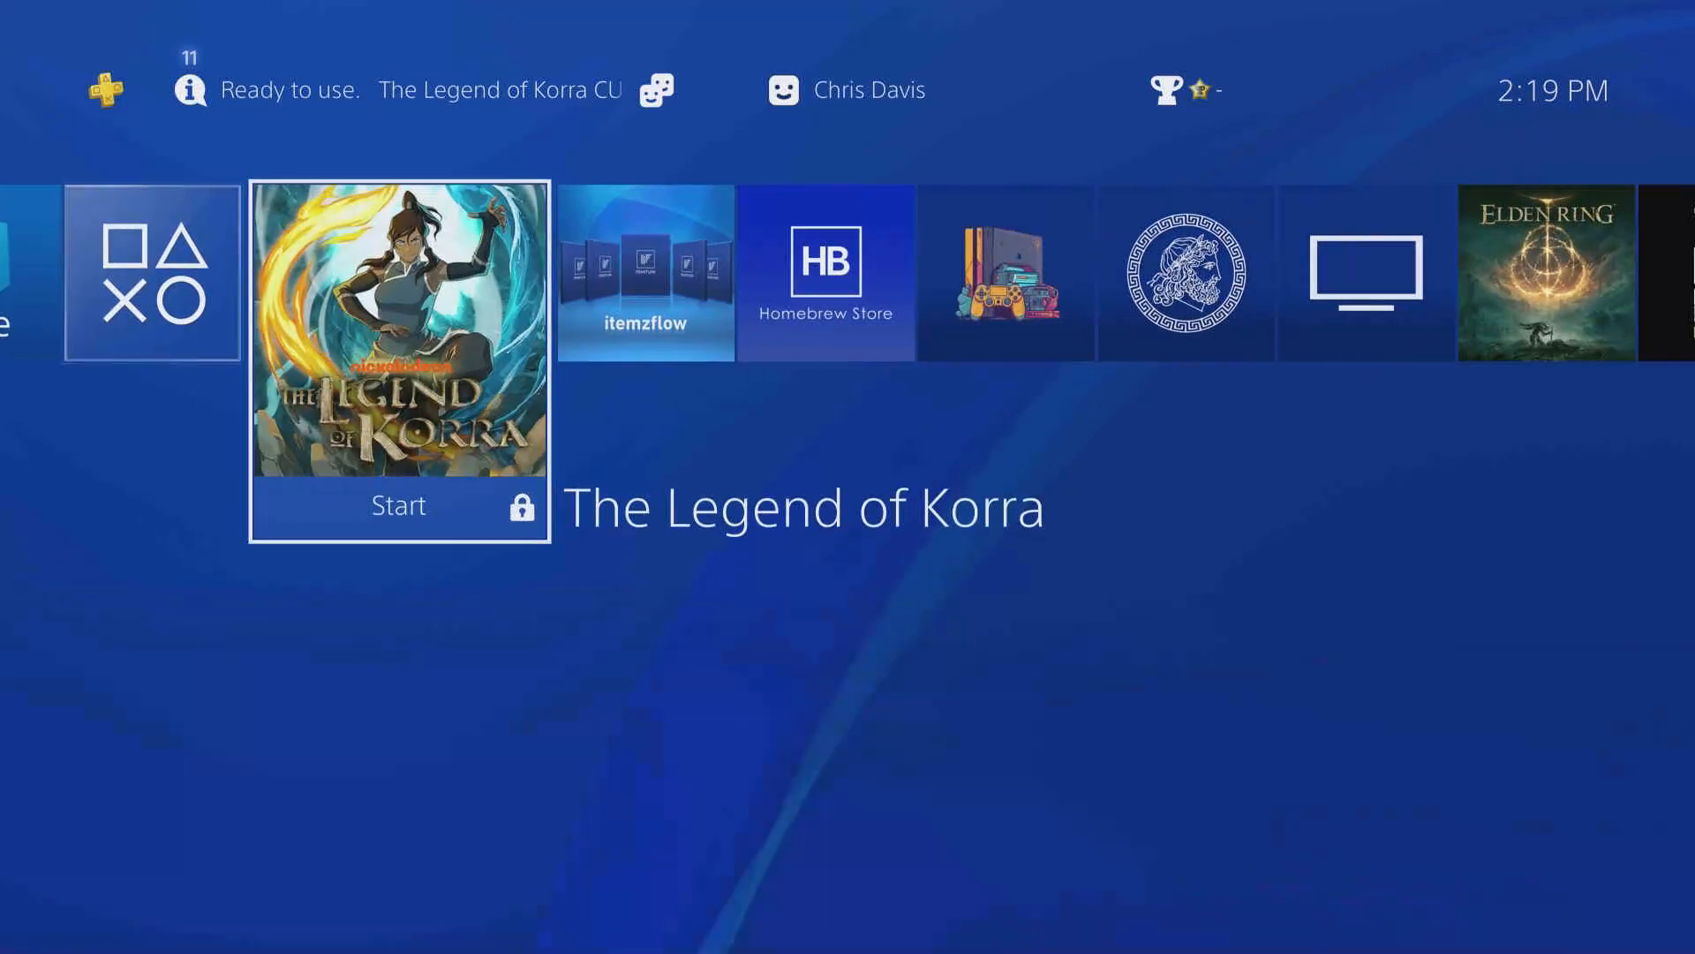
Step: Show the PI-Pwn repository's Code download options, then go to the Raspberry Pi OS page
scroll("right", 3)
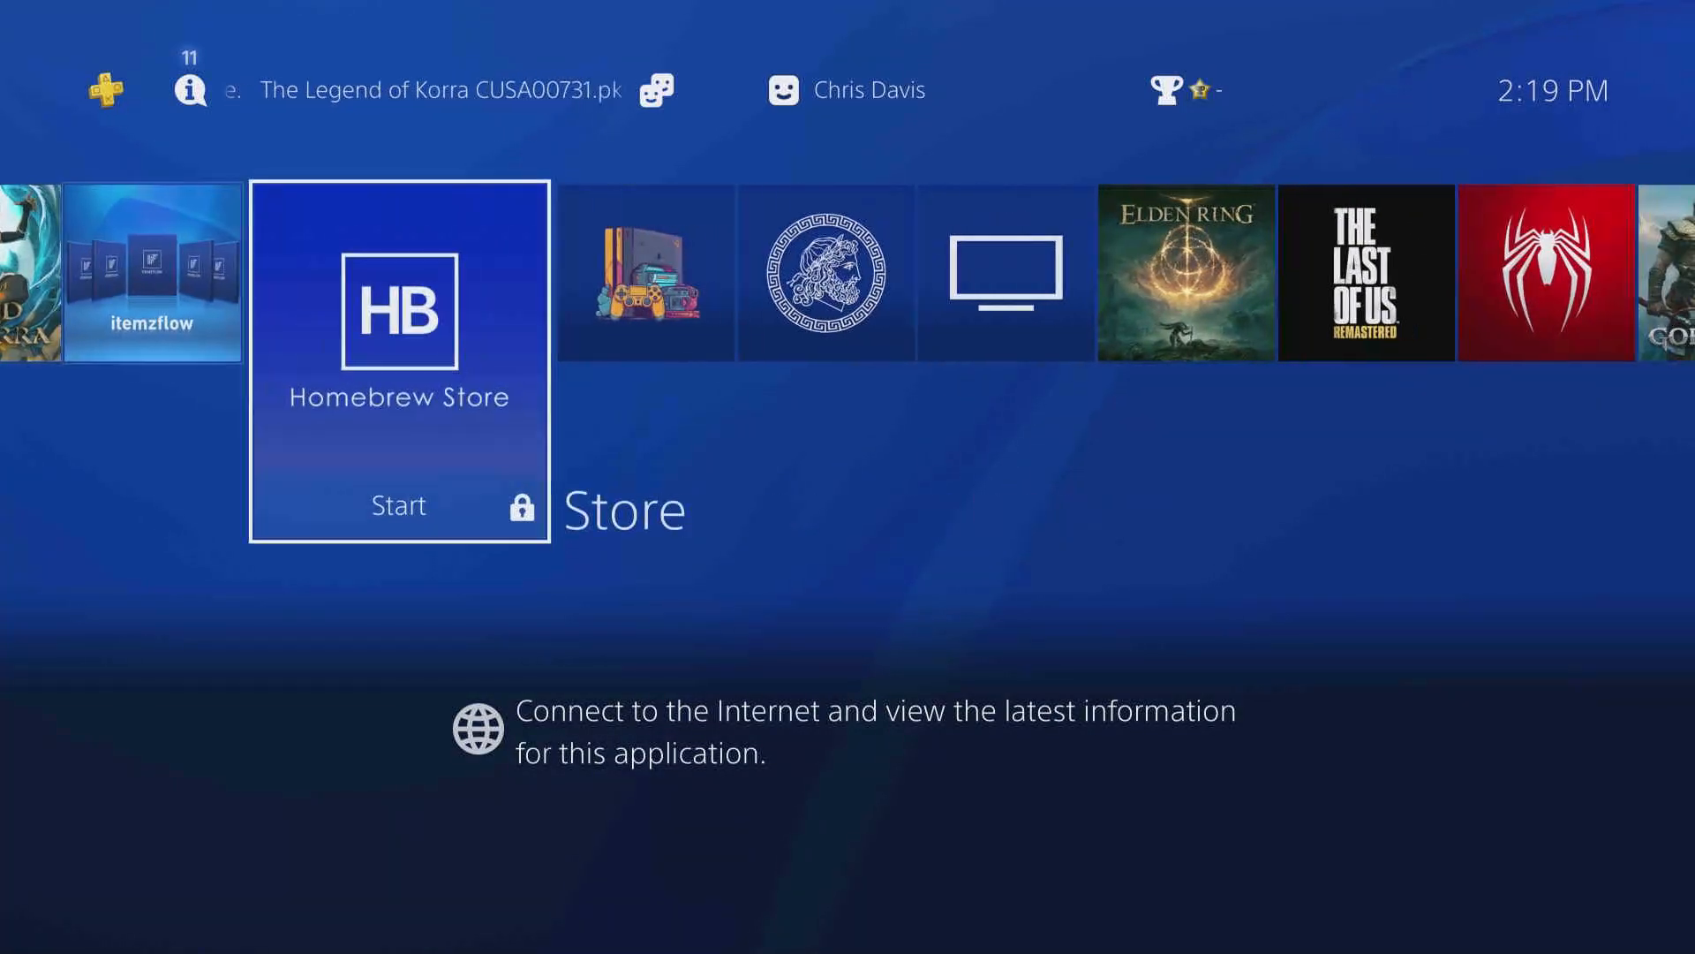
scroll("right", 3)
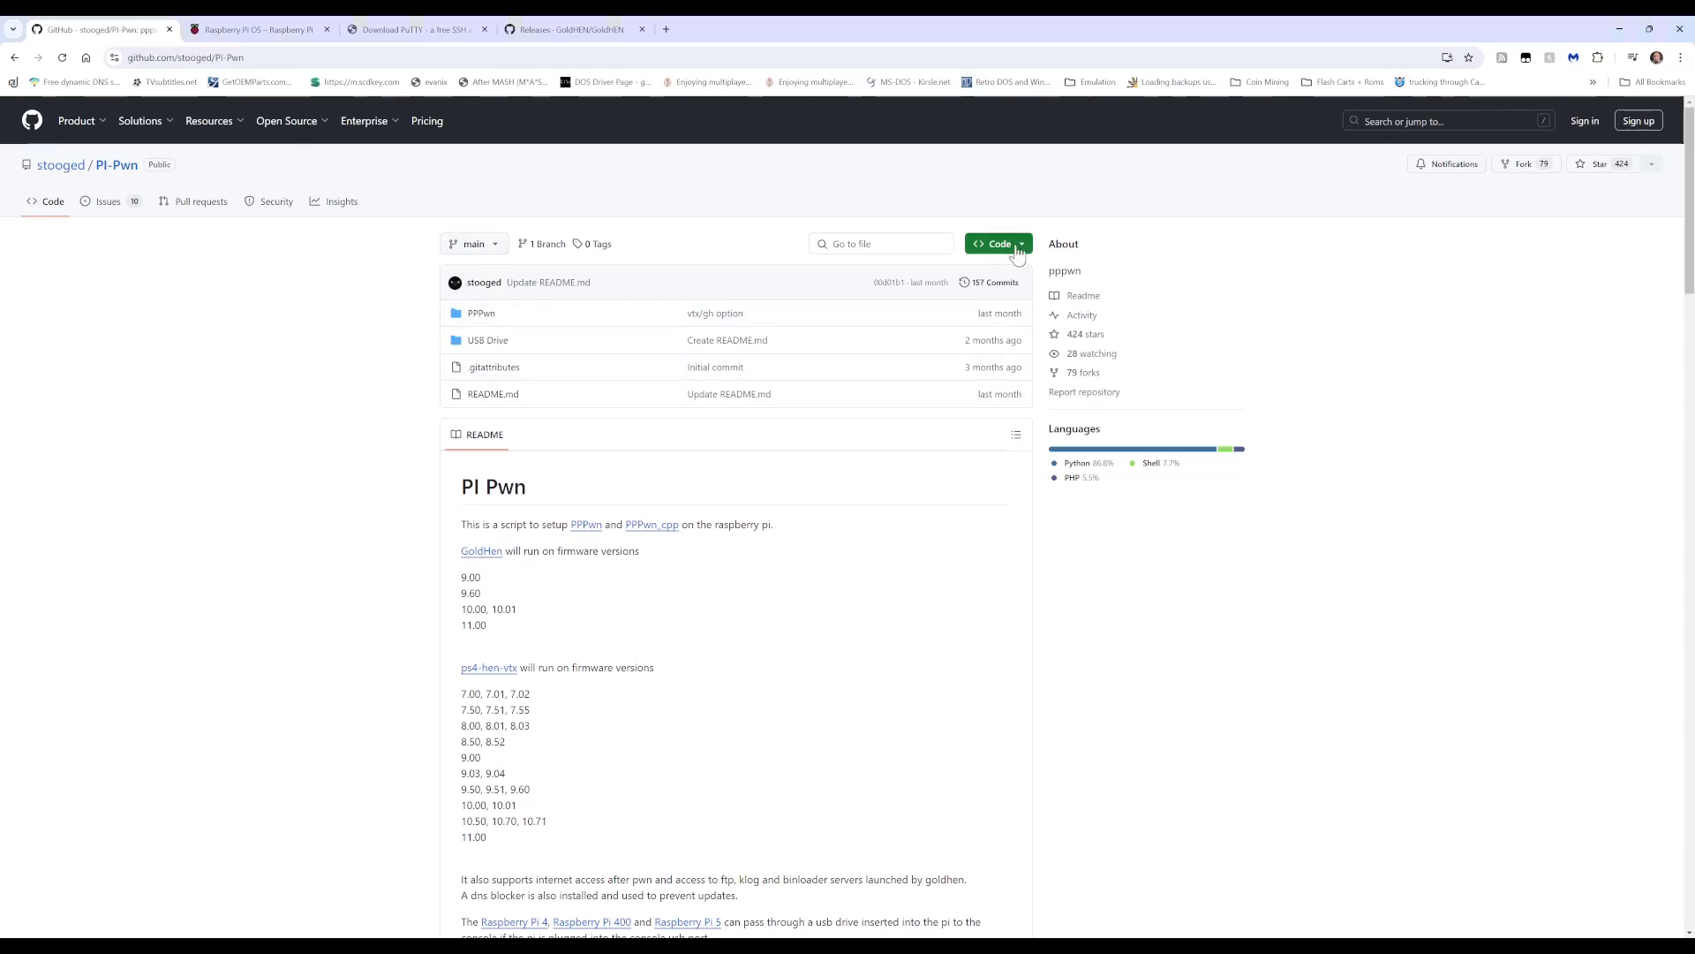
left_click(996, 244)
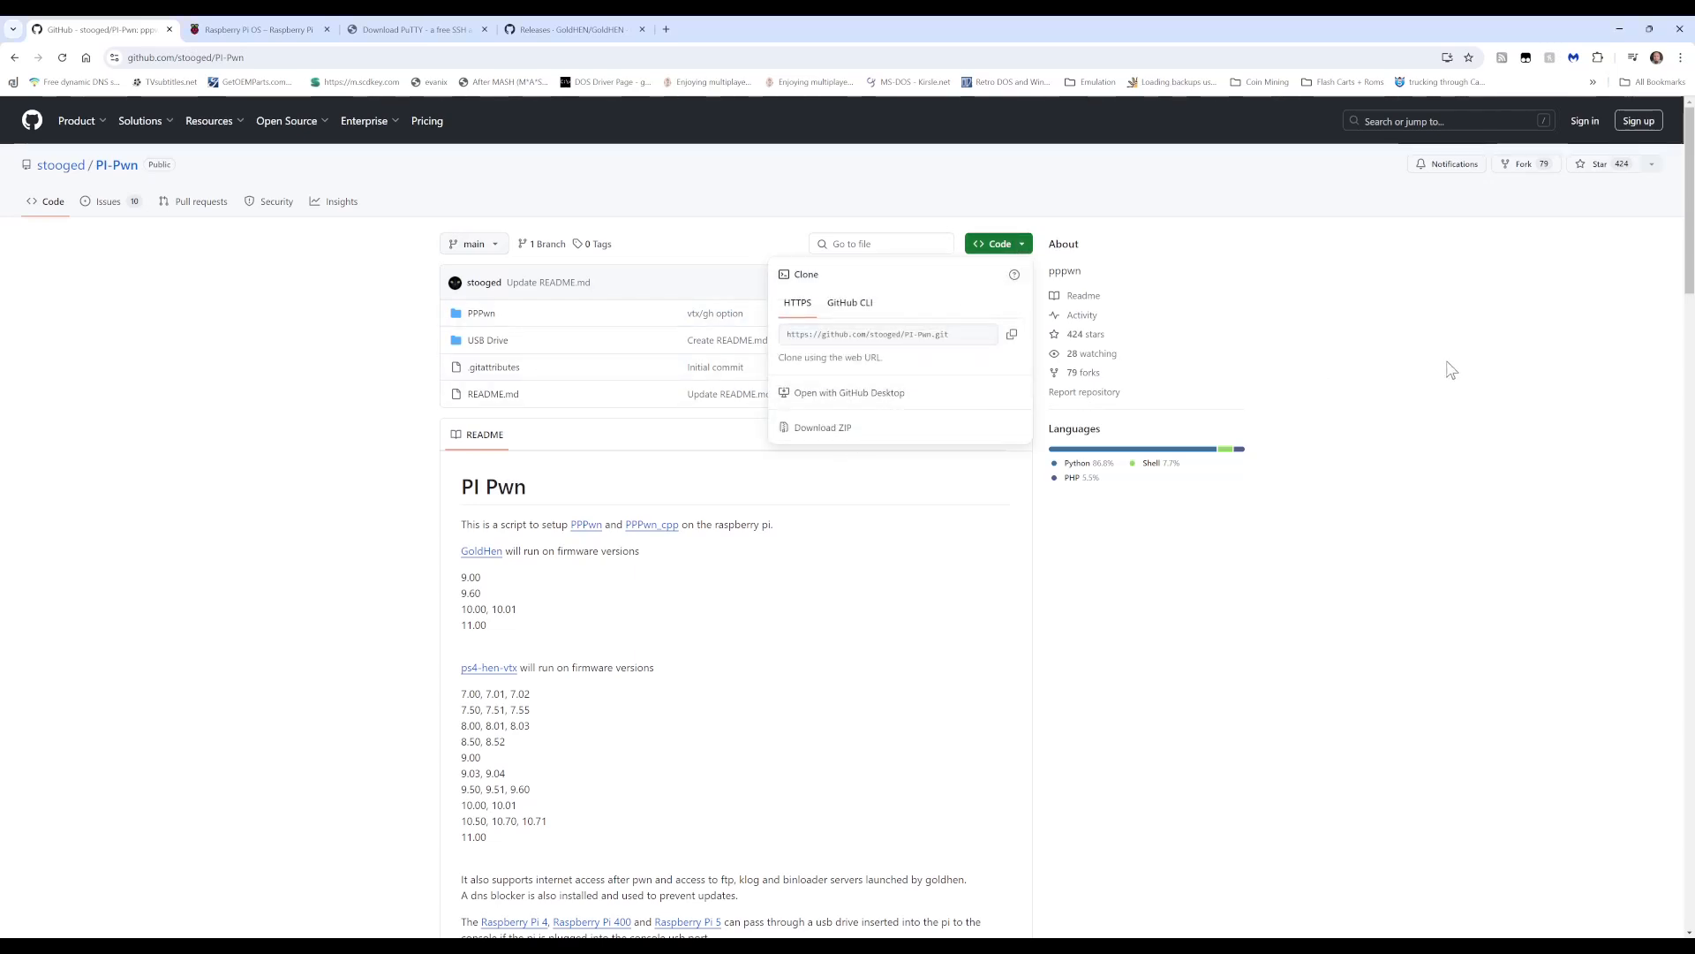
left_click(256, 30)
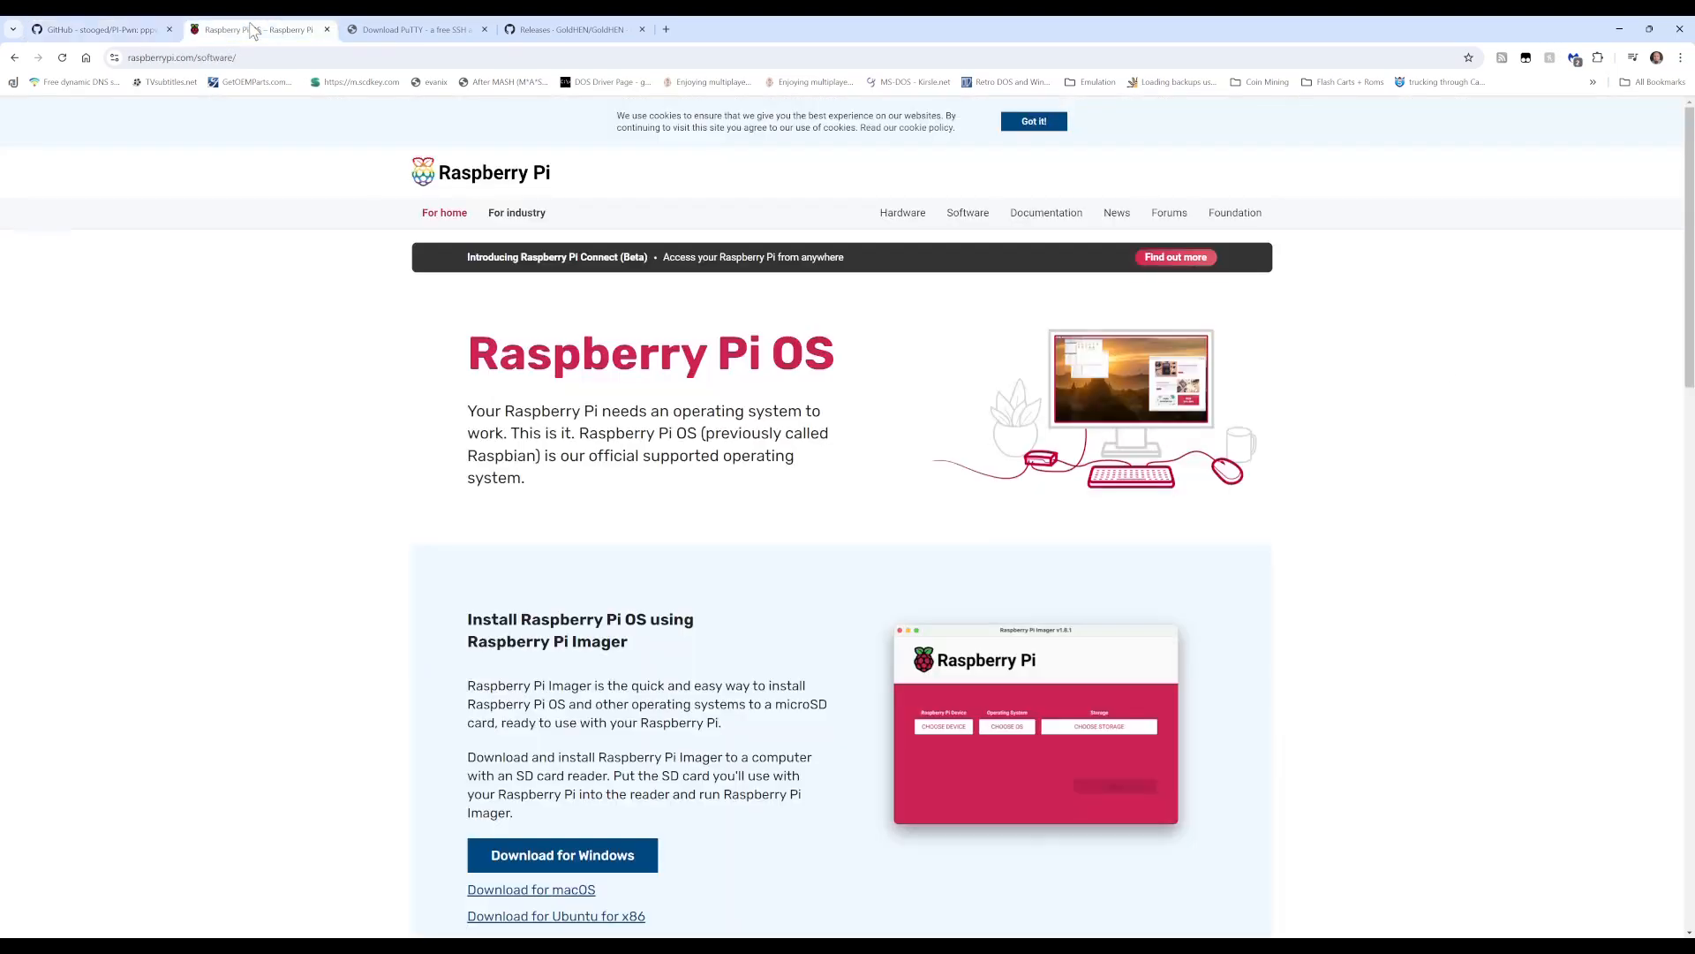
mouse_move(1176, 495)
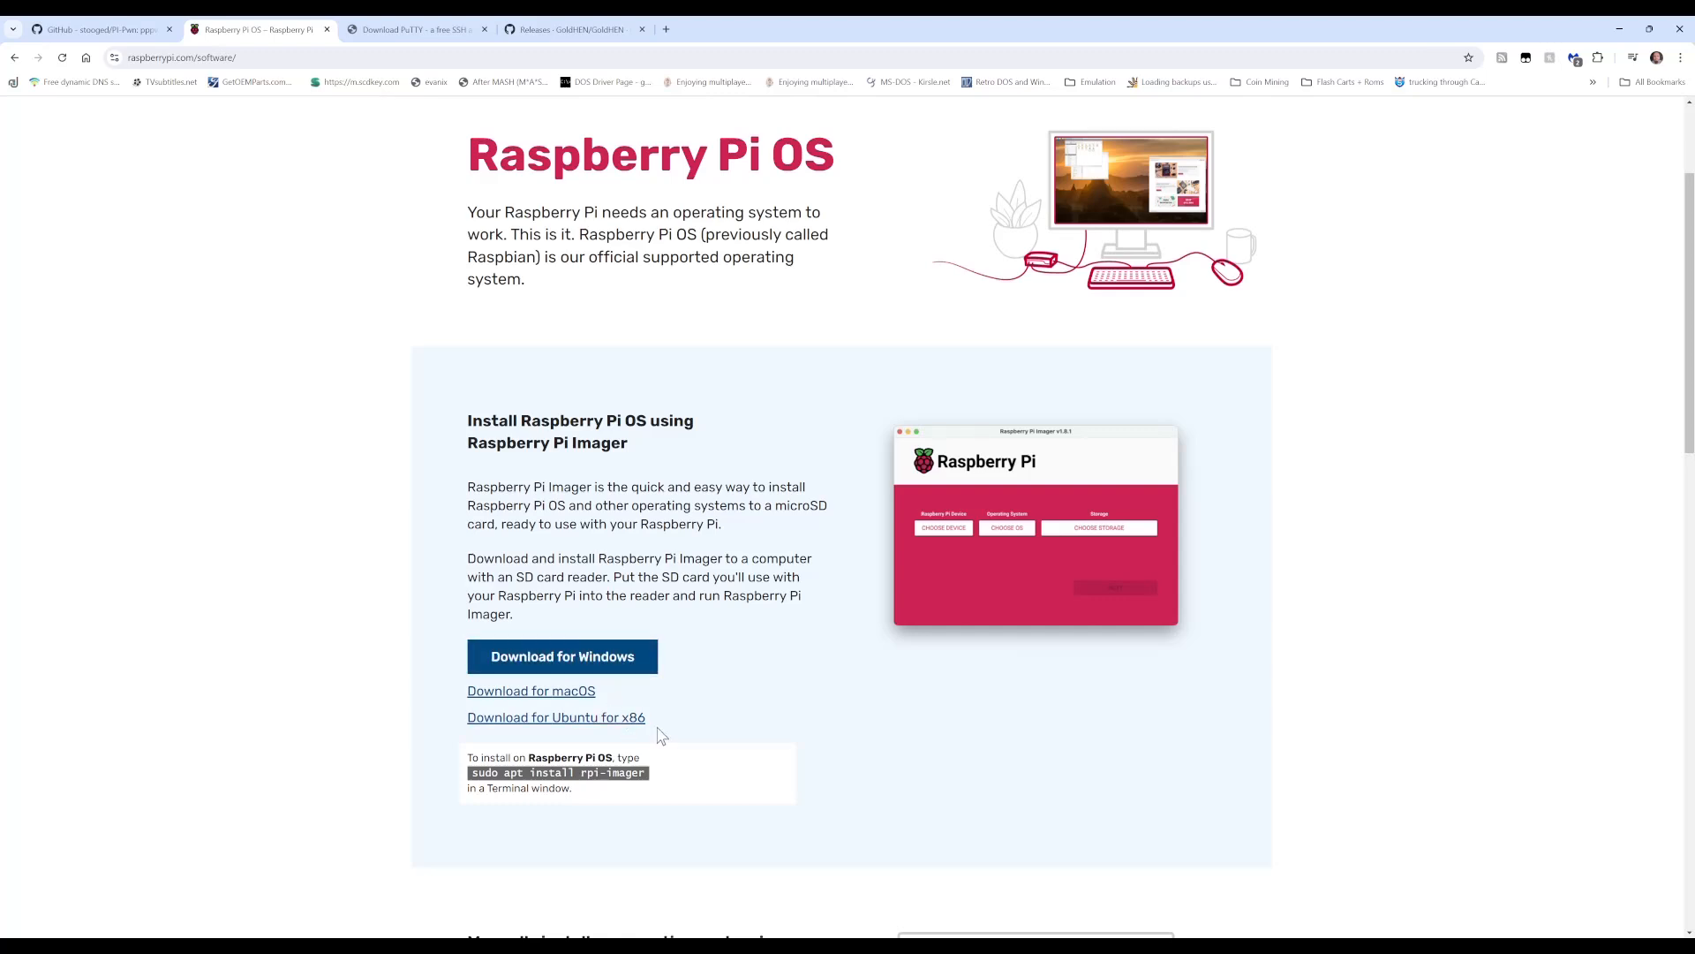
mouse_move(239, 183)
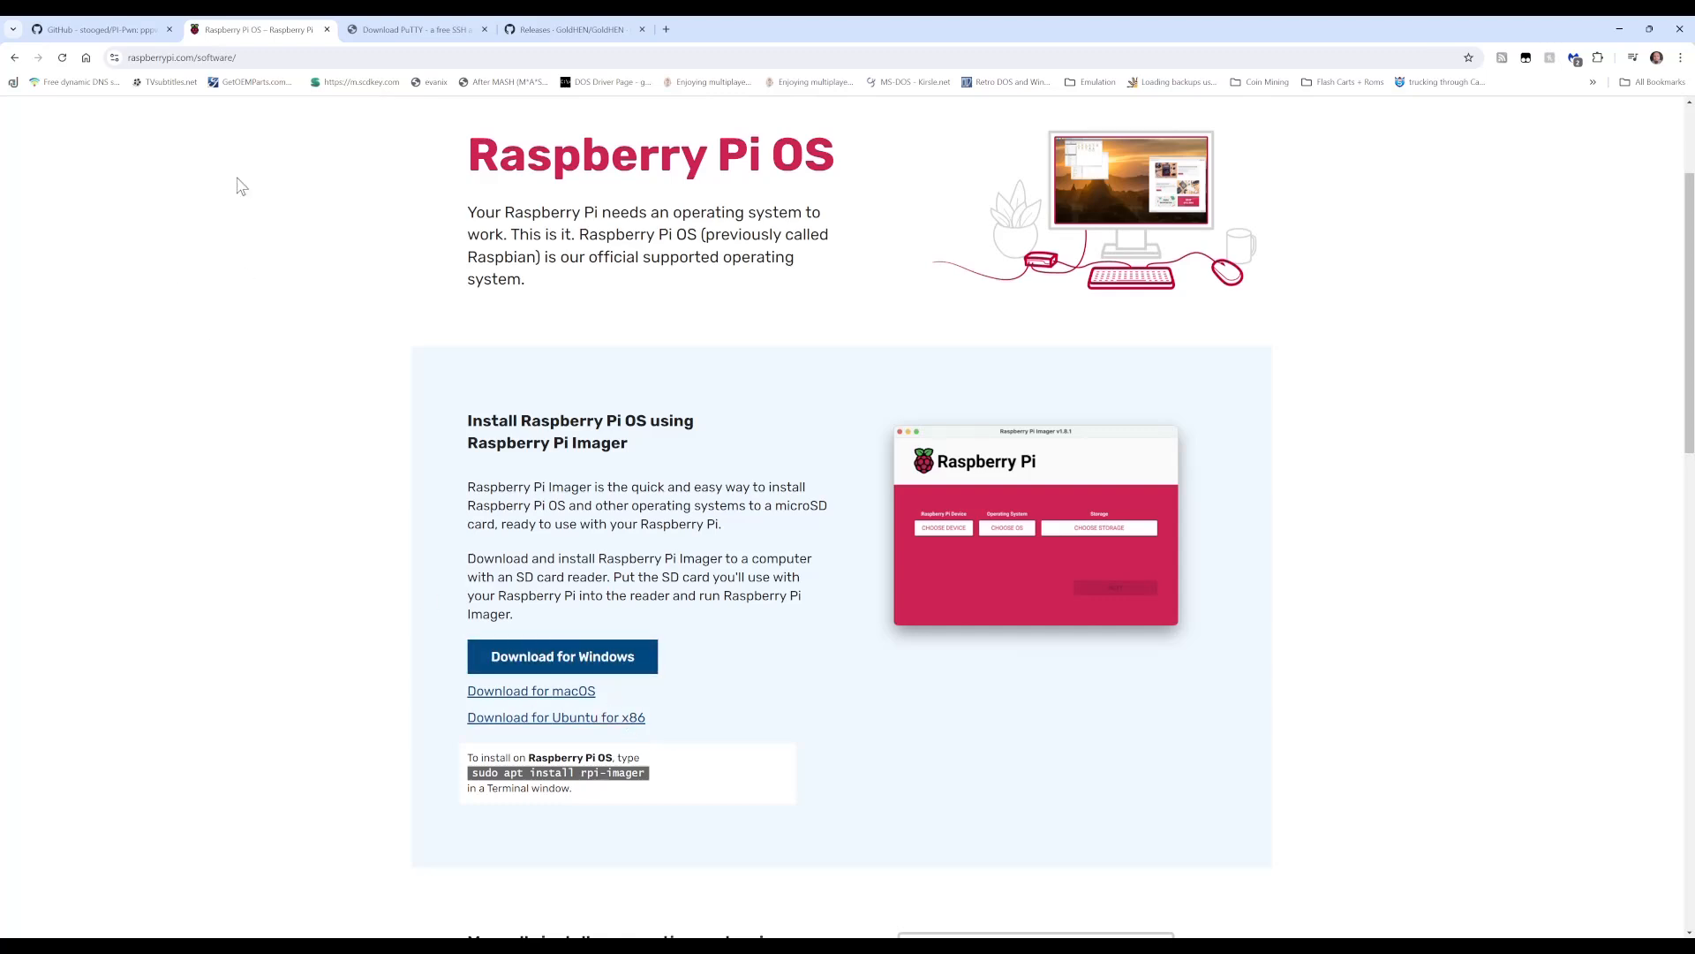
Step: Visit the PuTTY download page and then the GoldHEN GitHub releases page
left_click(416, 30)
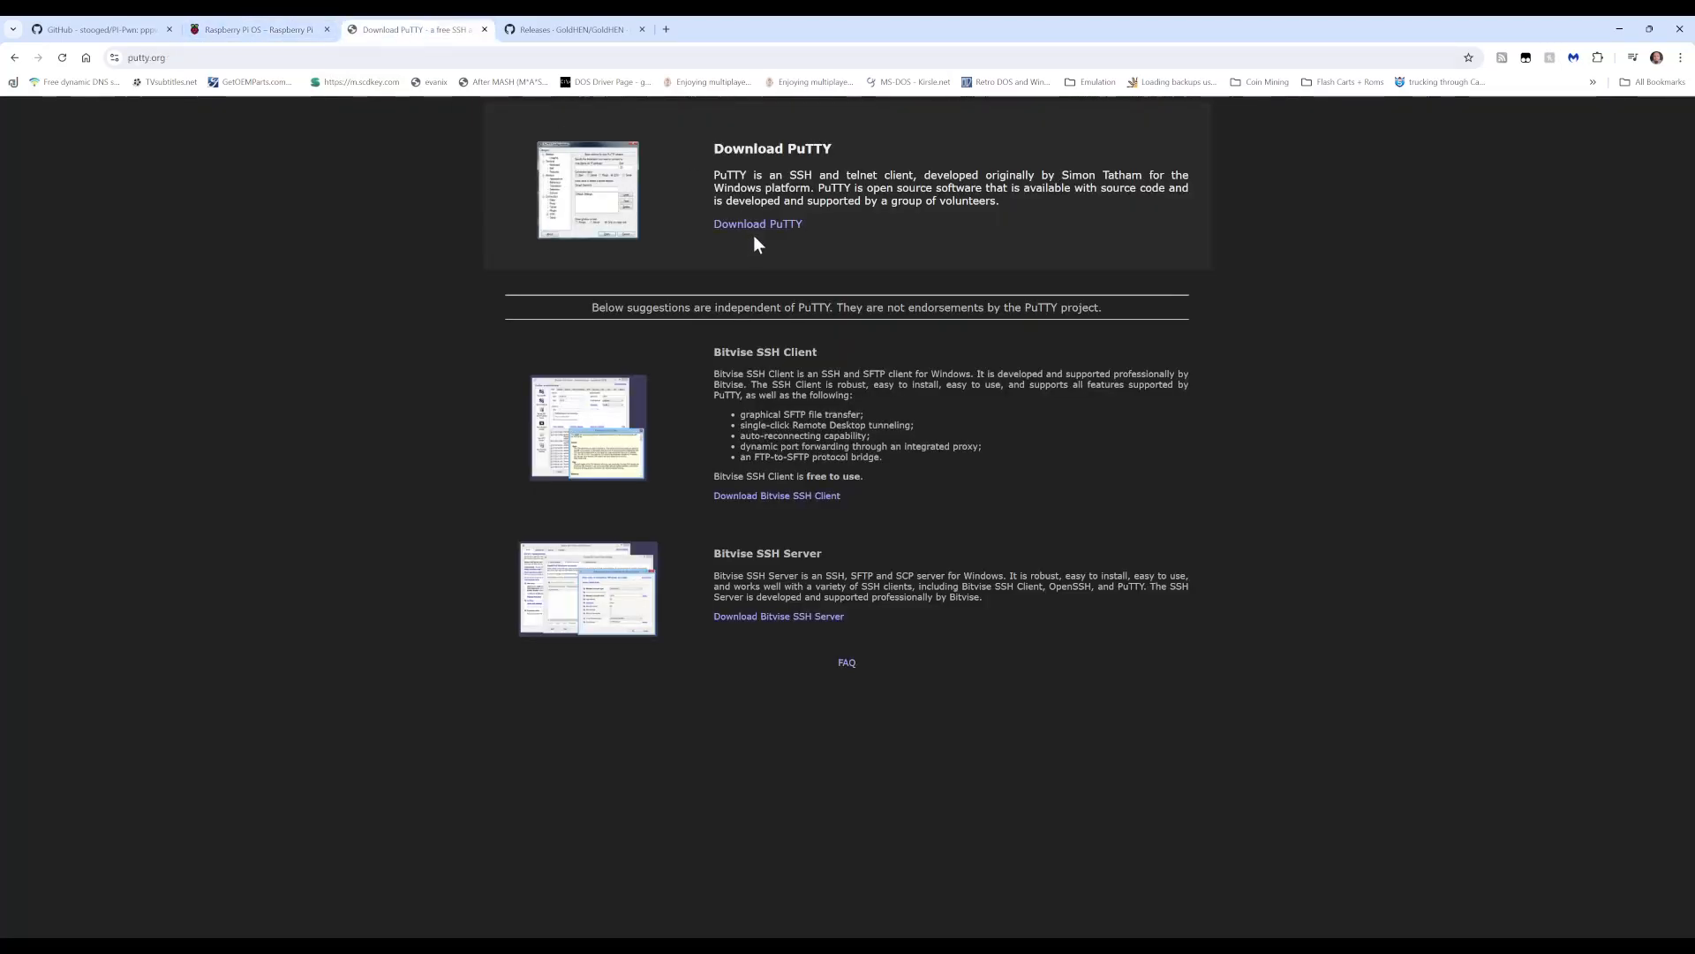
mouse_move(758, 224)
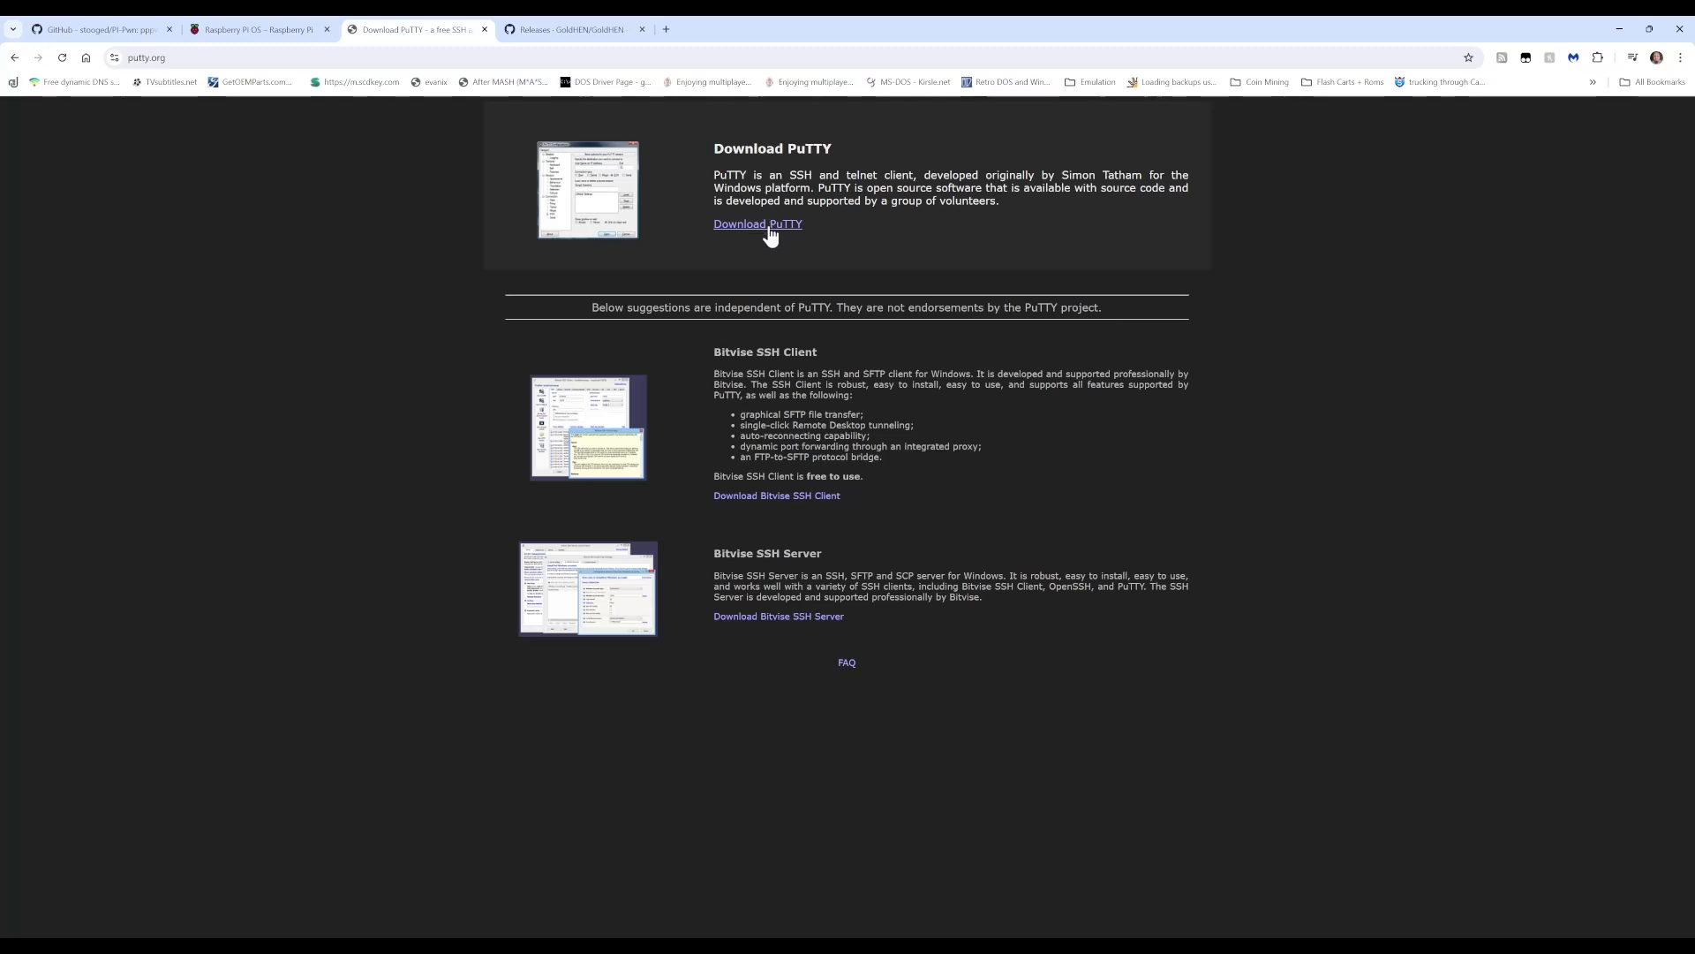
left_click(571, 30)
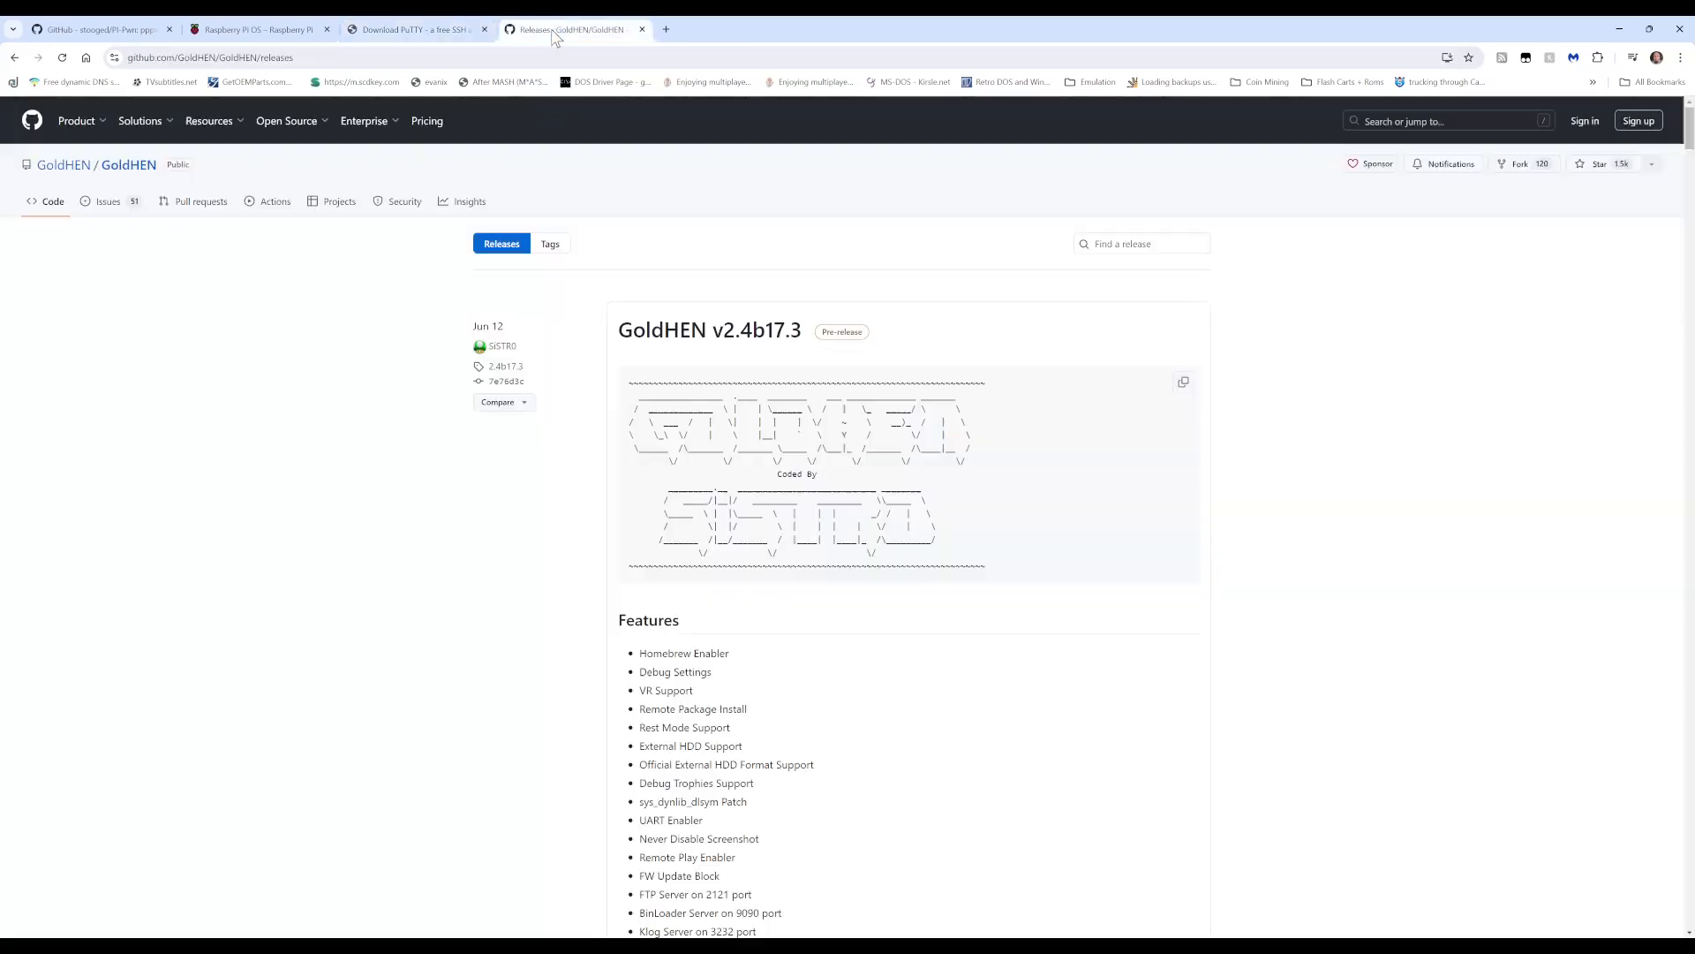
mouse_move(1011, 283)
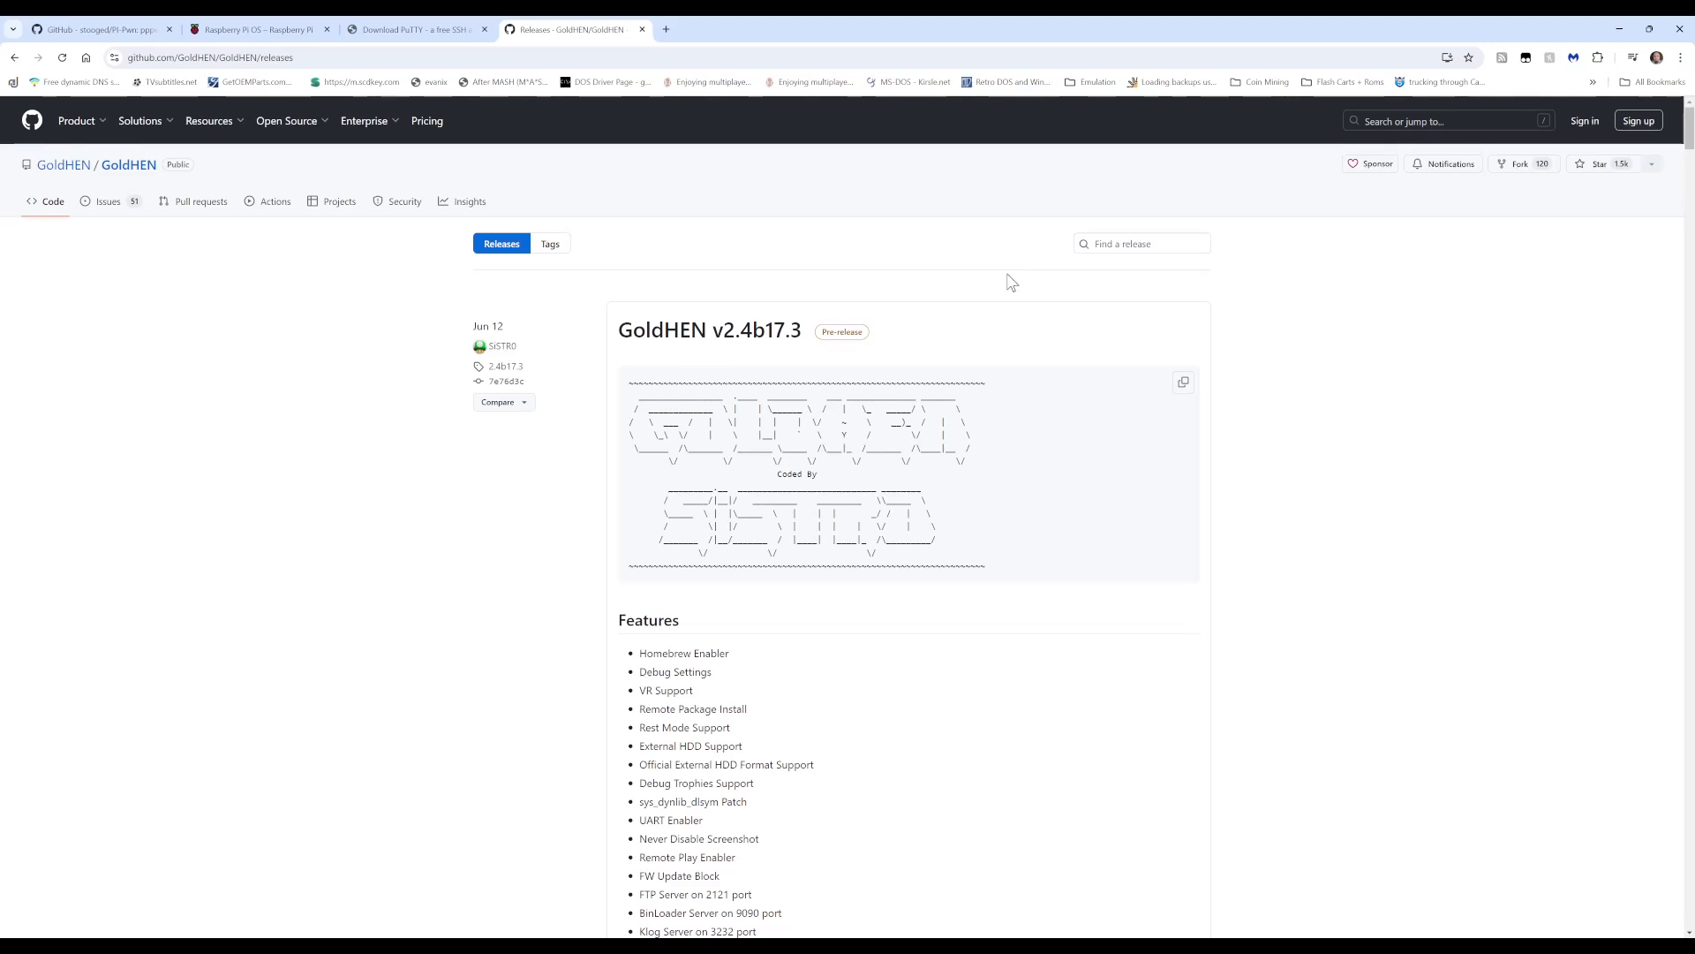
mouse_move(708, 330)
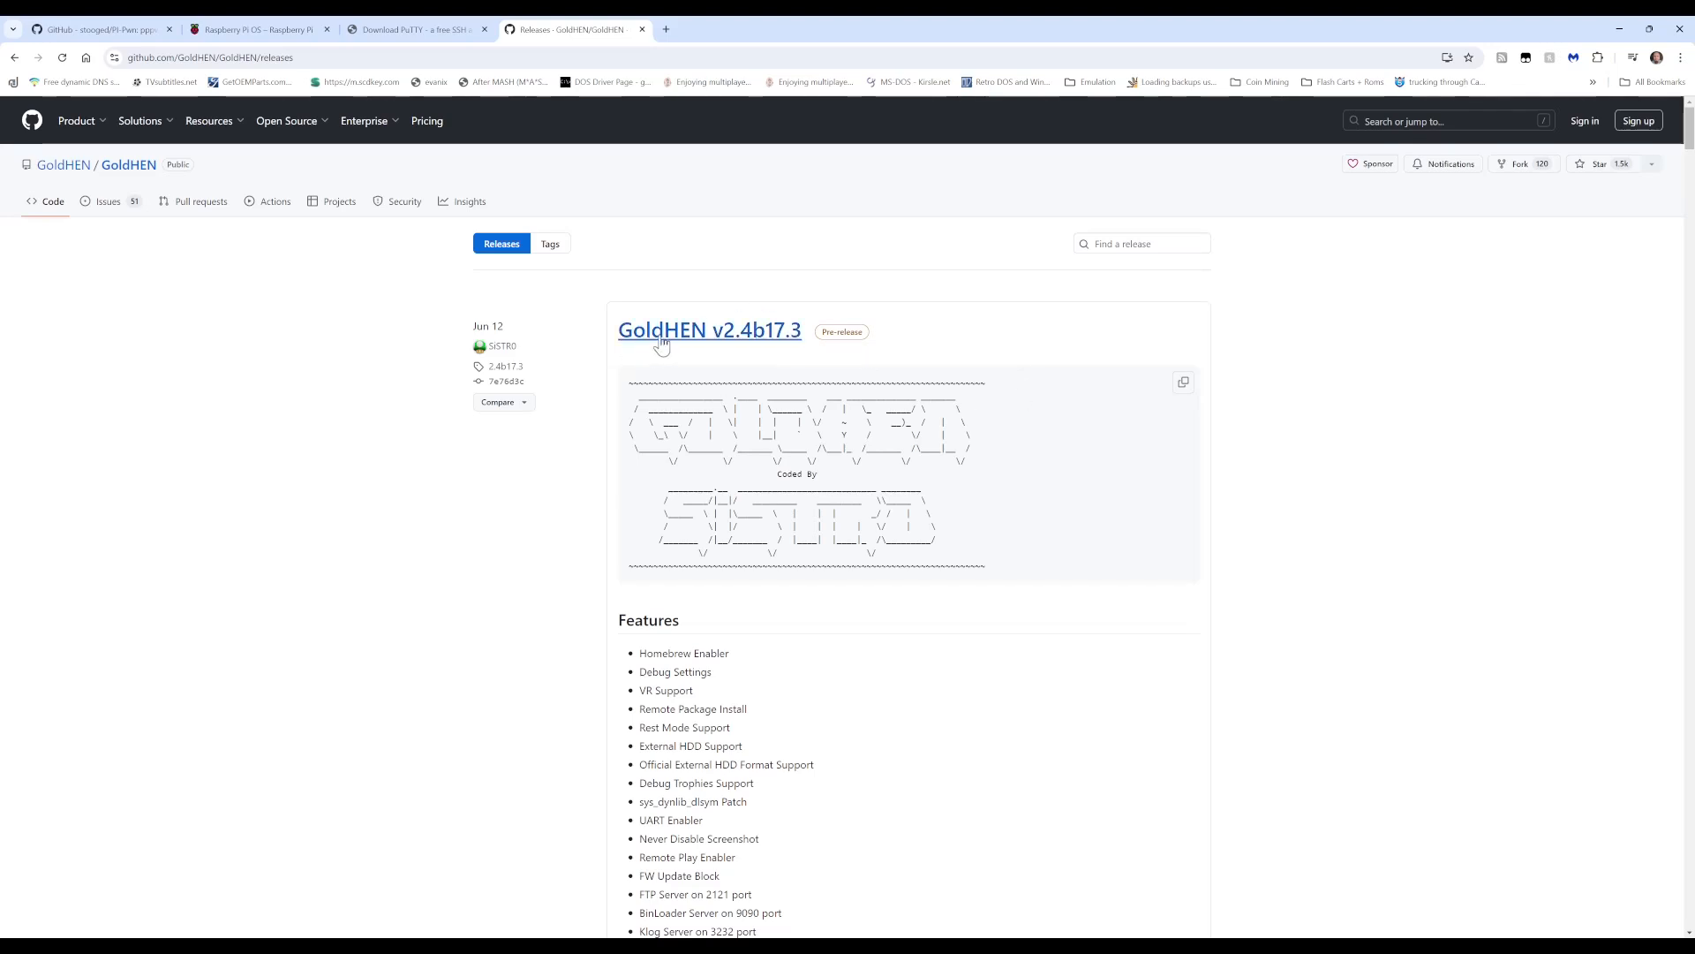
mouse_move(908, 378)
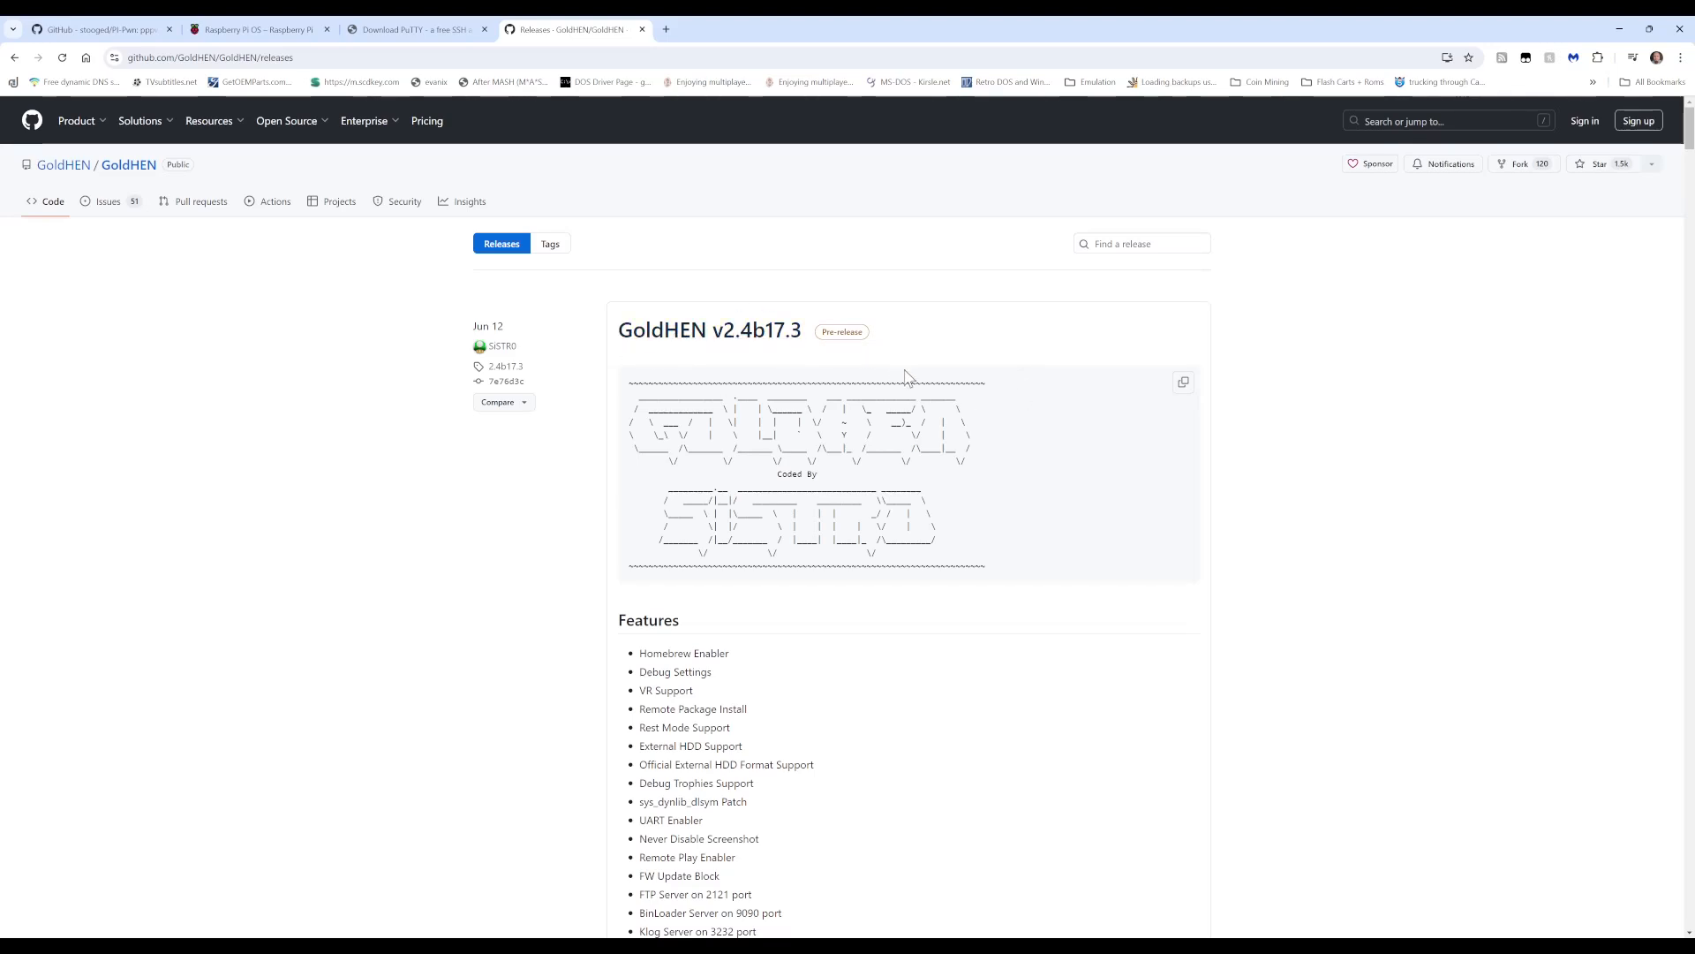
Step: Expand the GoldHEN v2.4b17.3 release assets to show GoldHEN_v2.4b17.3.7z
scroll("down", 3)
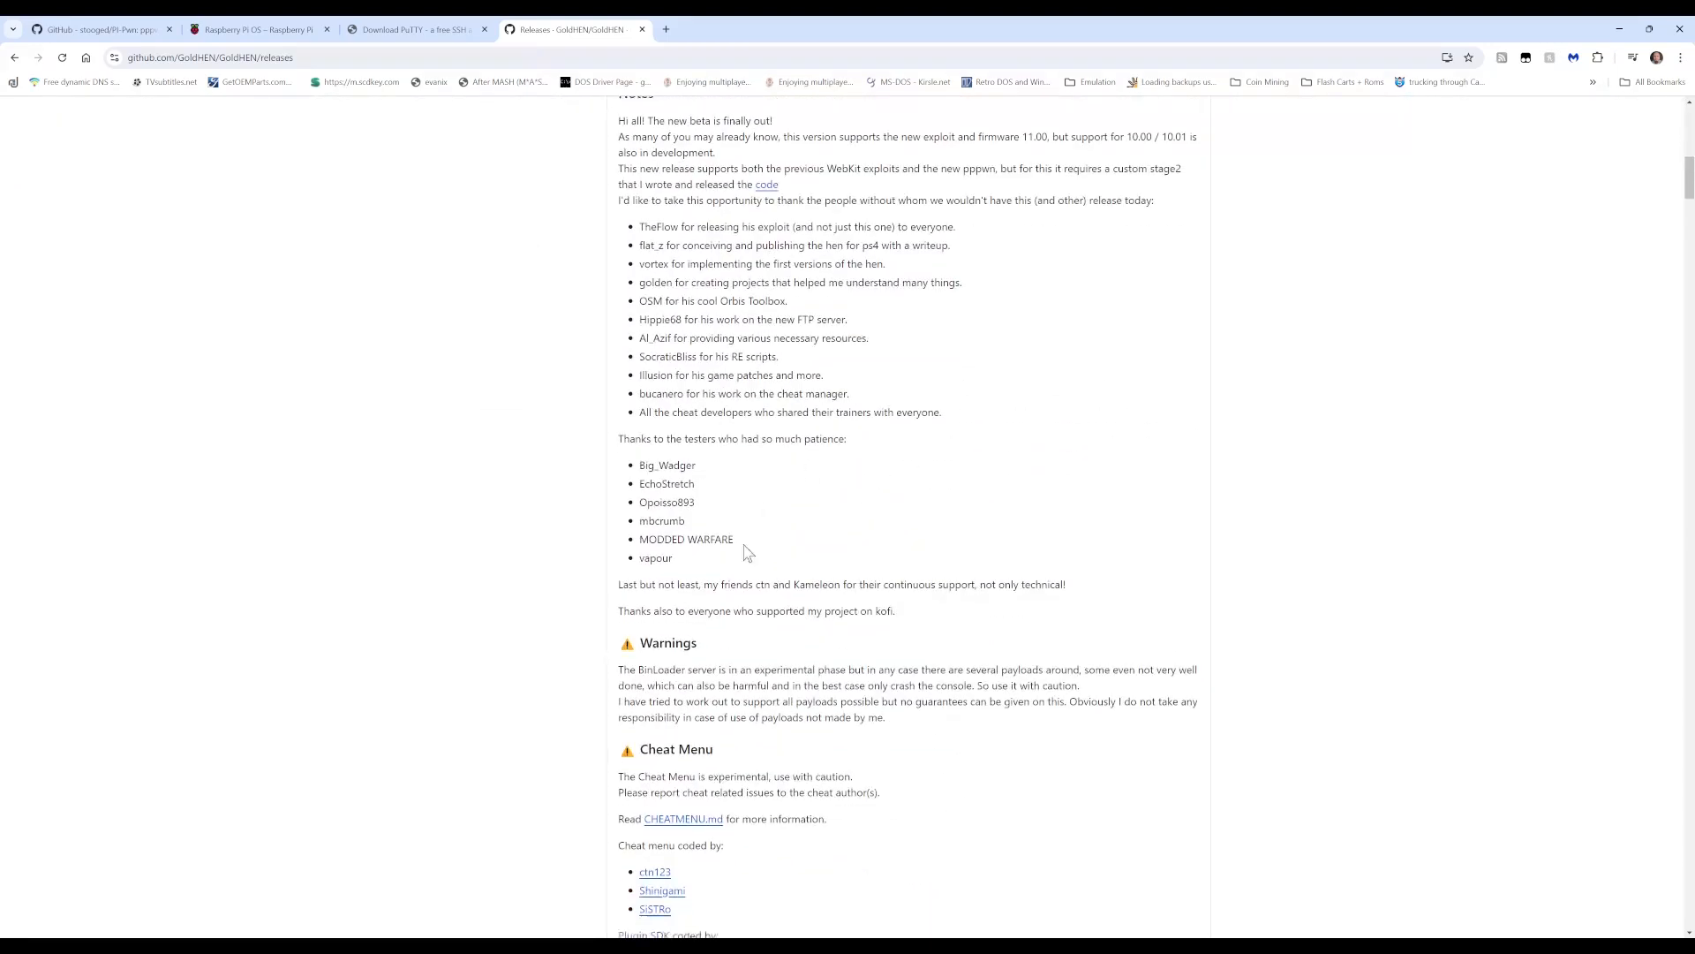
scroll("down", 3)
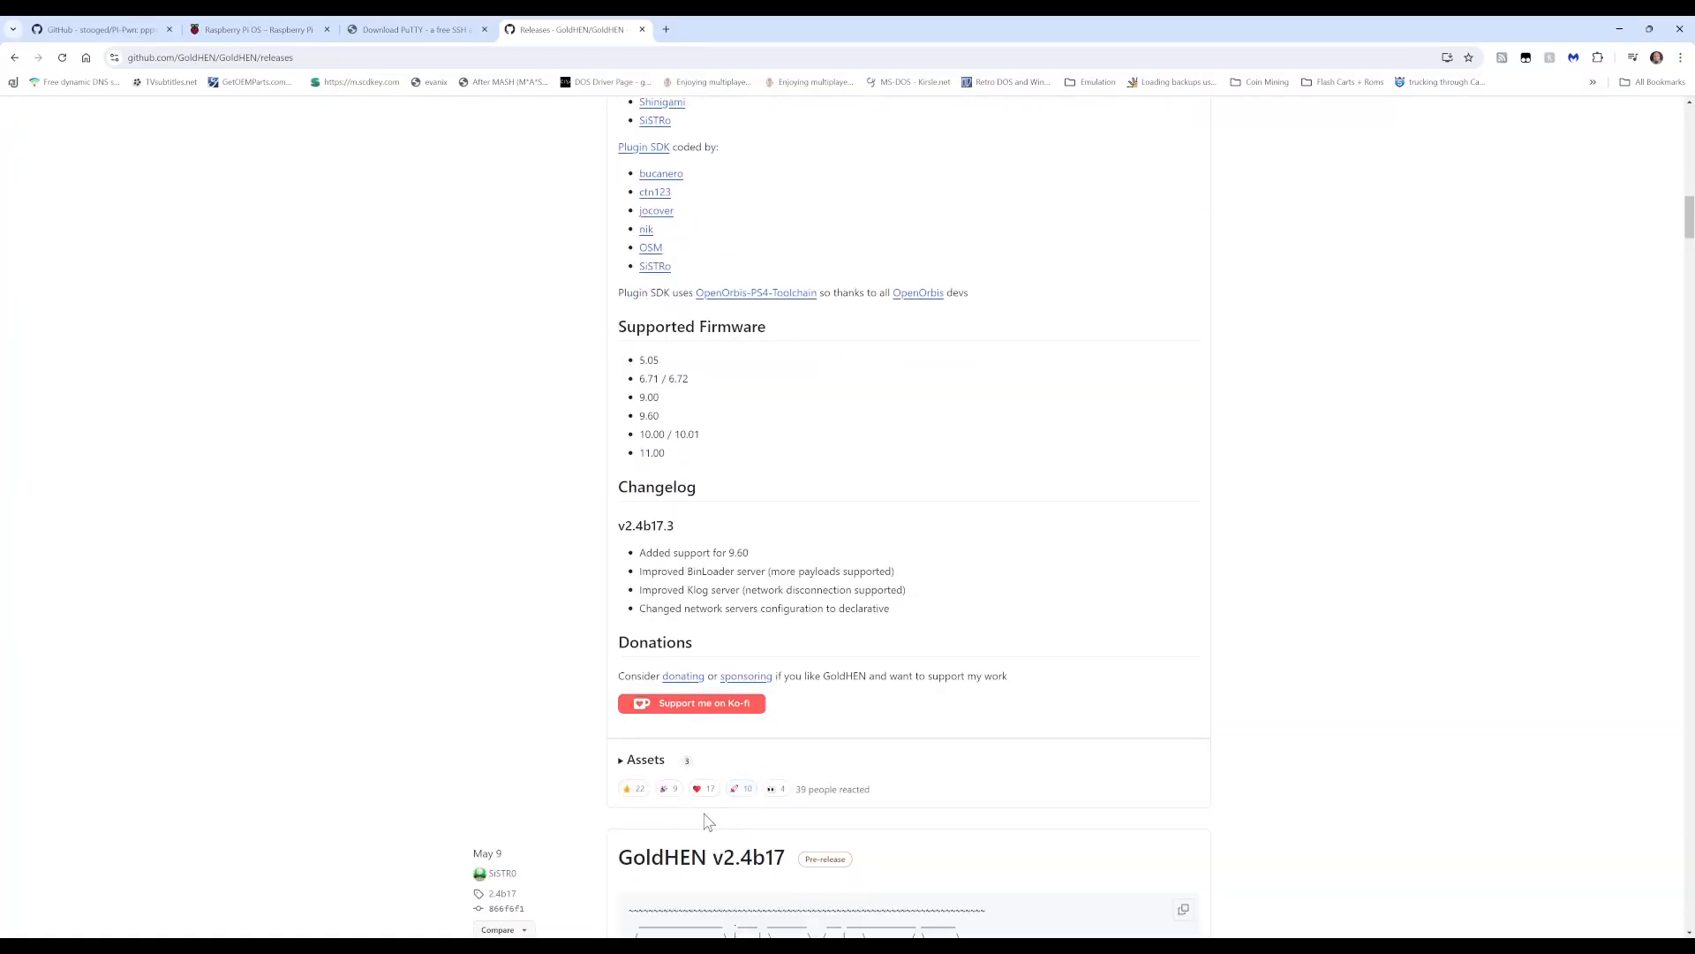
left_click(644, 760)
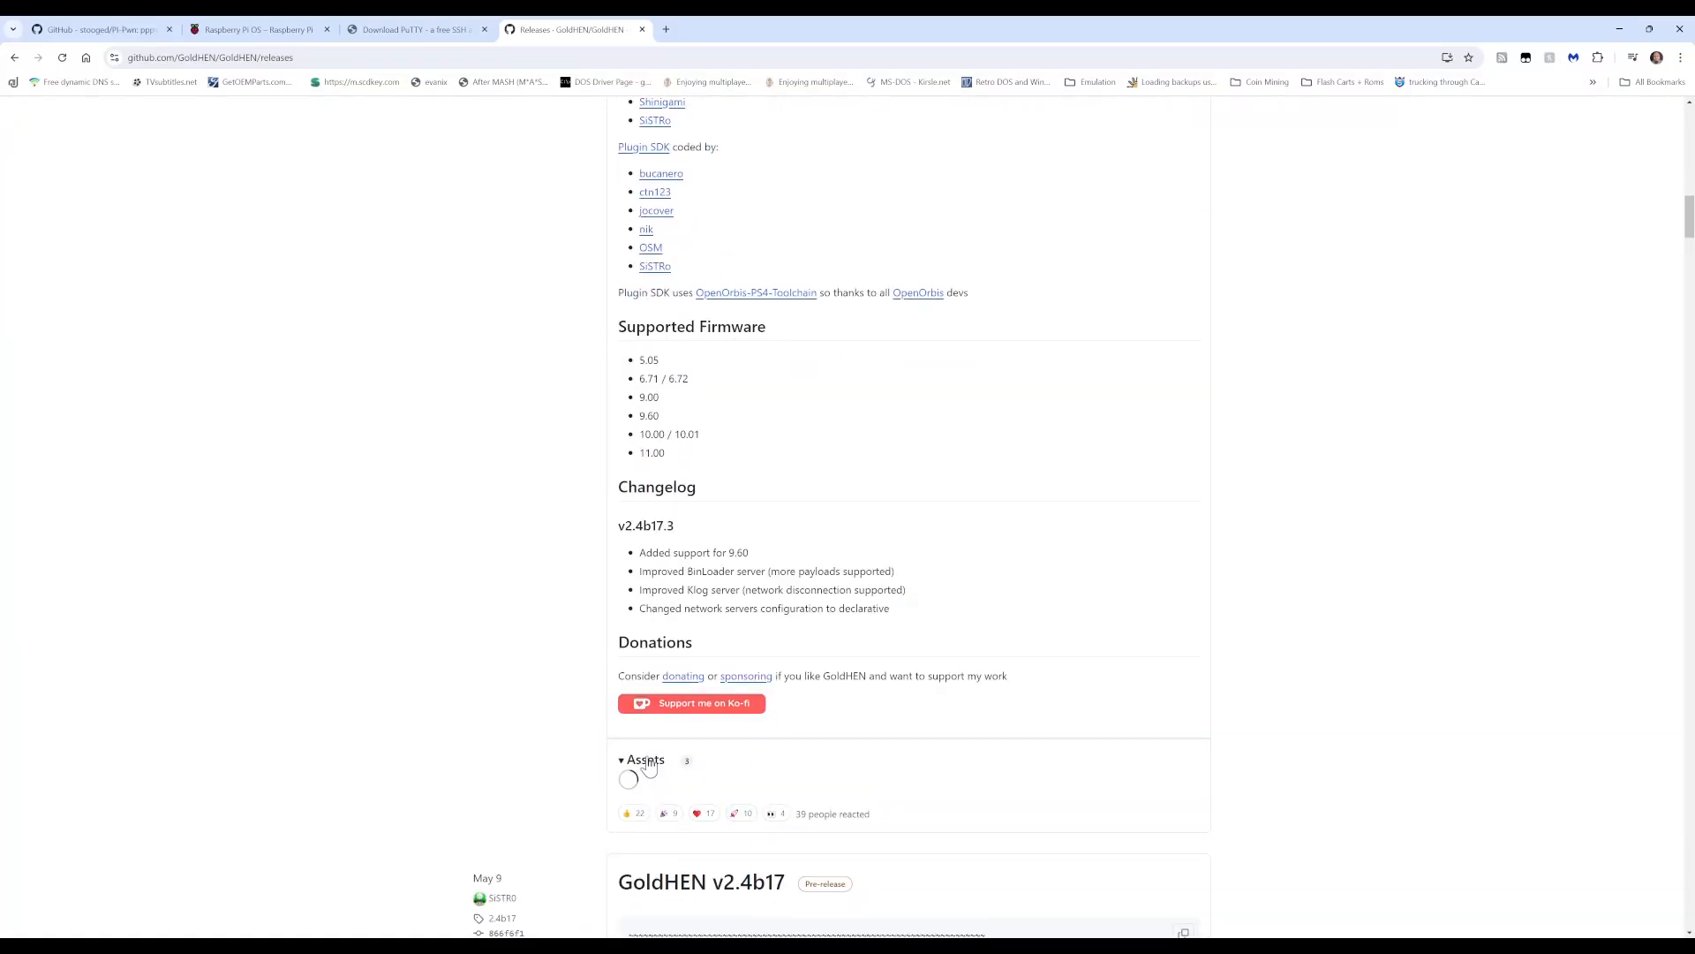
left_click(647, 759)
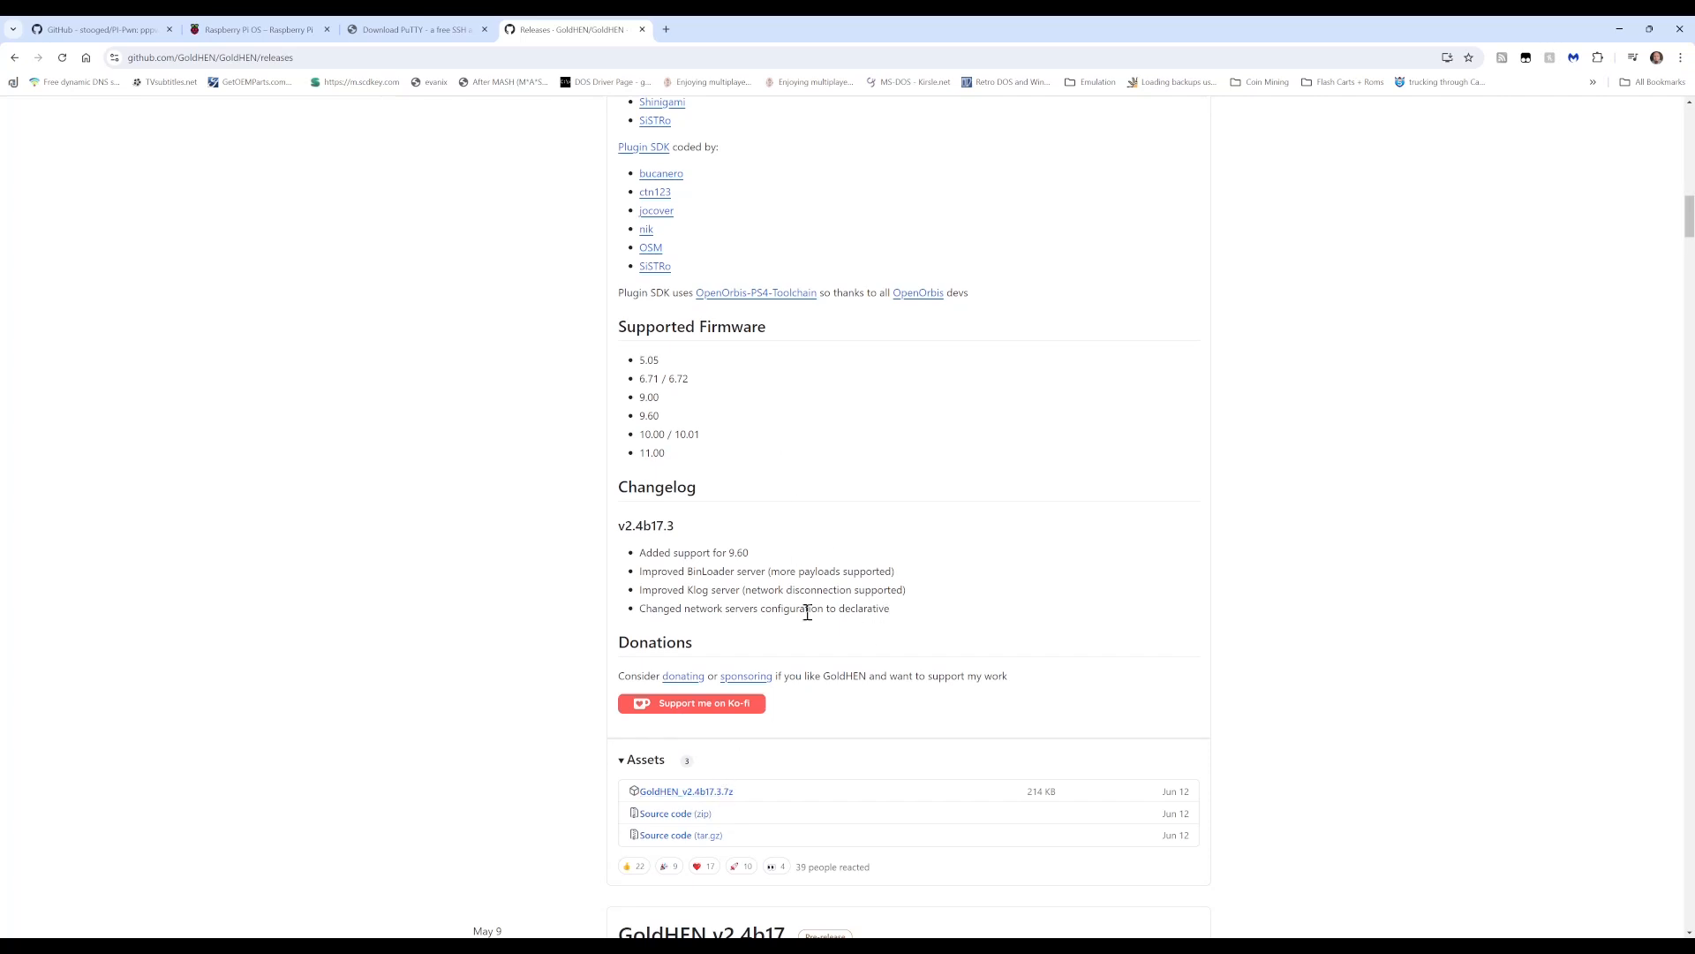
mouse_move(1616, 419)
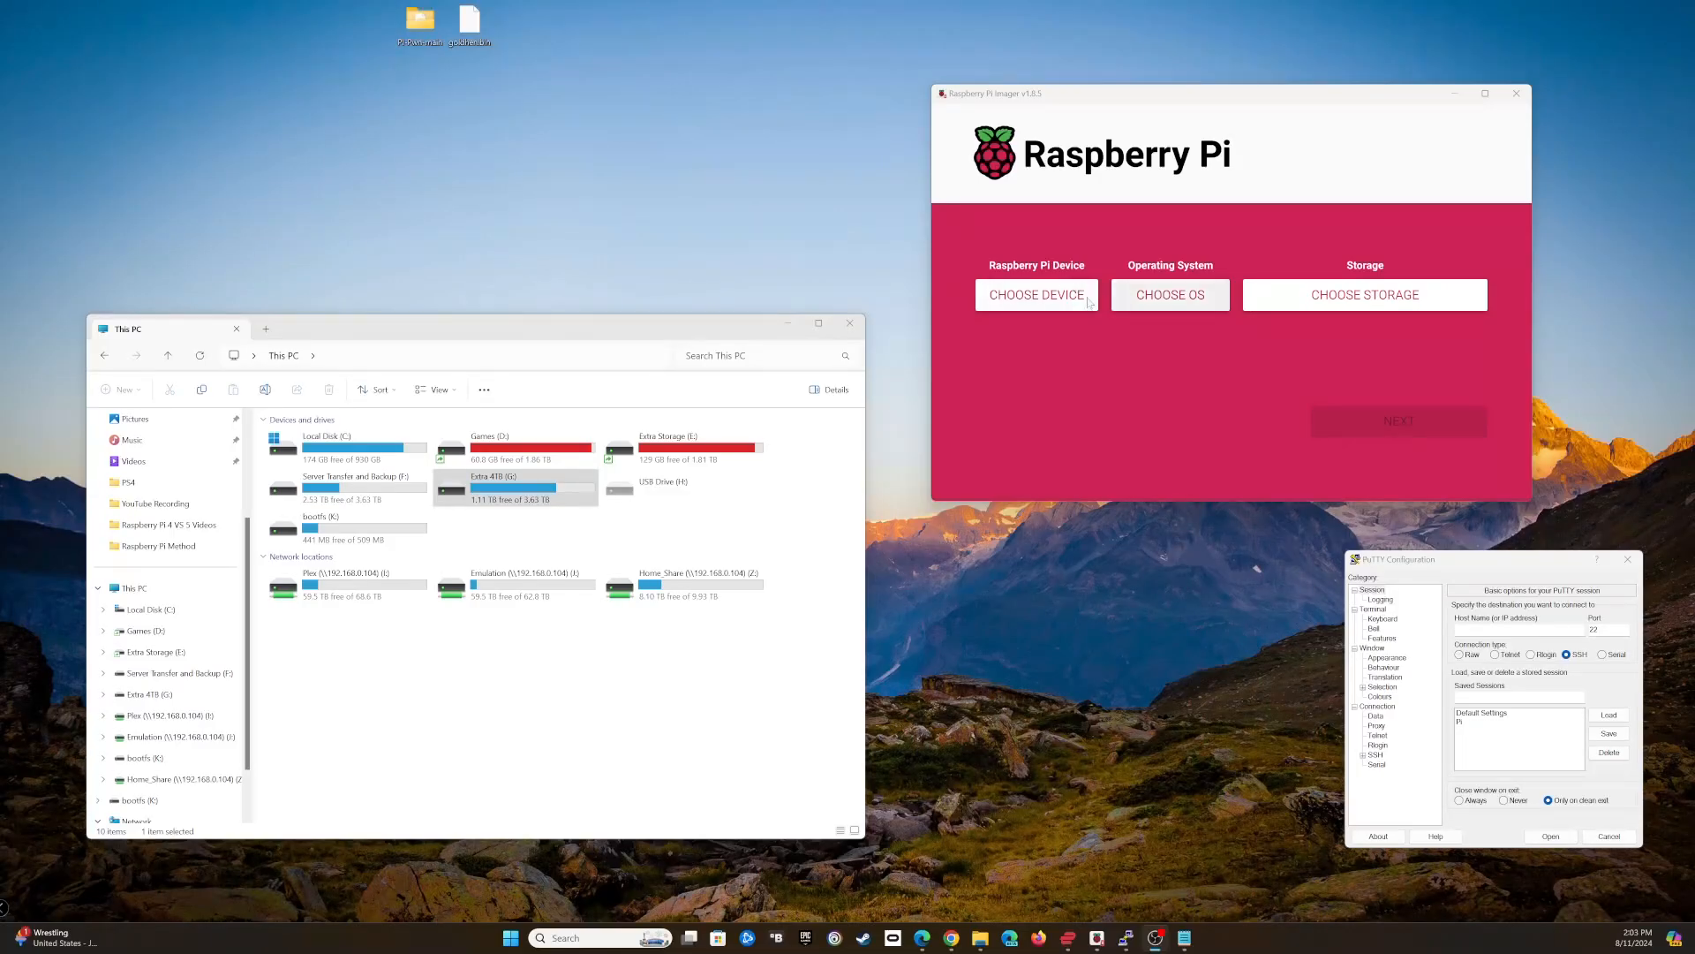
Step: Choose Raspberry Pi 4 as device and Raspberry Pi OS Lite (64-bit) as the OS
left_click(1035, 295)
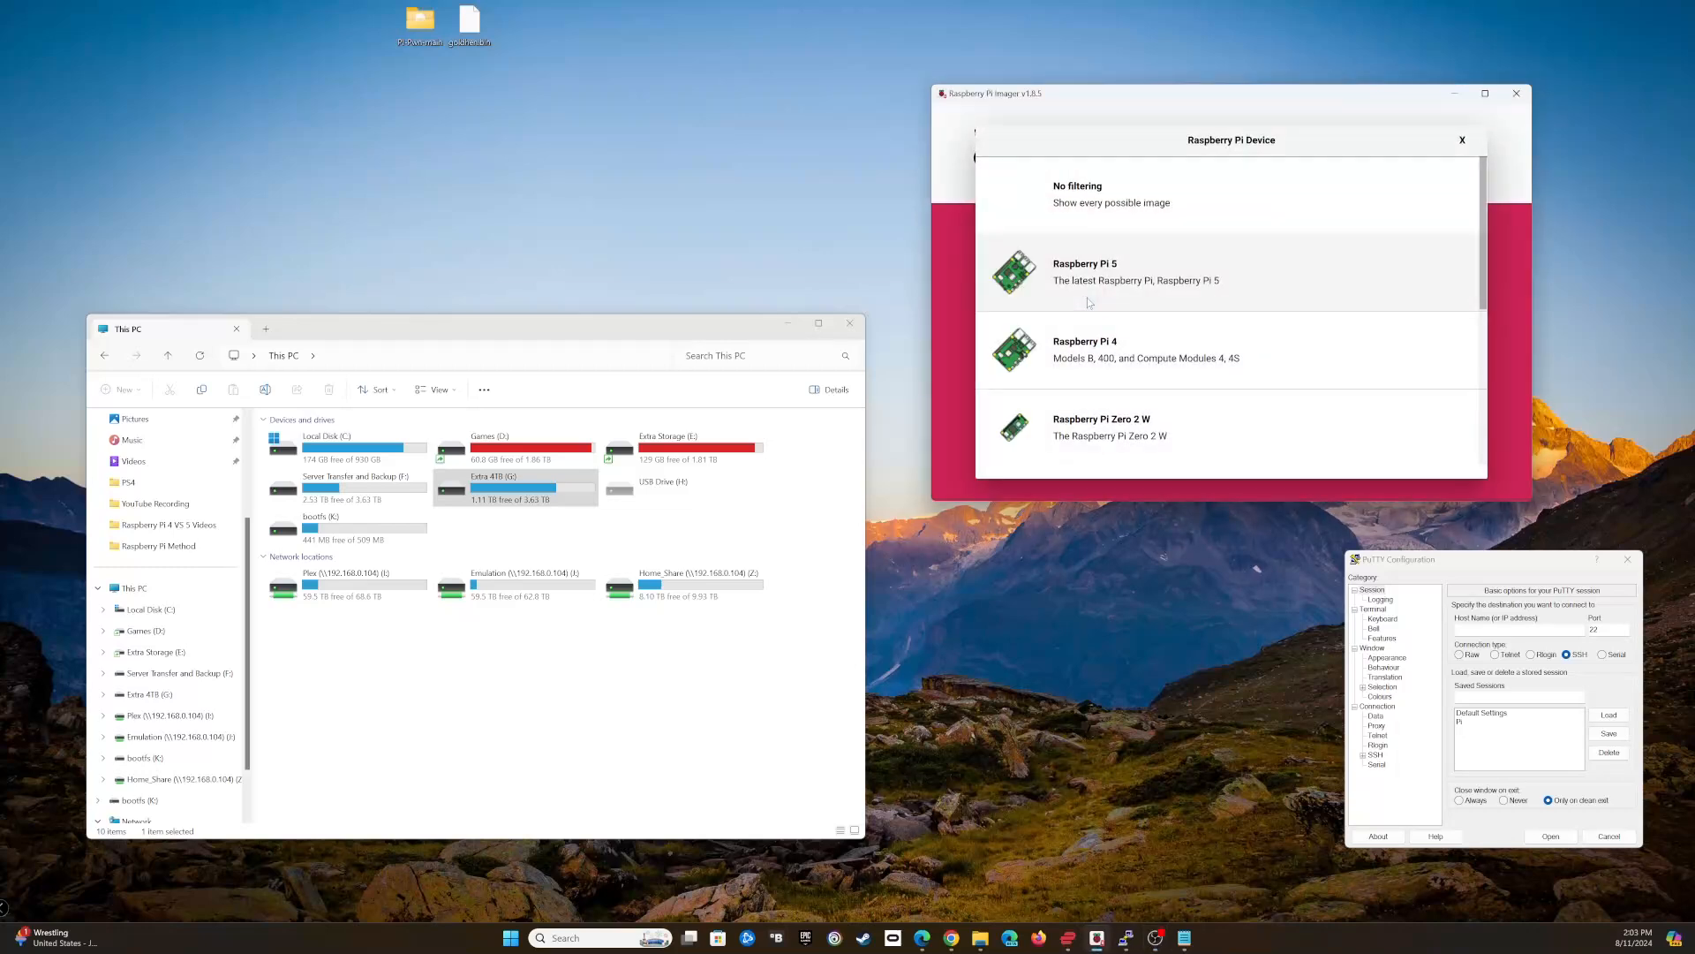
left_click(1085, 350)
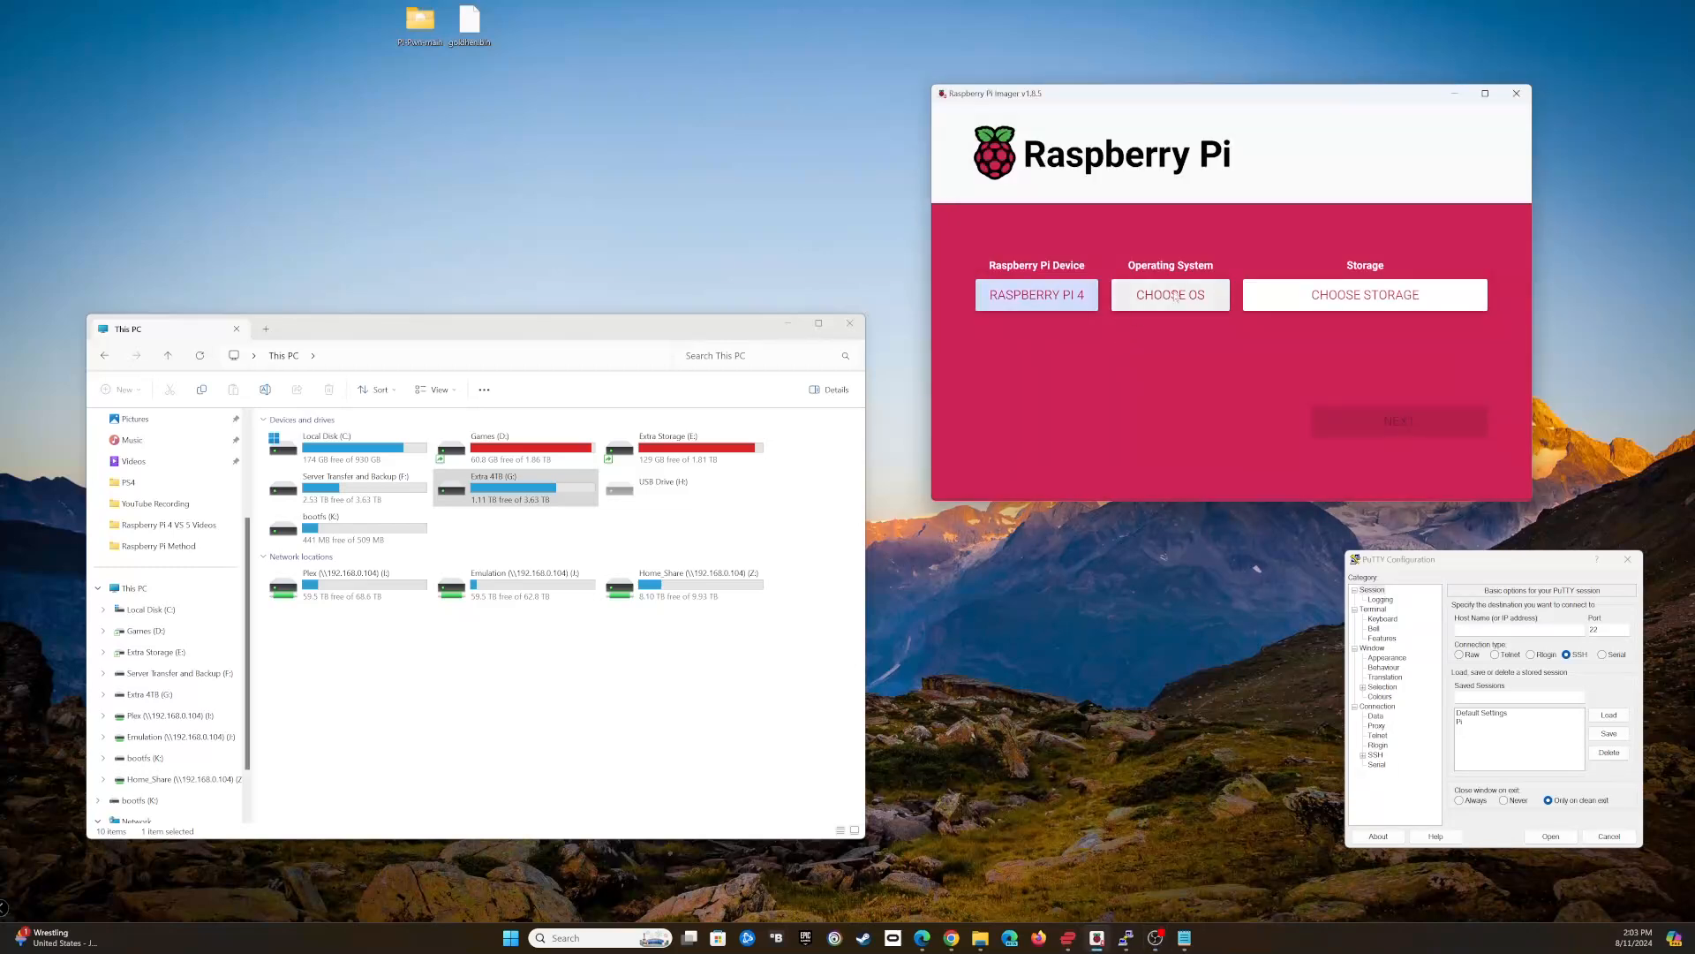
left_click(1169, 295)
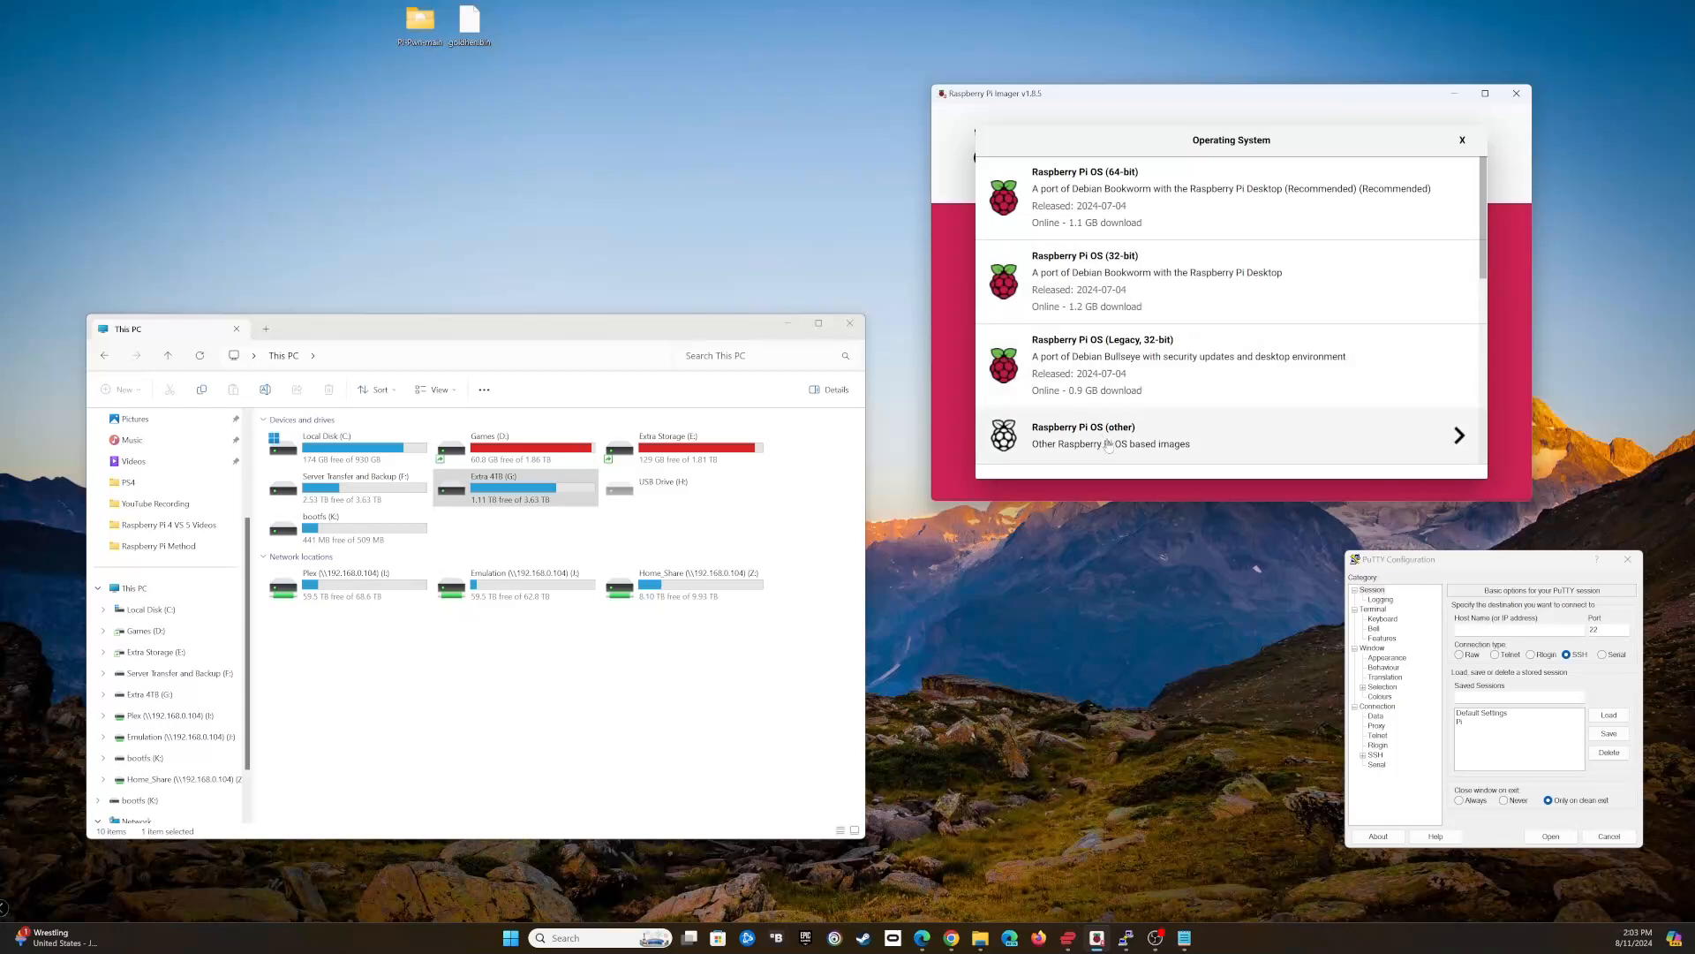
left_click(1111, 434)
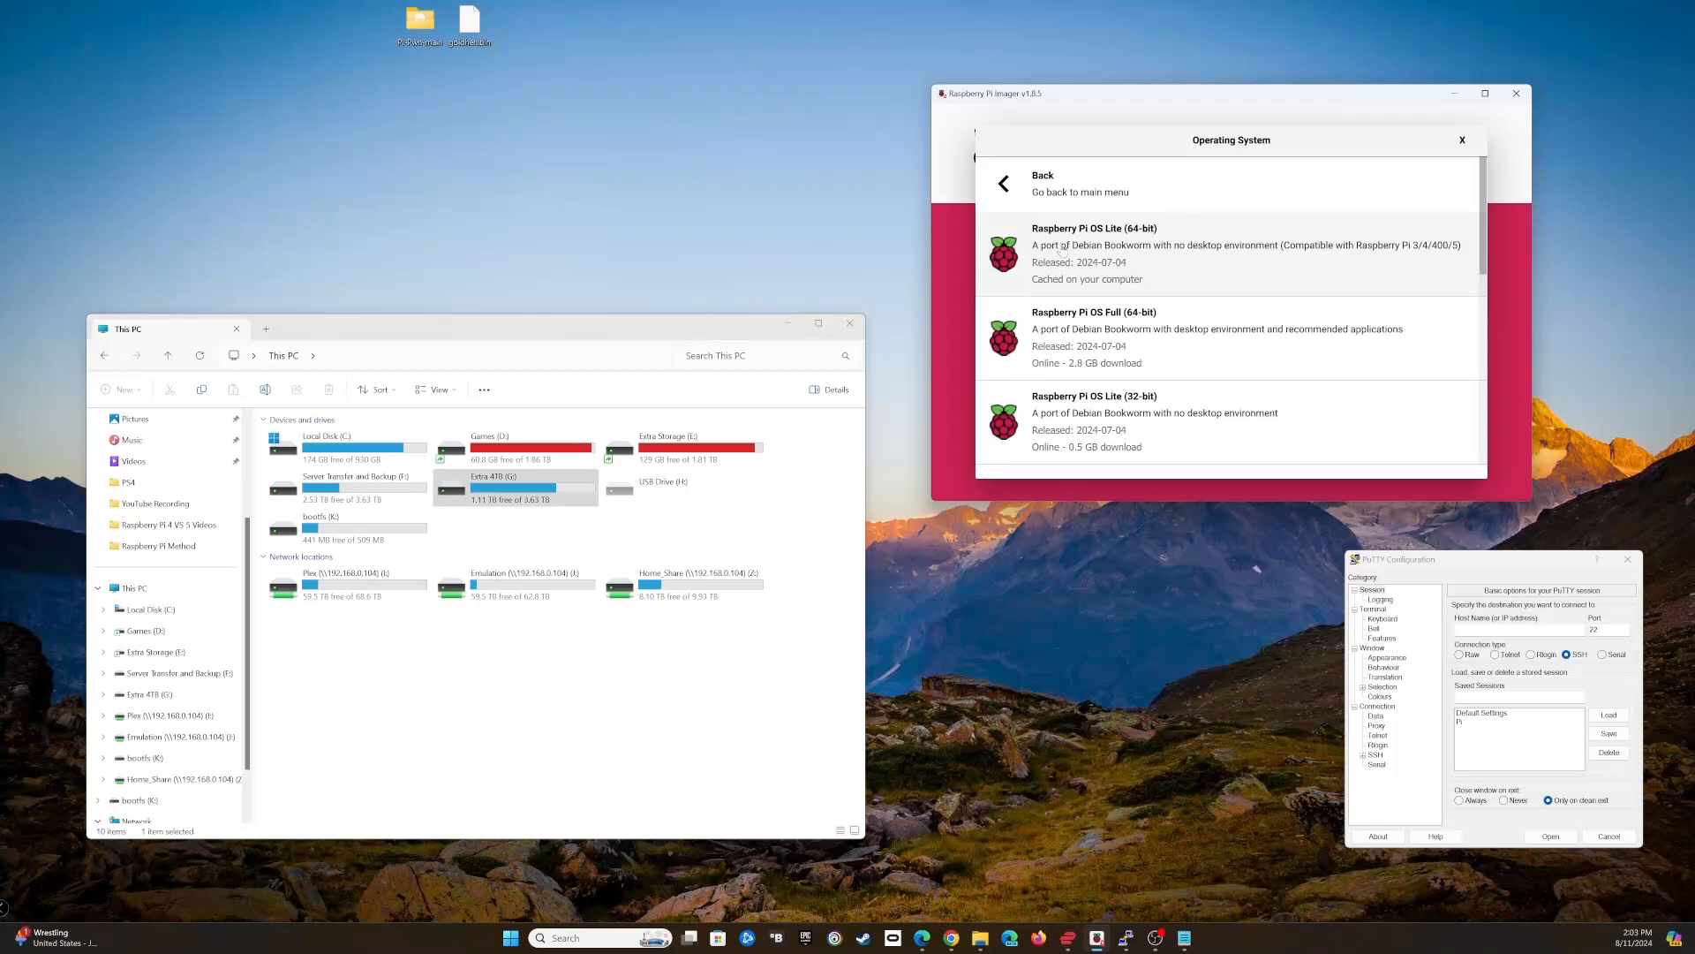
left_click(1093, 252)
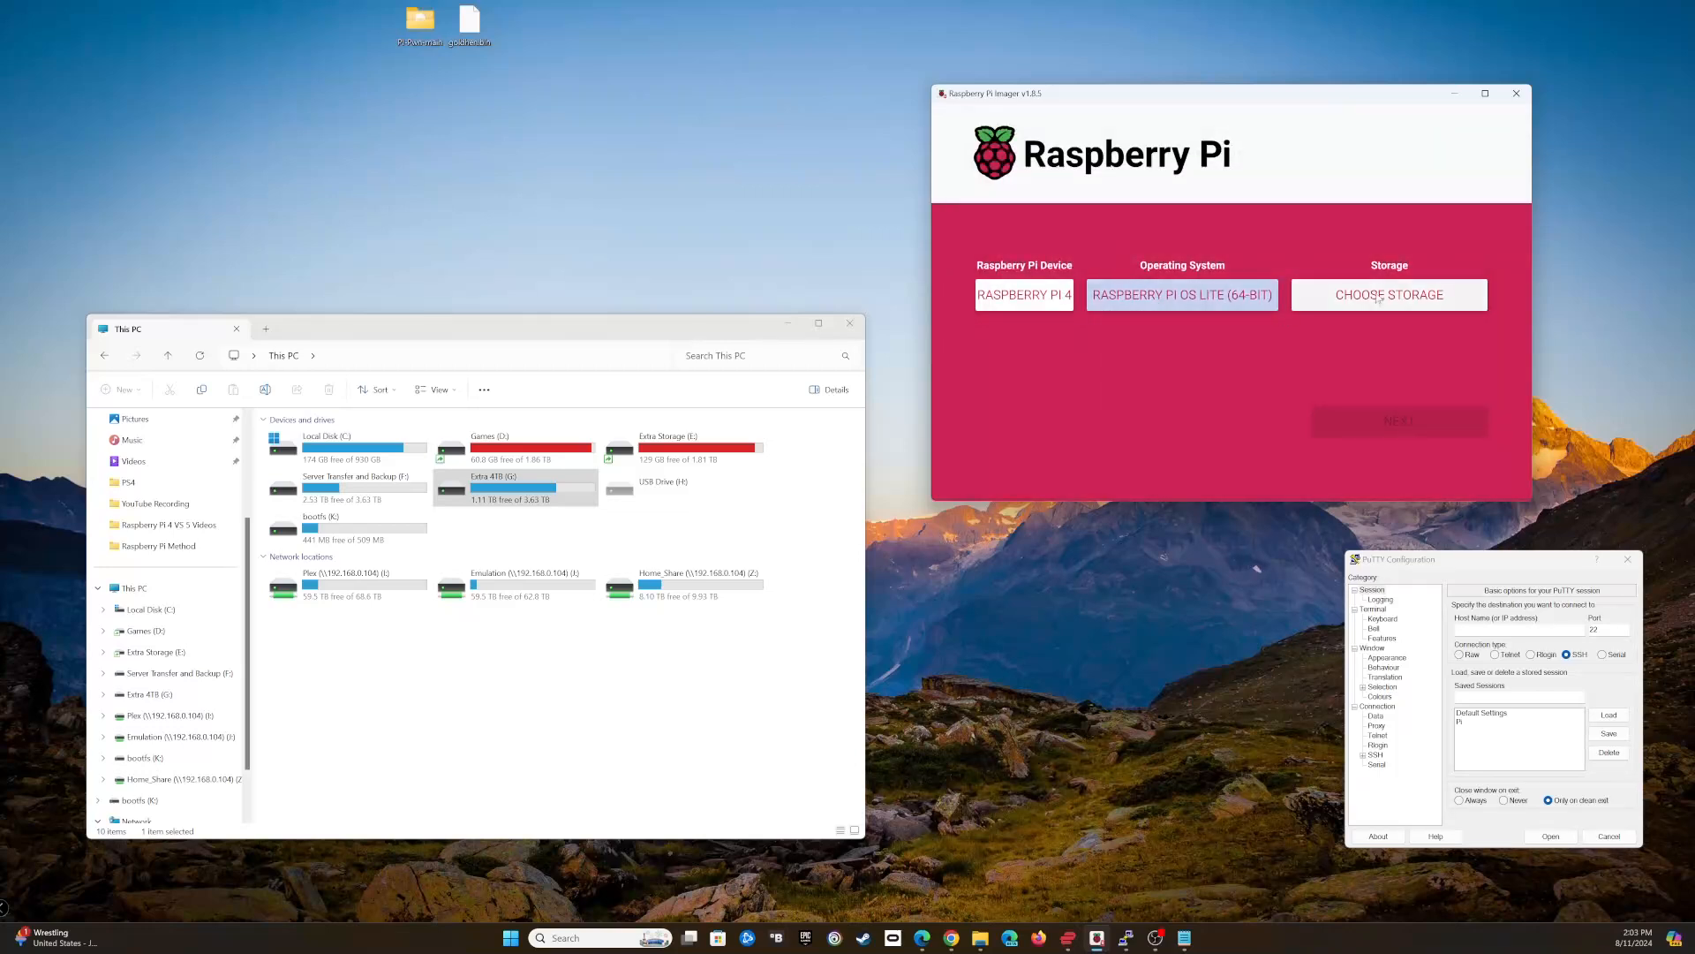
Step: Select the SABRENT TF USB Device as the storage target
left_click(1388, 295)
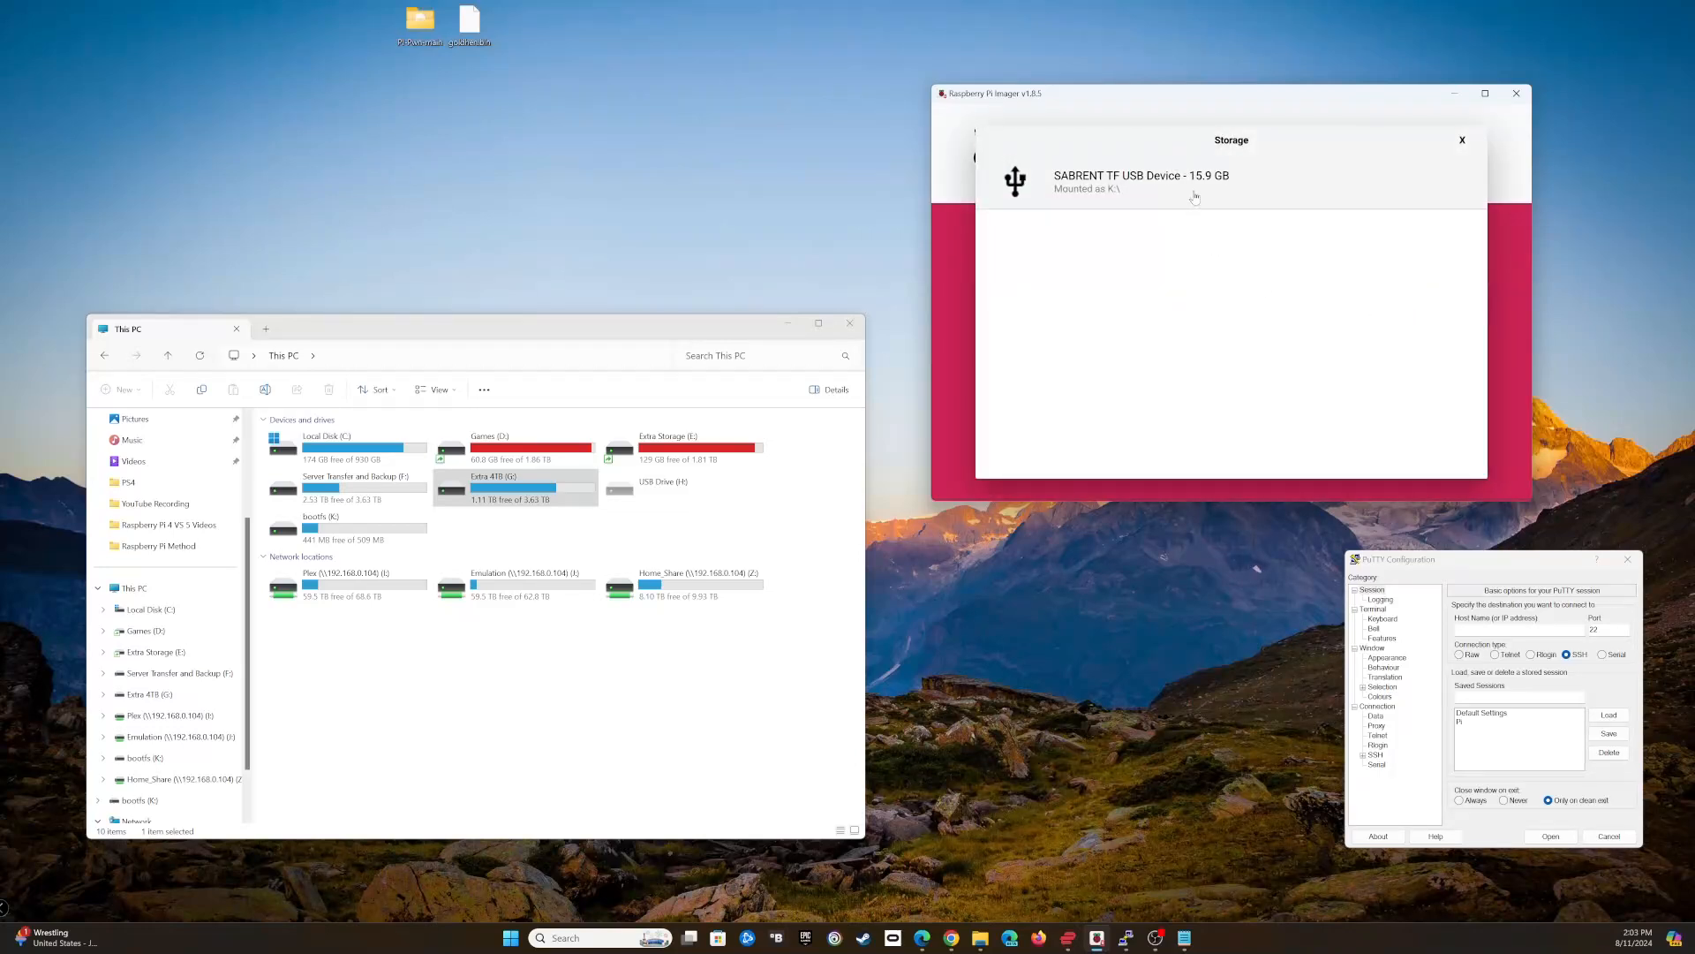
left_click(1139, 179)
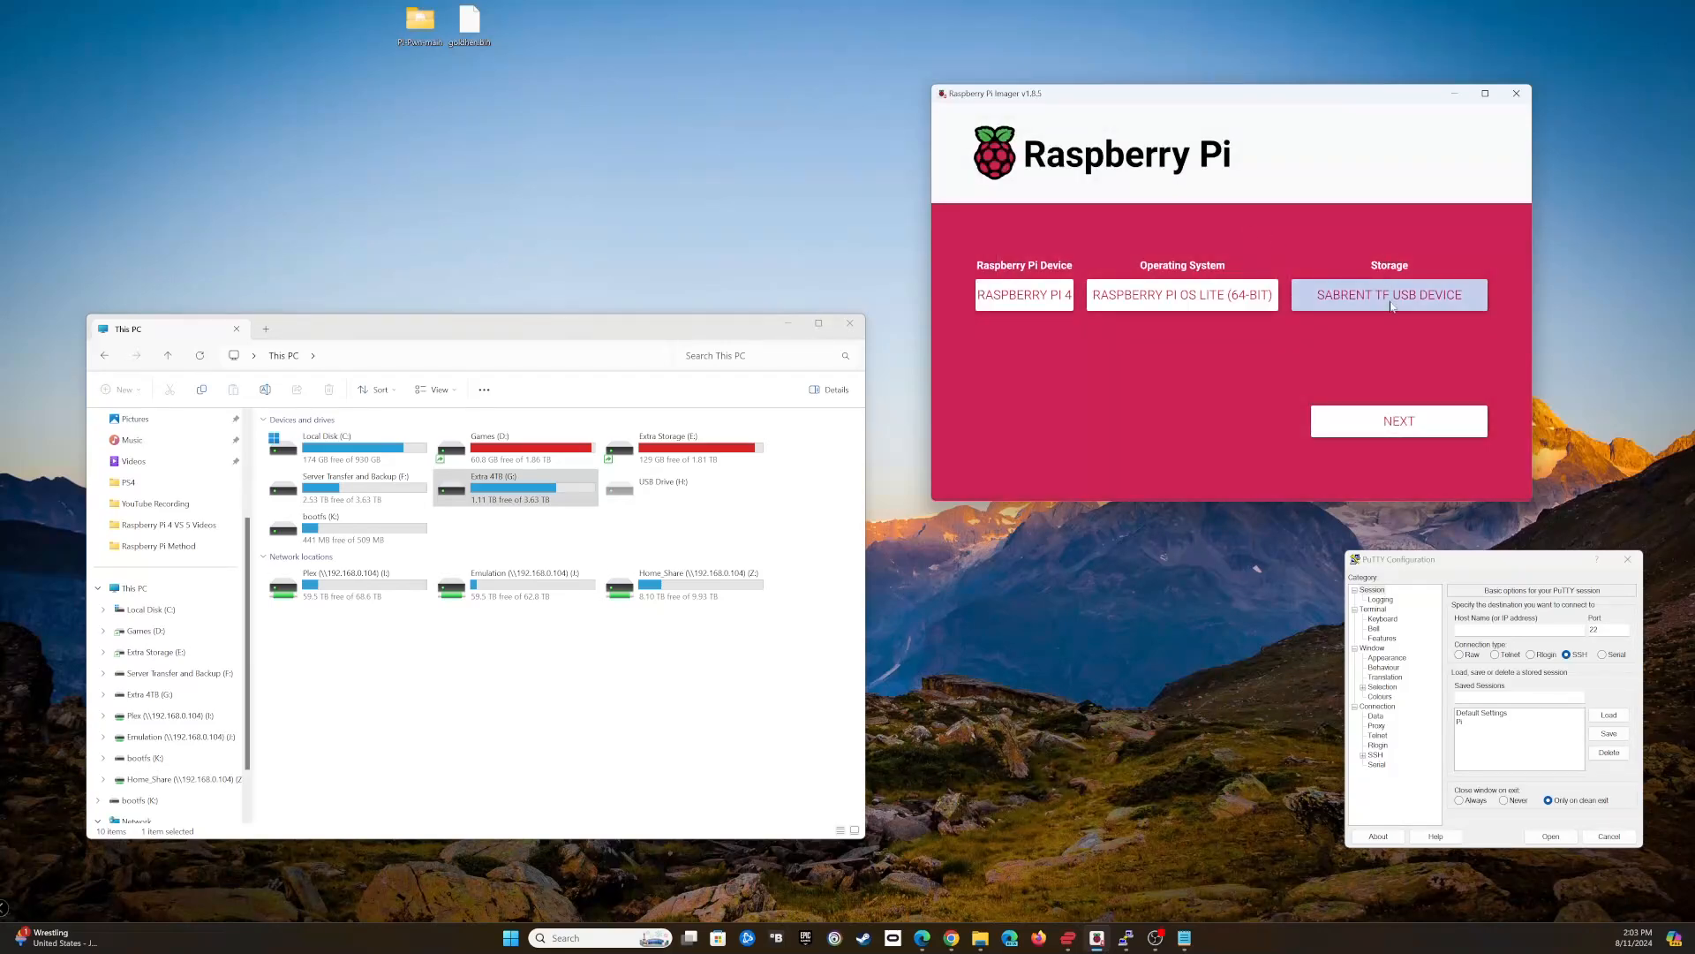
left_click(1388, 295)
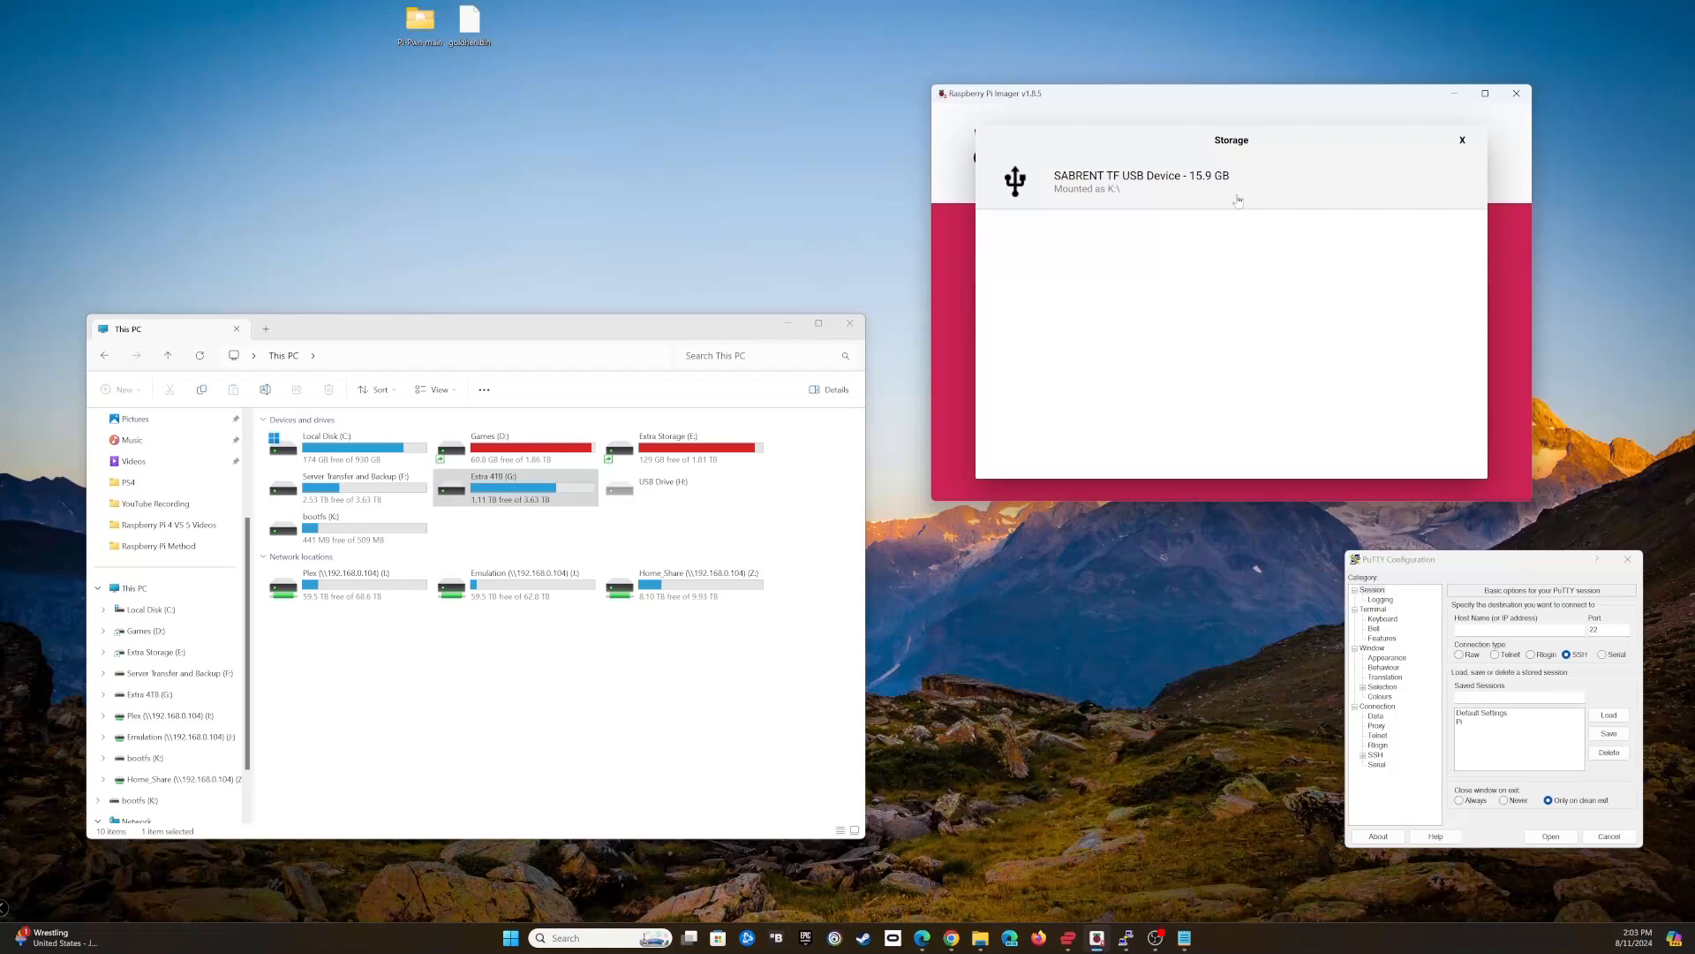
mouse_move(1368, 176)
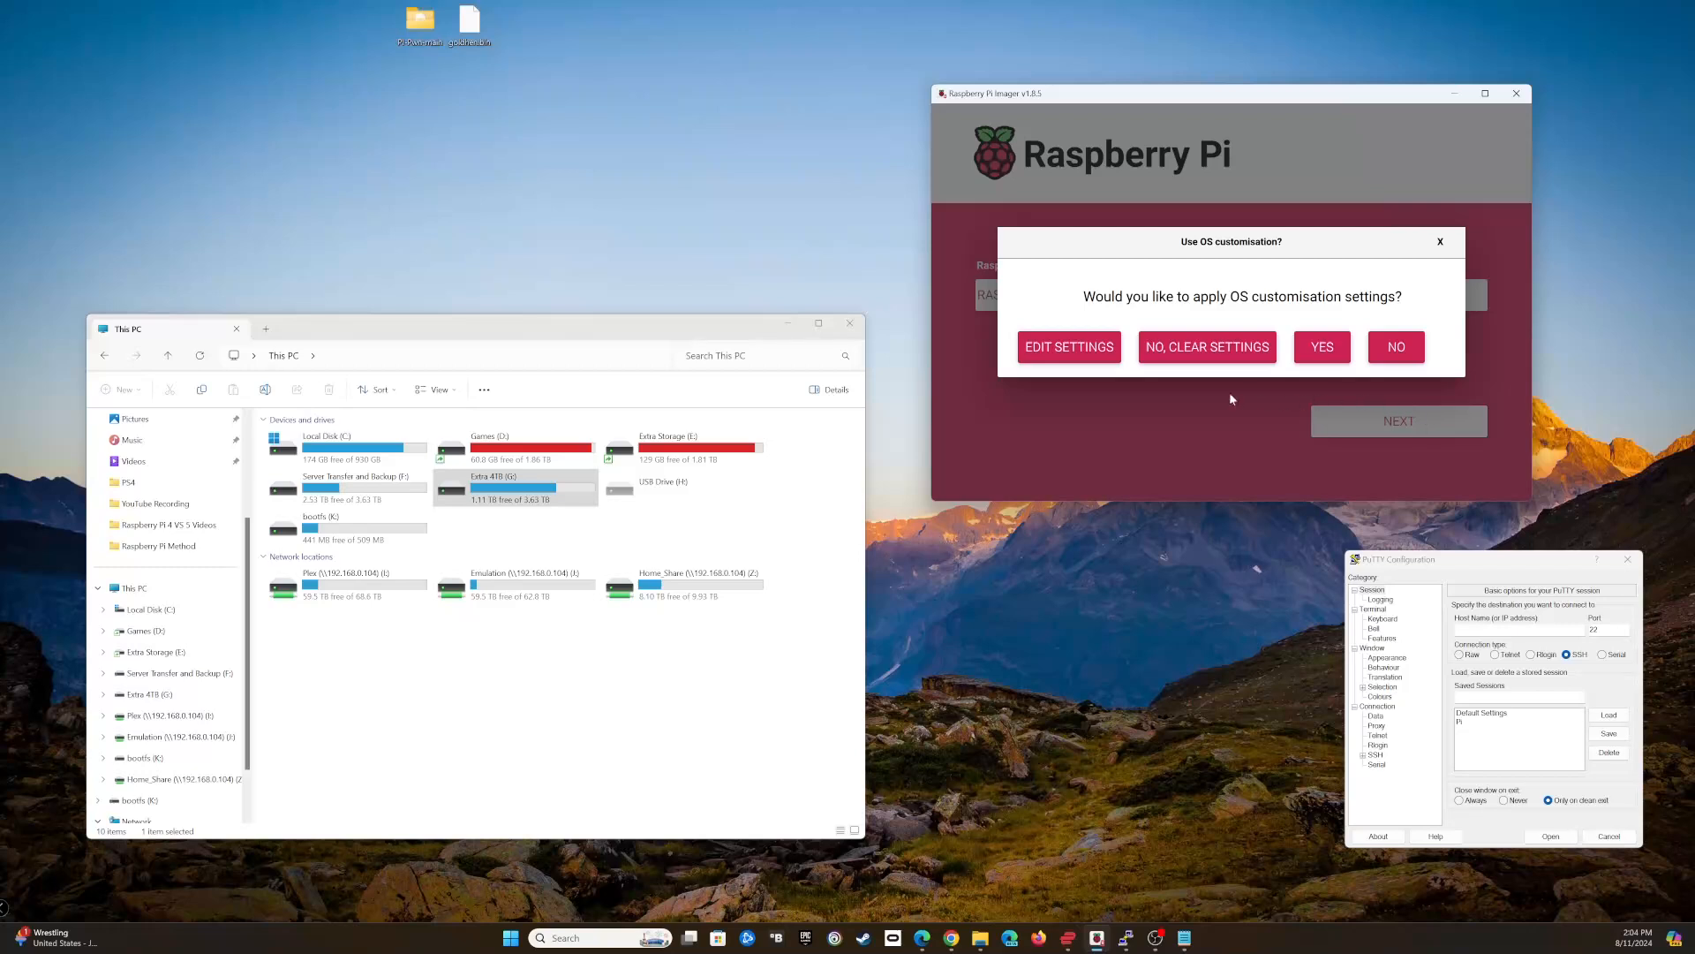
Step: Customise the OS with hostname ps4pi, user ps4, Wi-Fi, locale and password SSH, then save
left_click(1067, 348)
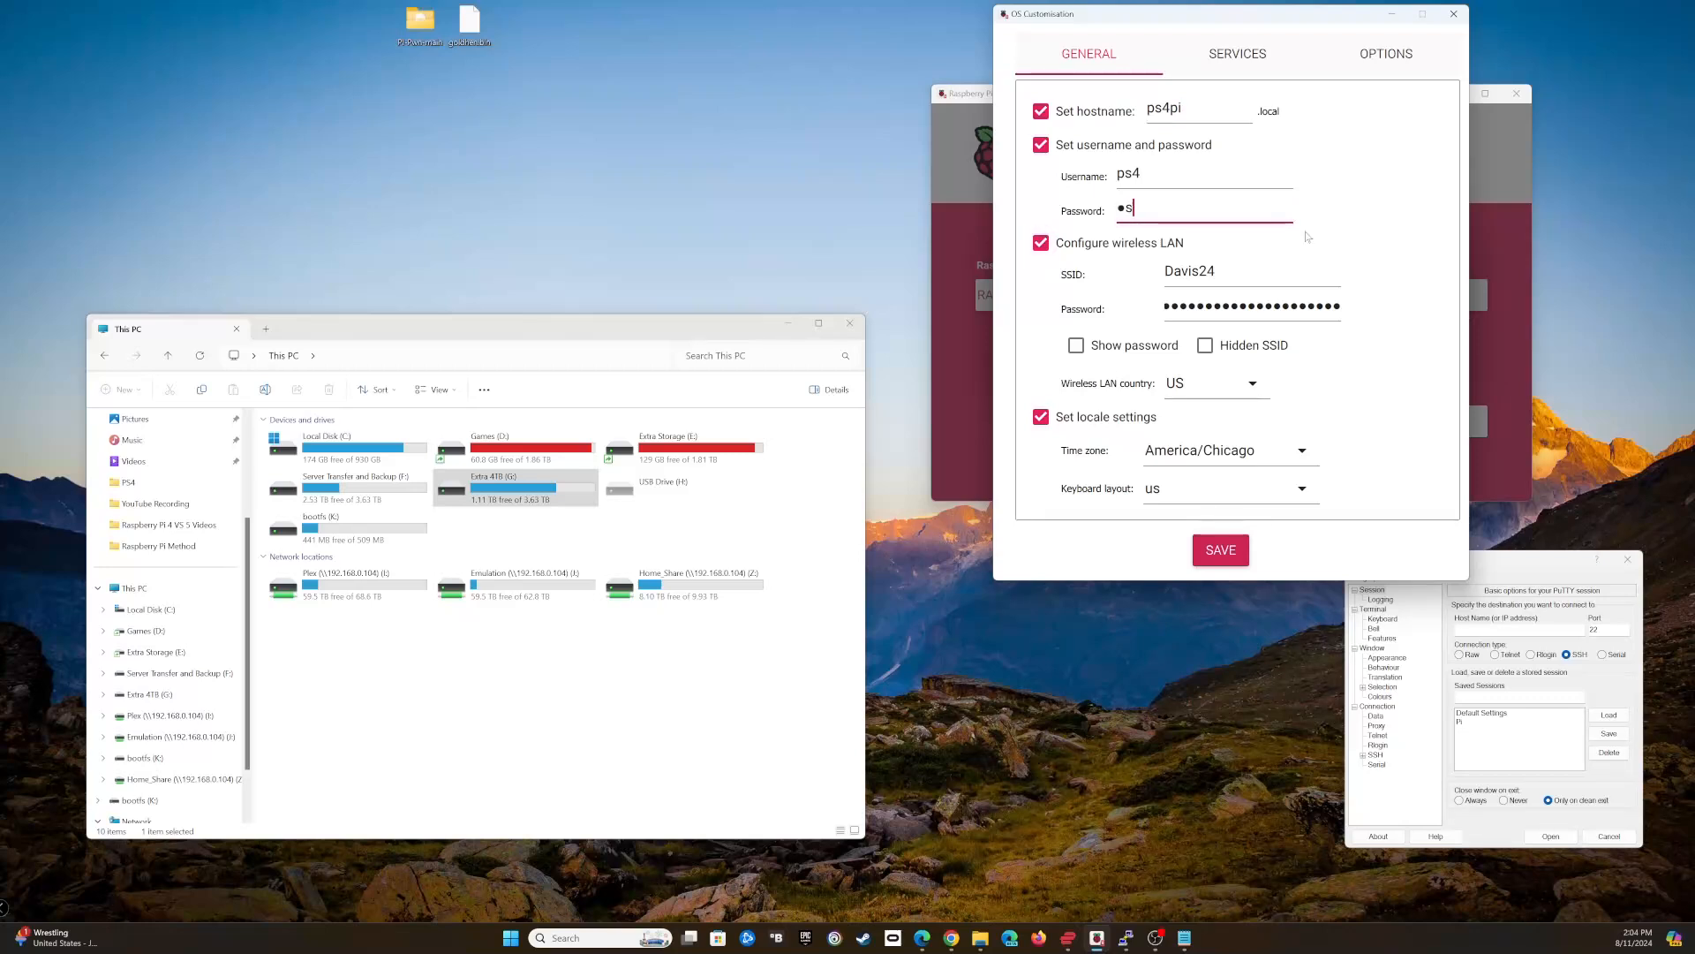
type("4")
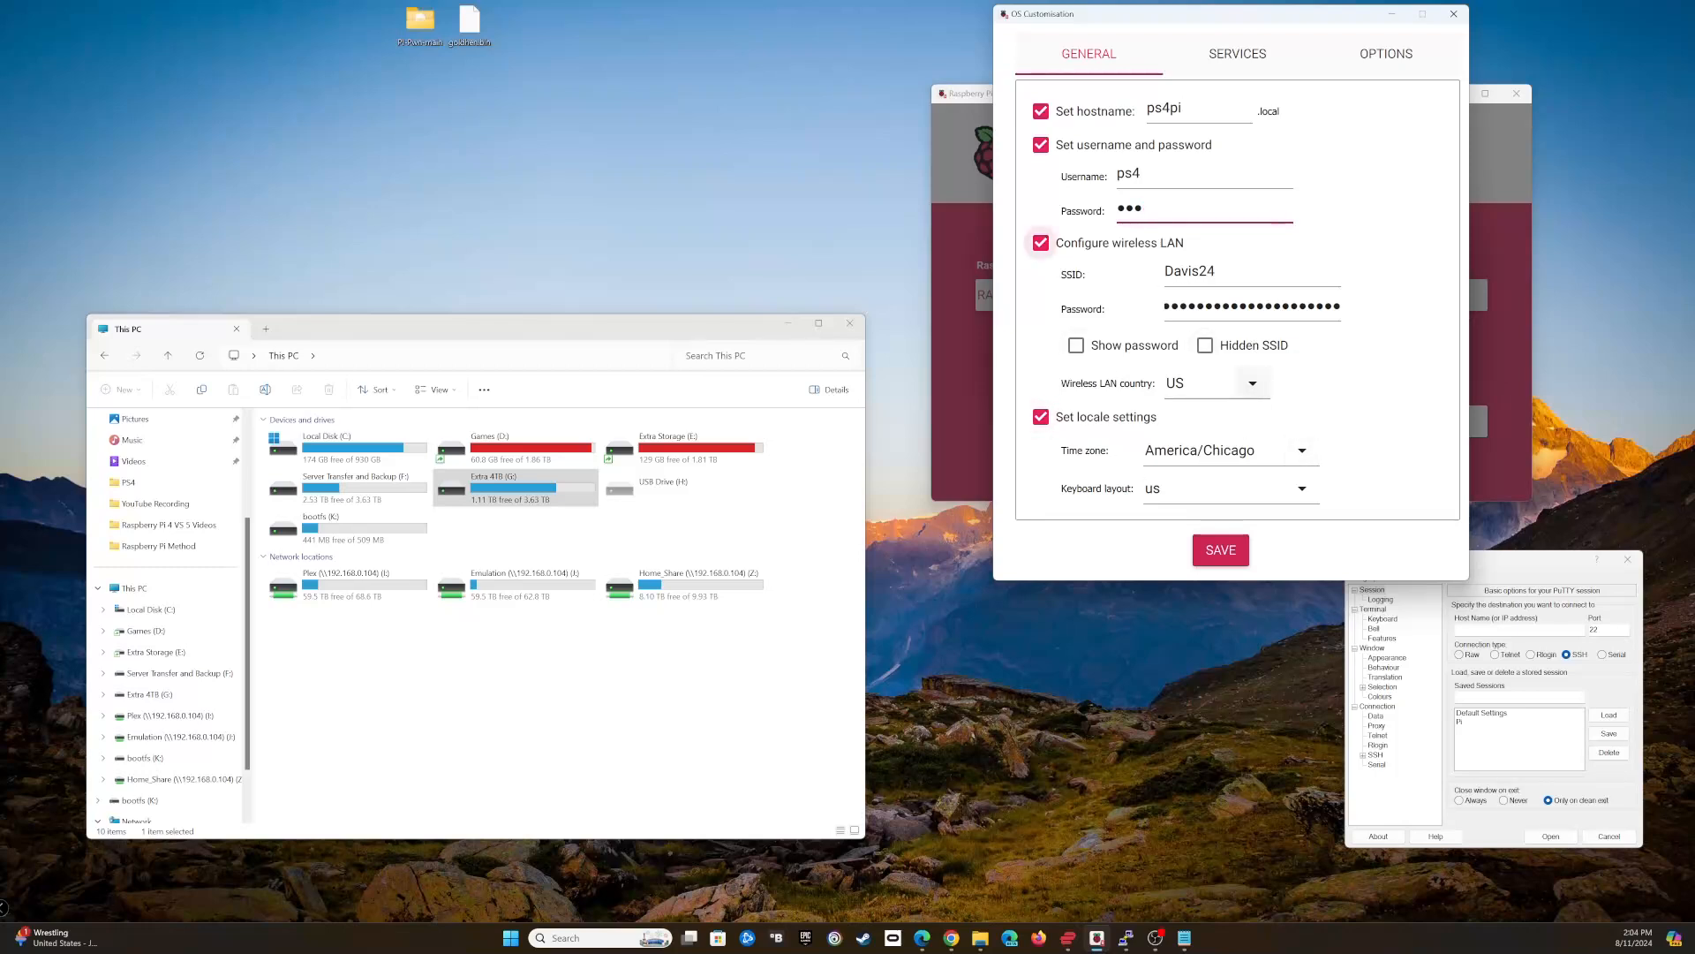
left_click(1236, 53)
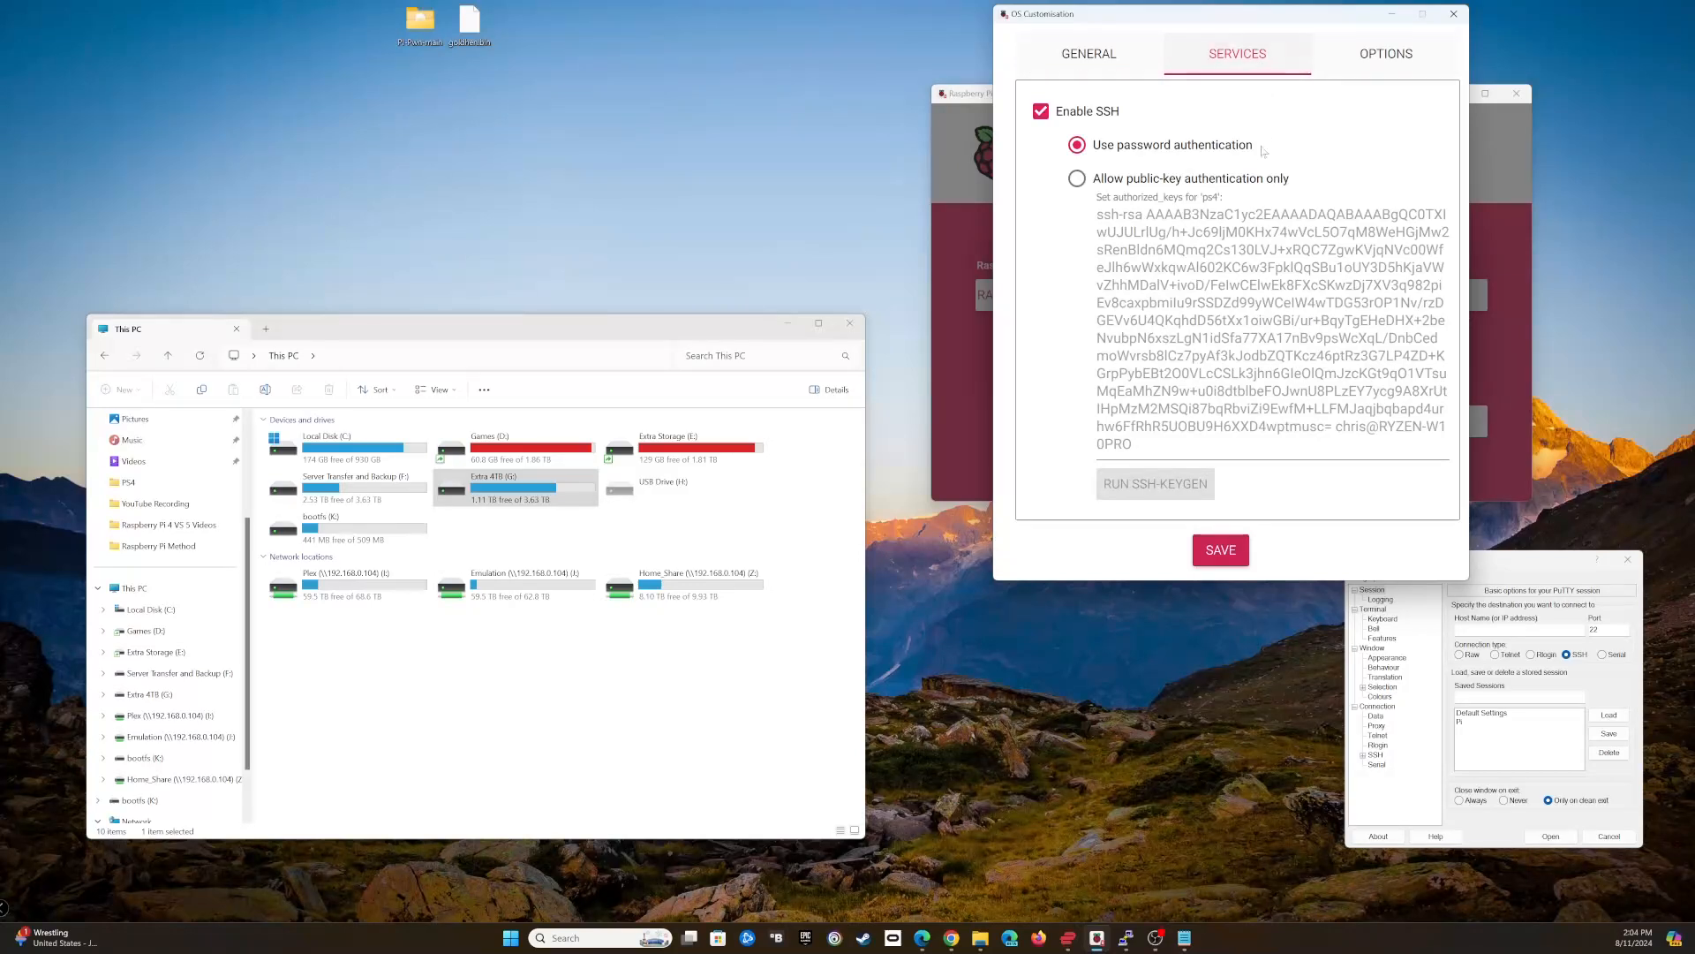
left_click(1075, 143)
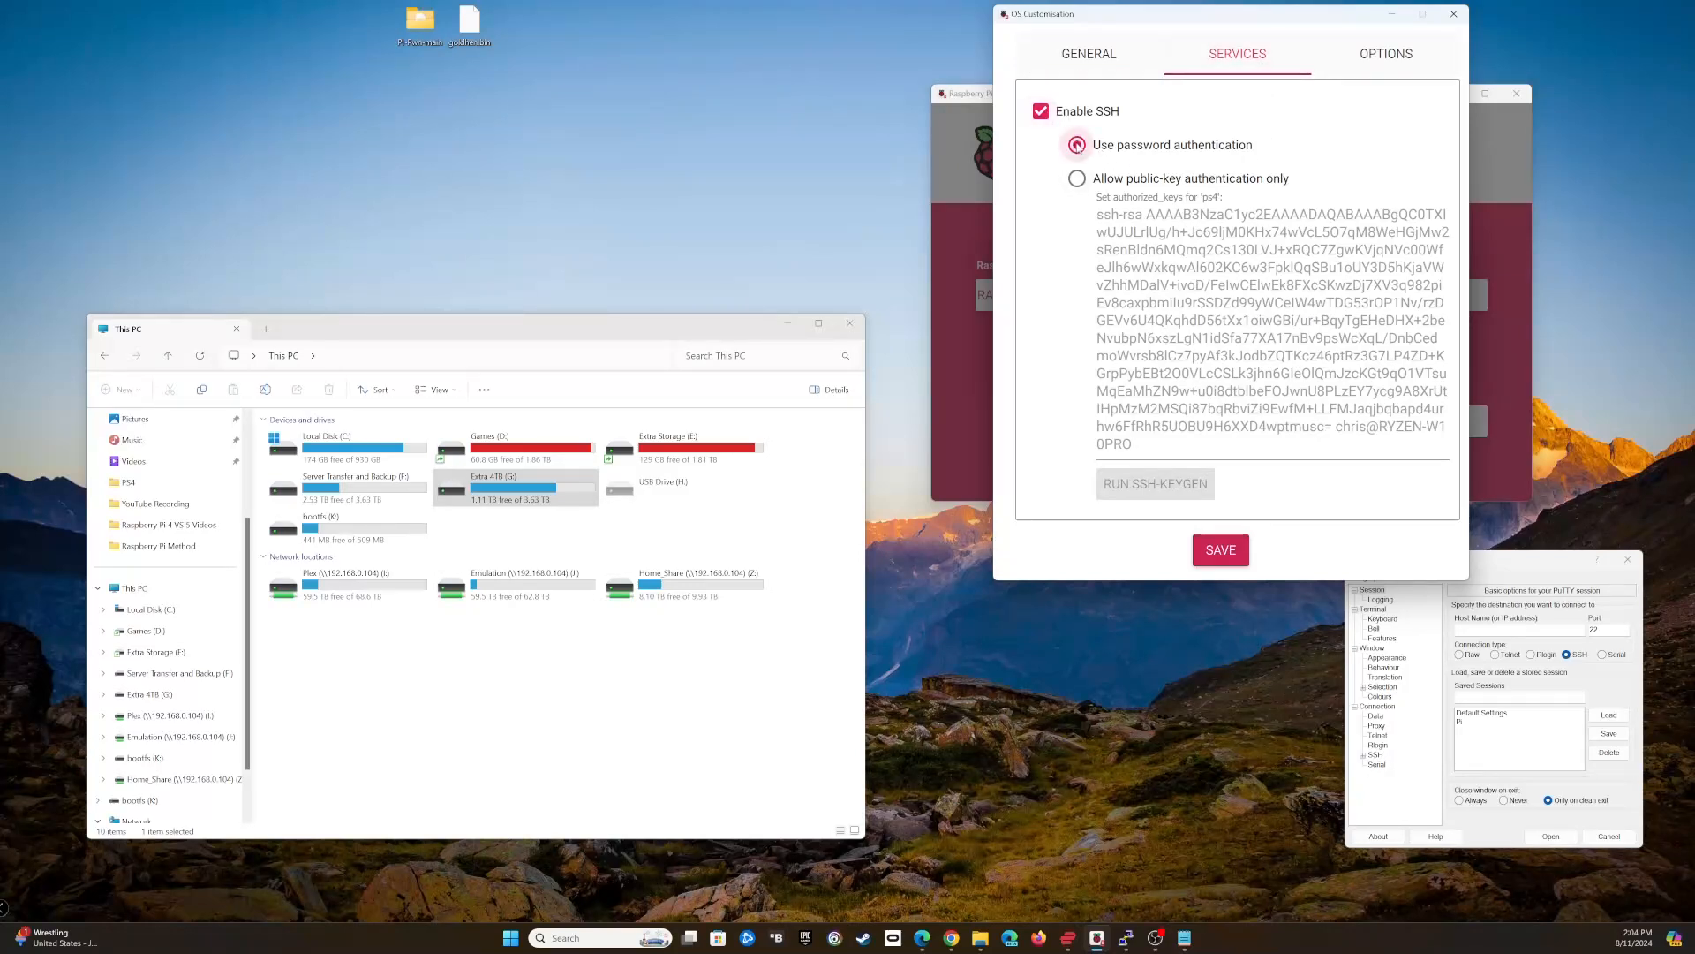
left_click(1075, 143)
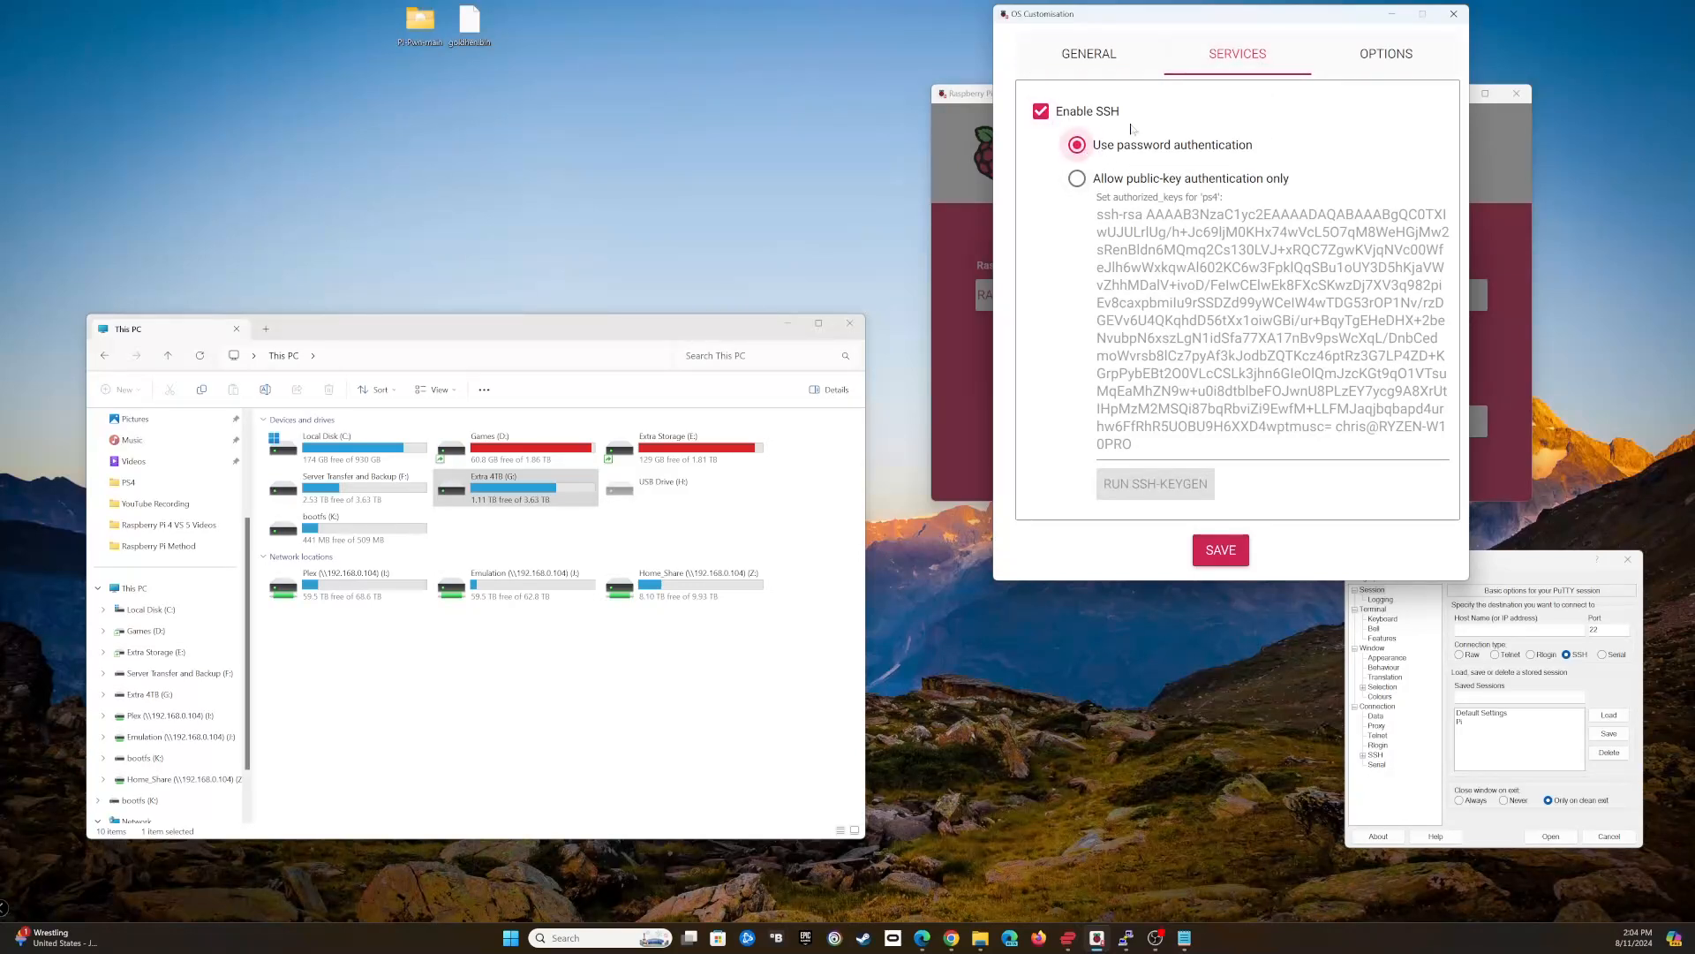
left_click(1384, 52)
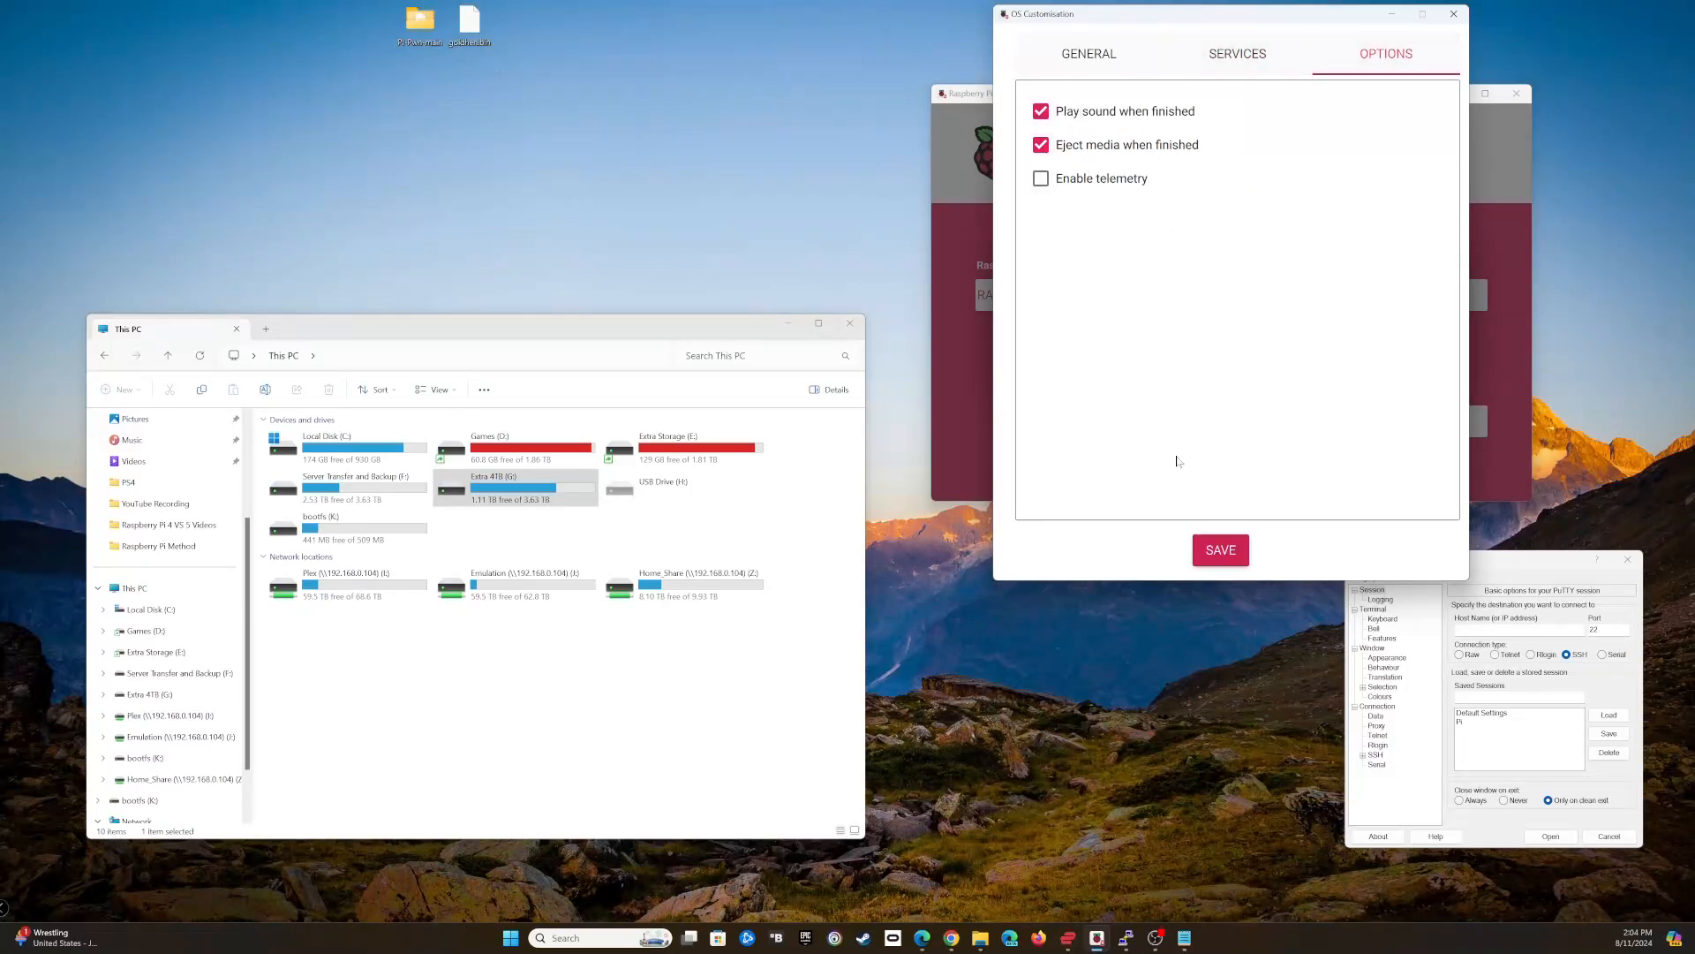
left_click(1221, 549)
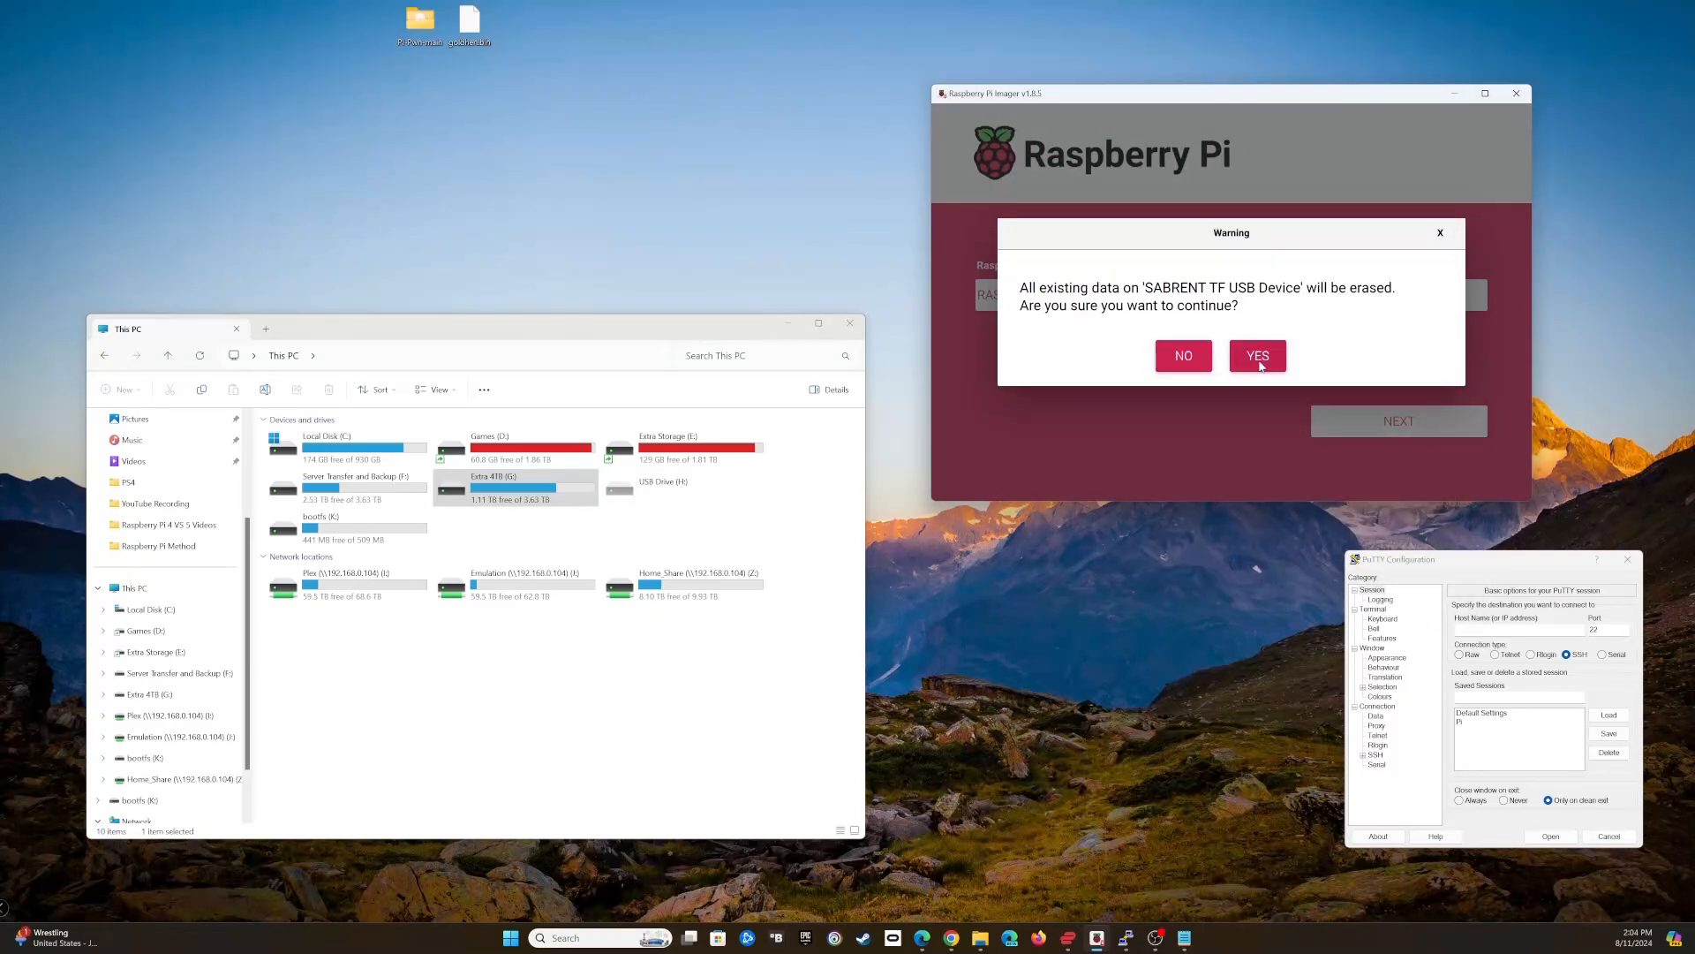
Step: Confirm erasing the SABRENT card, write the image and acknowledge the success message
left_click(1256, 355)
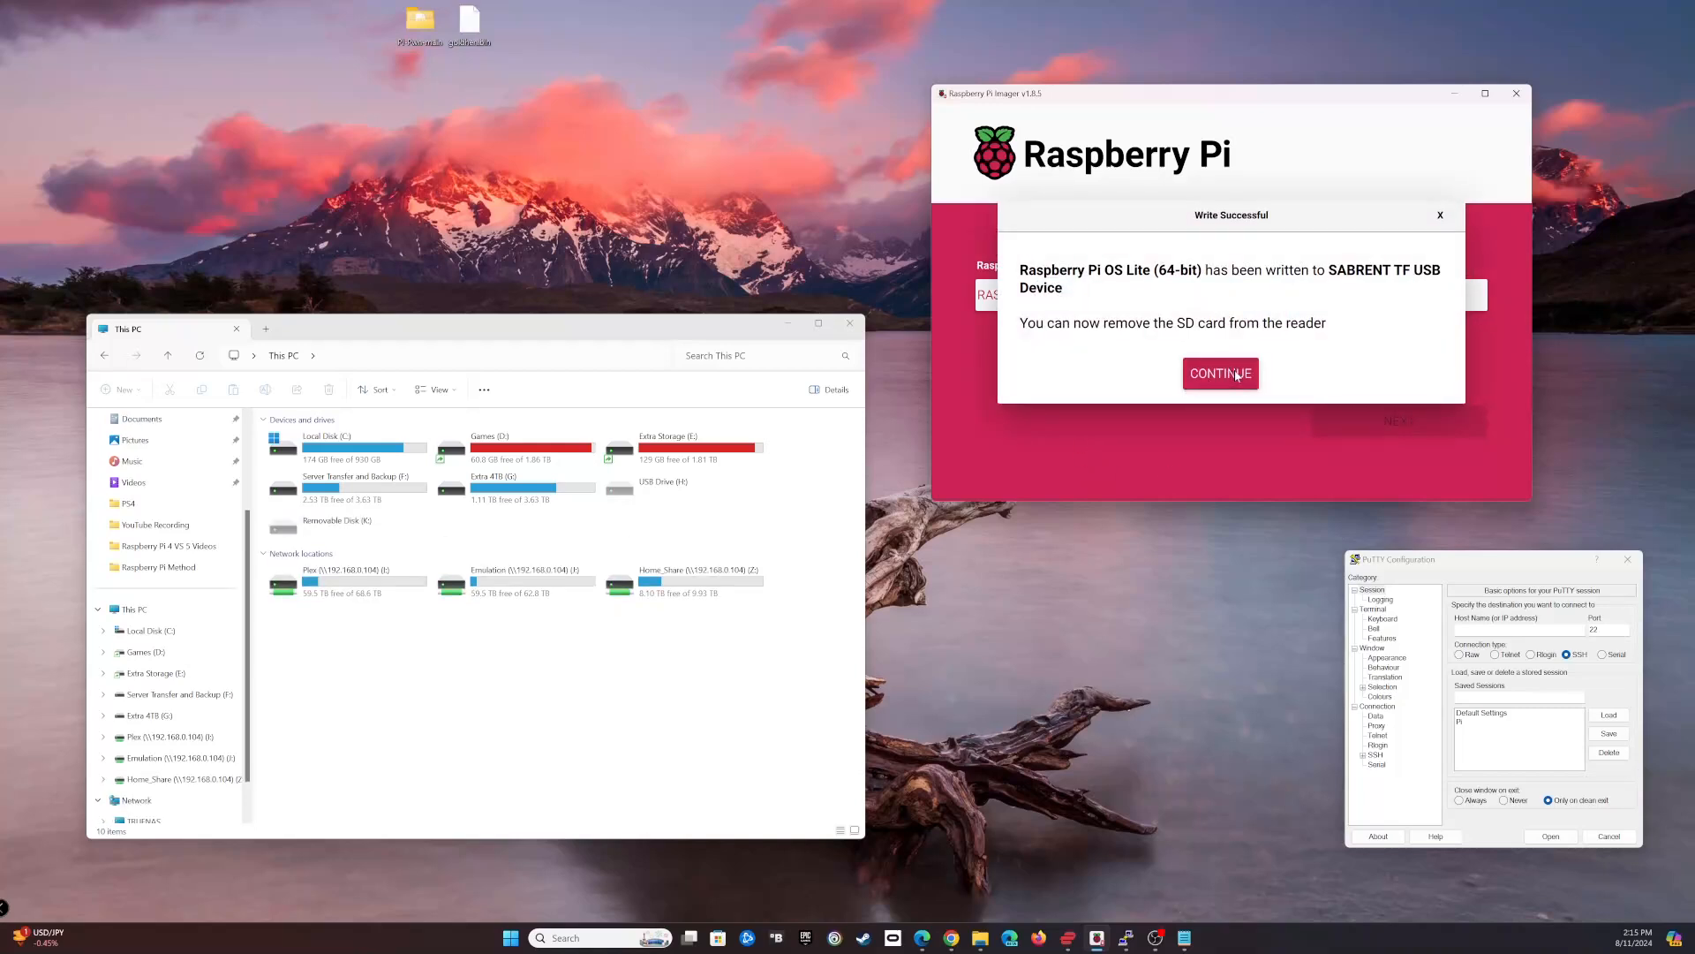
left_click(1220, 372)
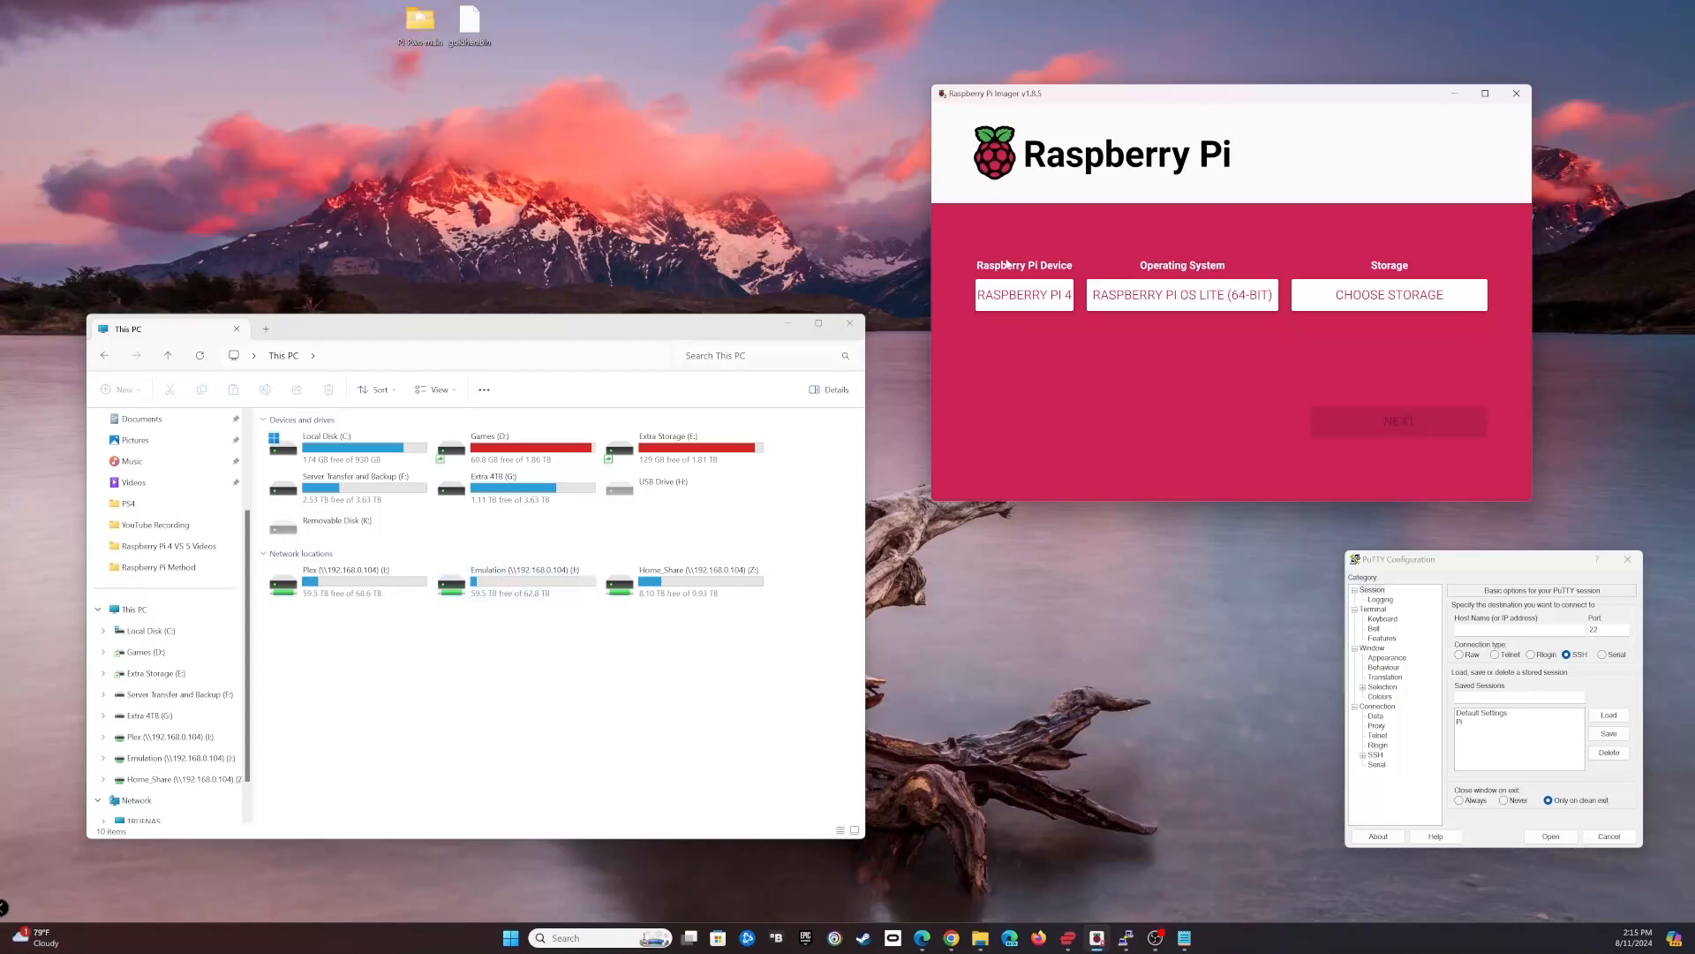
Step: Copy the PPPwn folder from Pi-Pwn-main onto the card's bootfs (K:) drive
left_click(1515, 93)
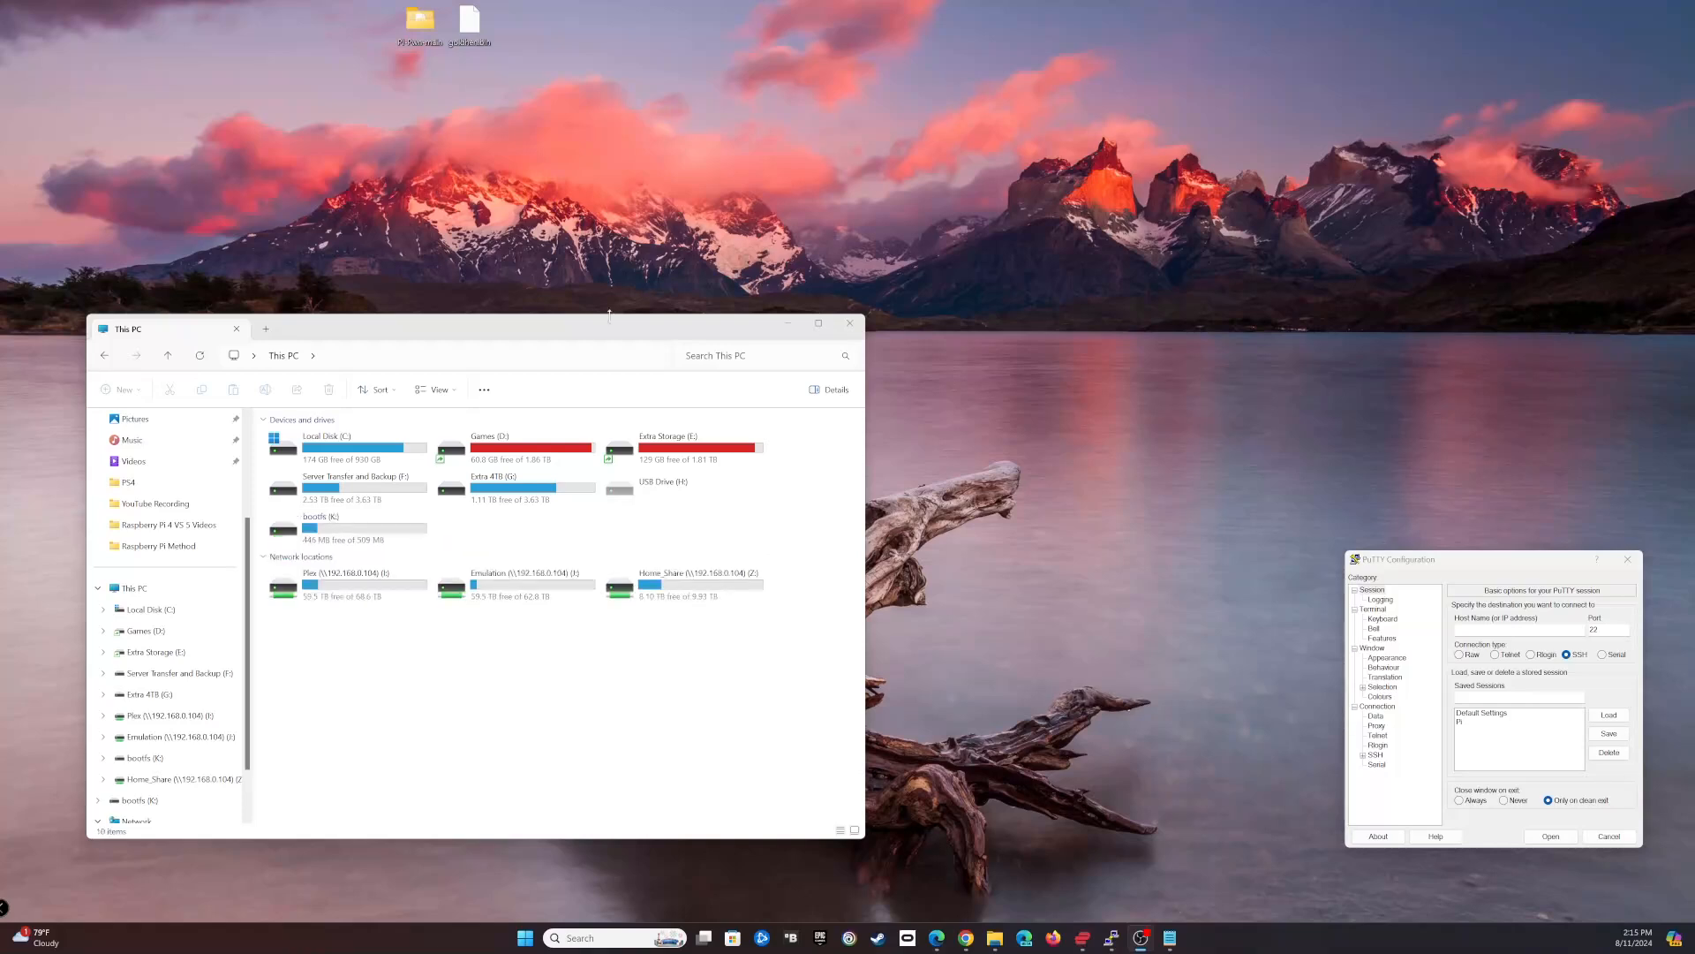
left_click(346, 528)
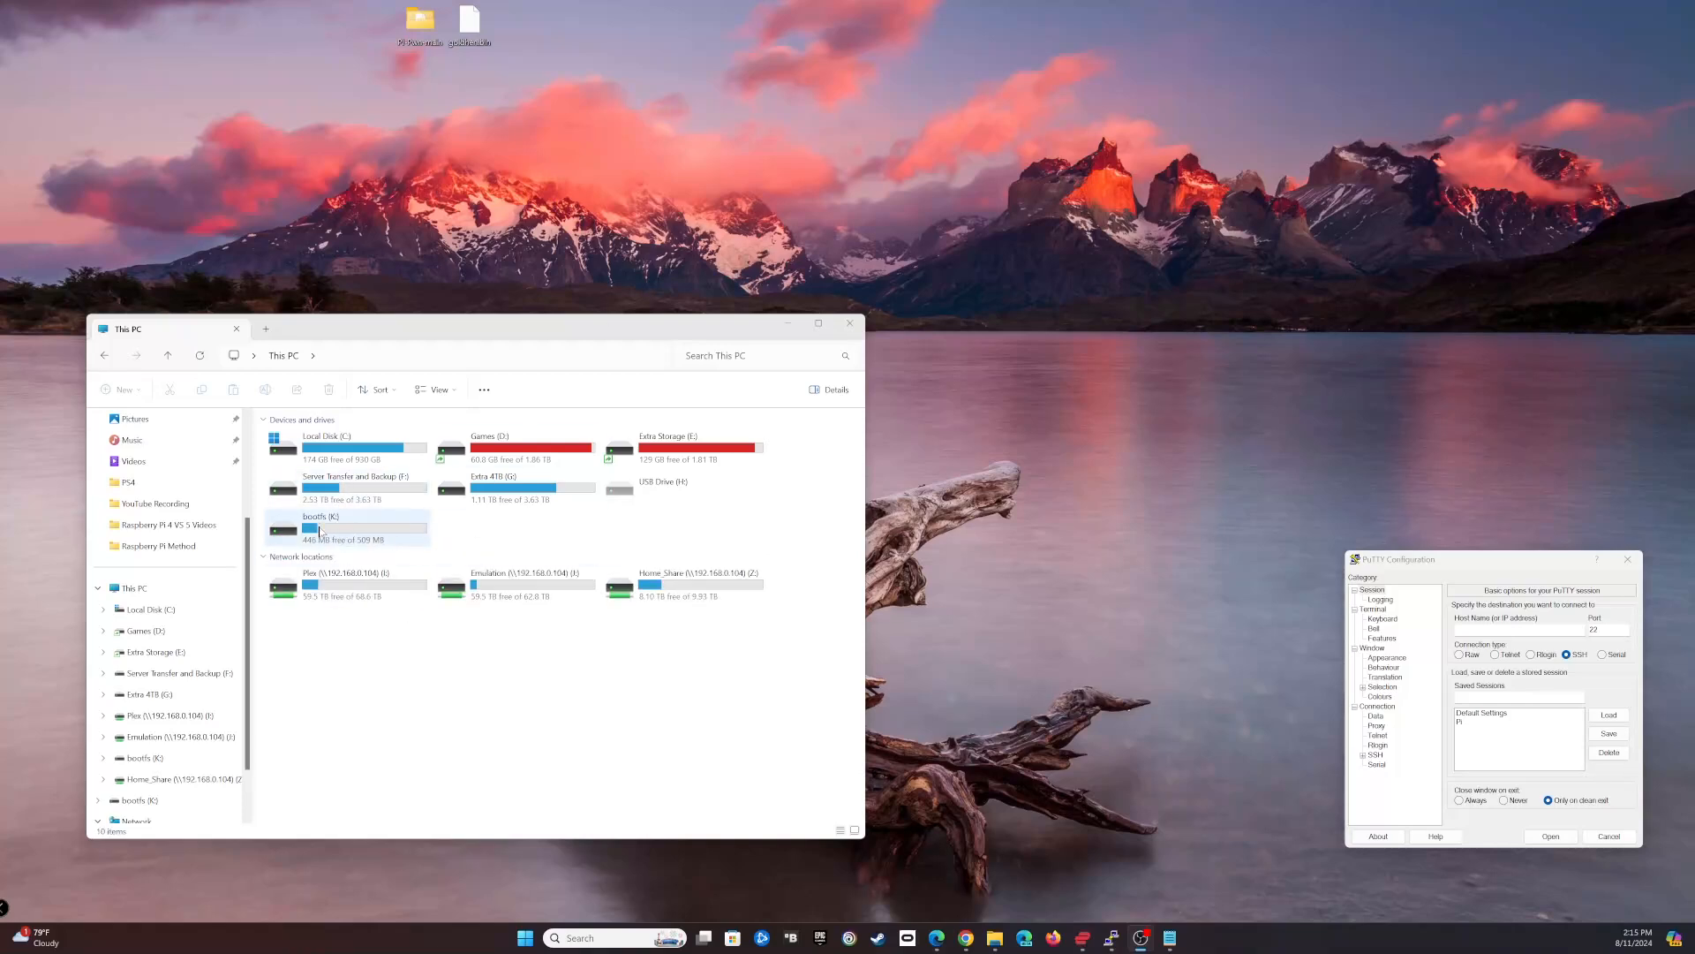
double_click(319, 528)
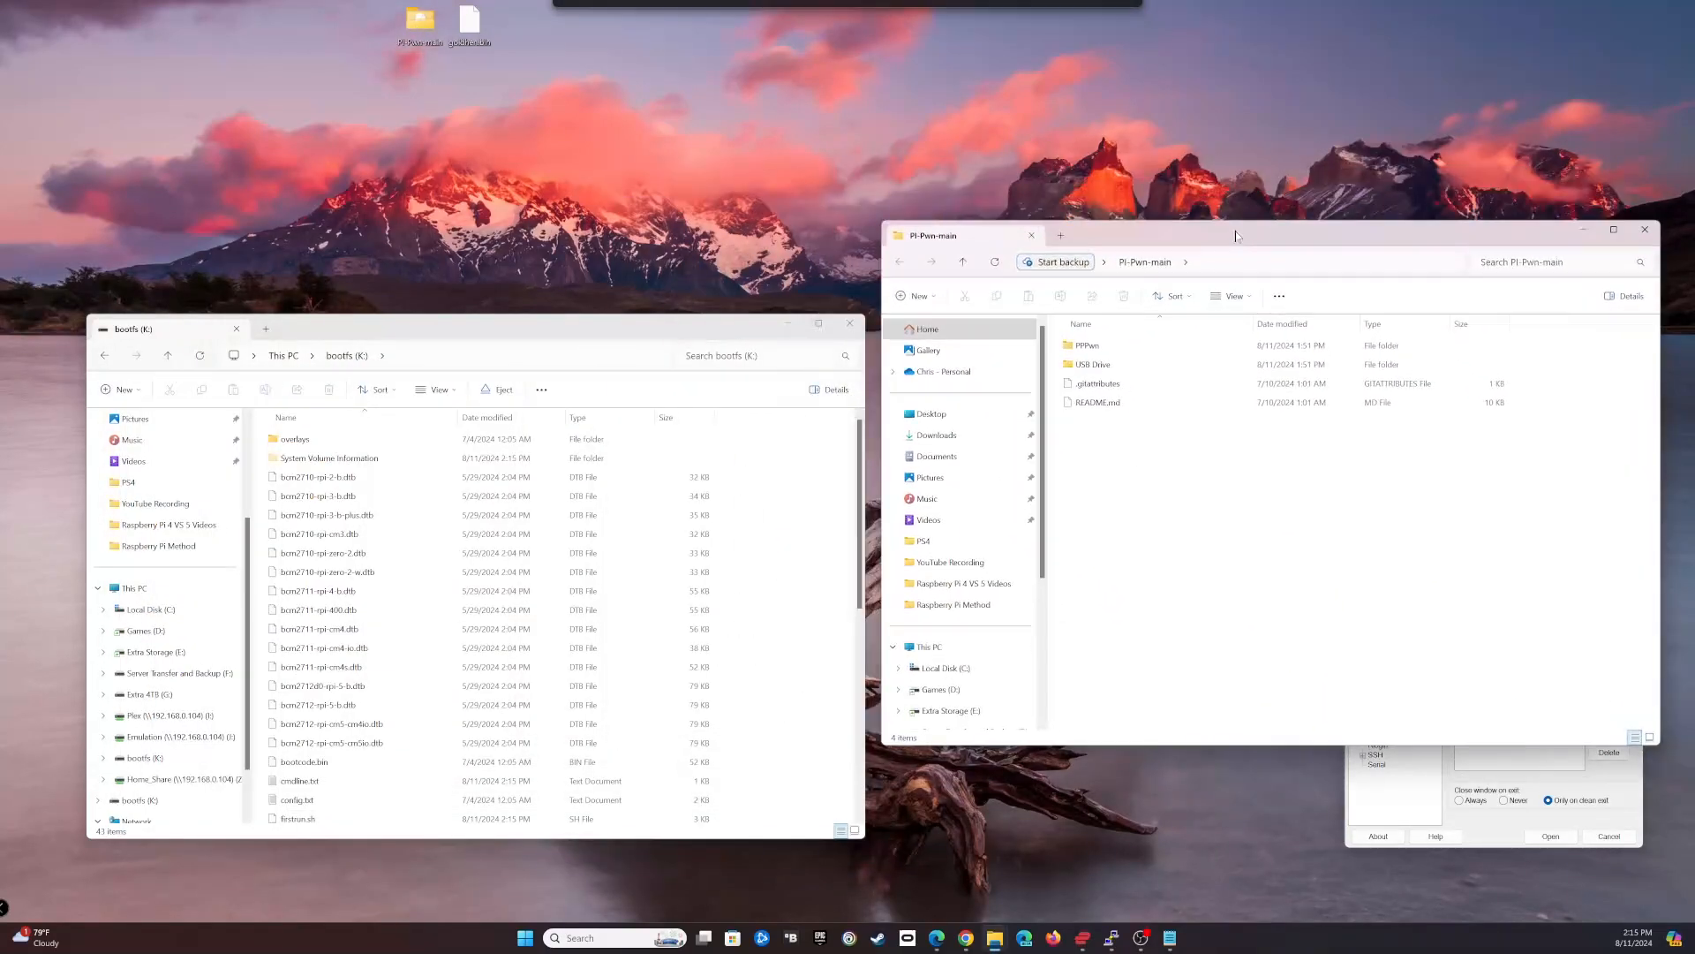
left_click(1085, 344)
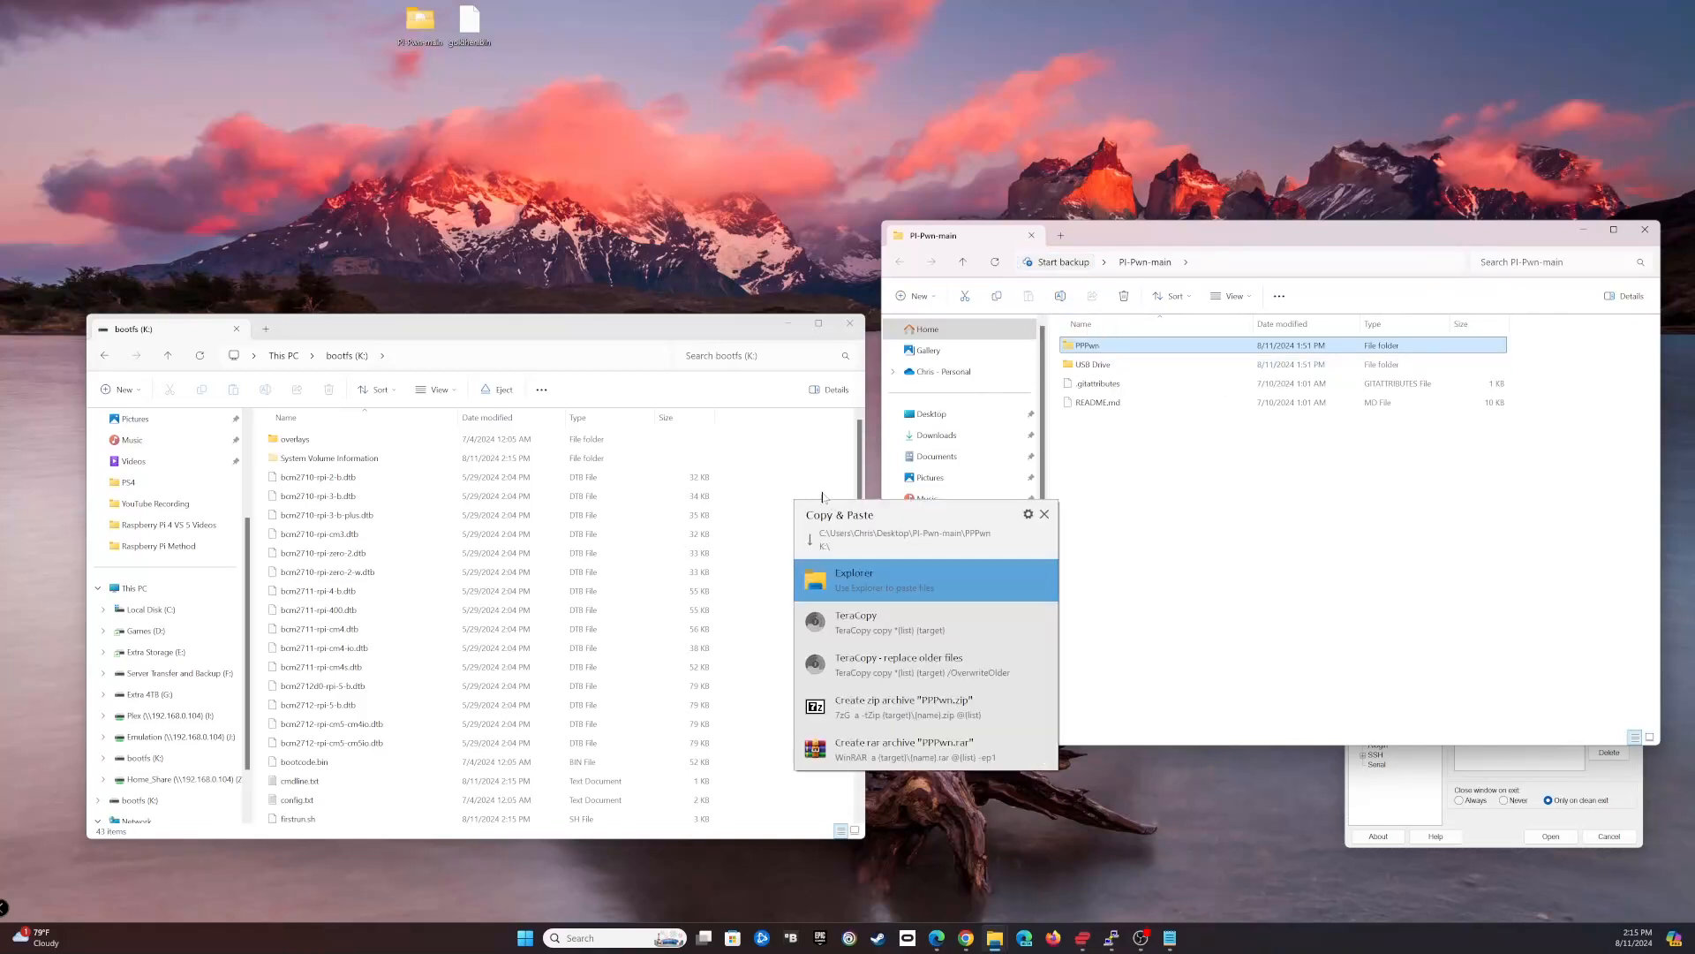
left_click(1042, 514)
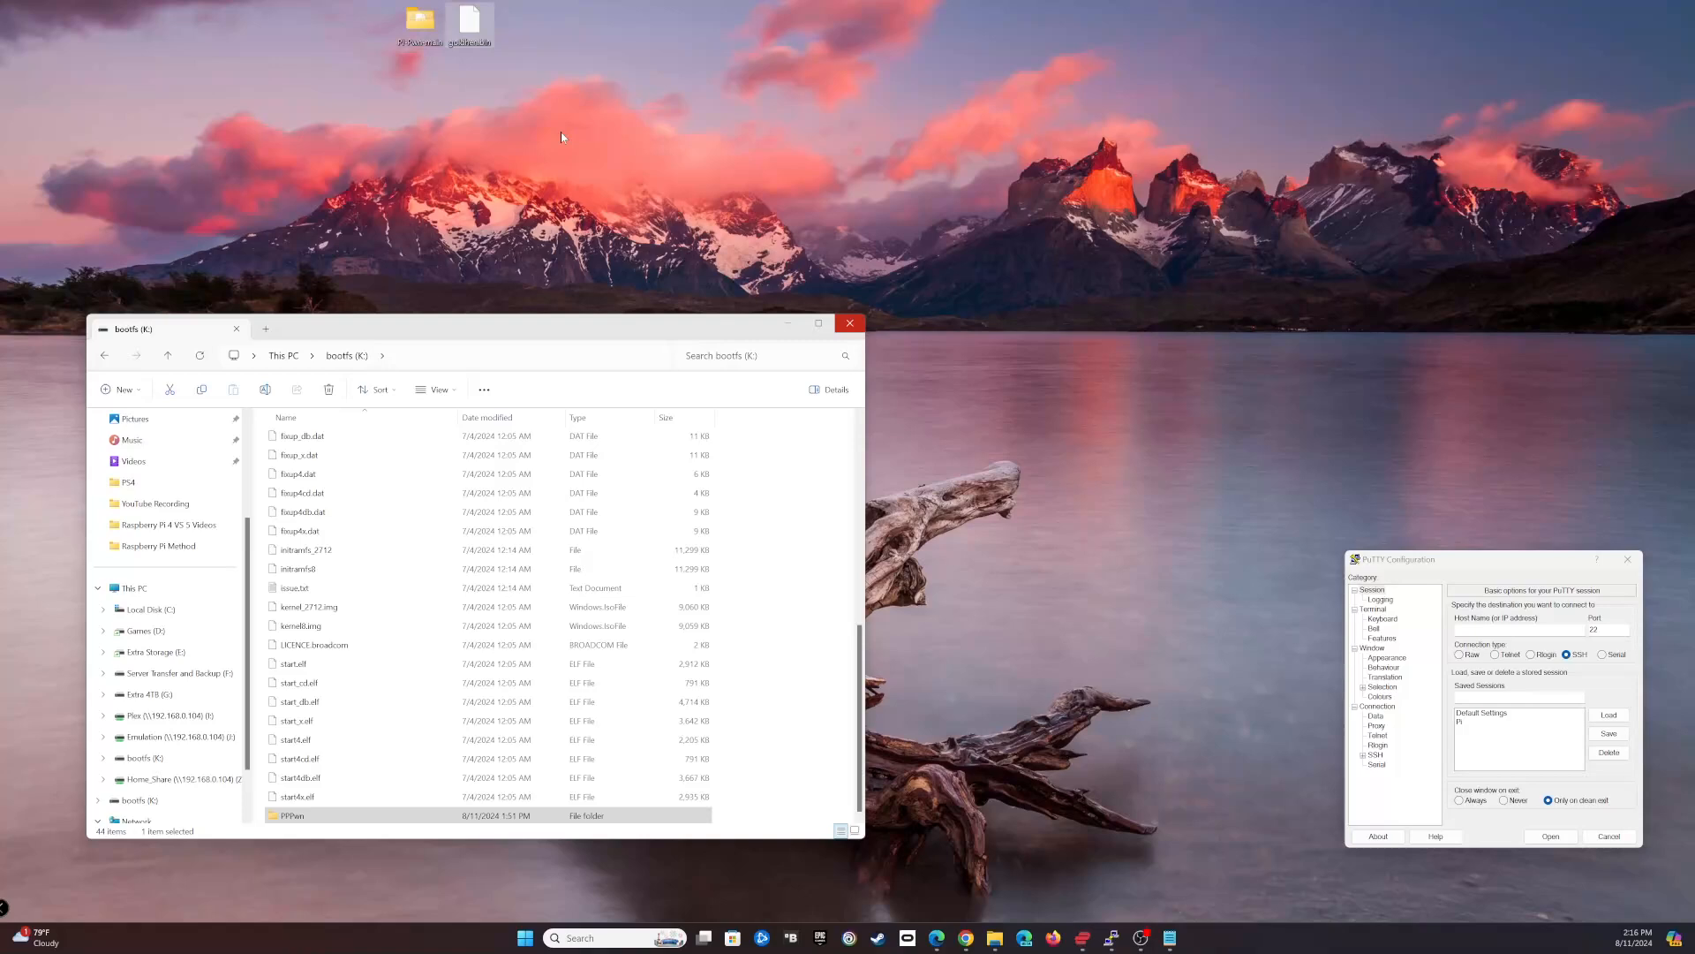
mouse_move(720, 223)
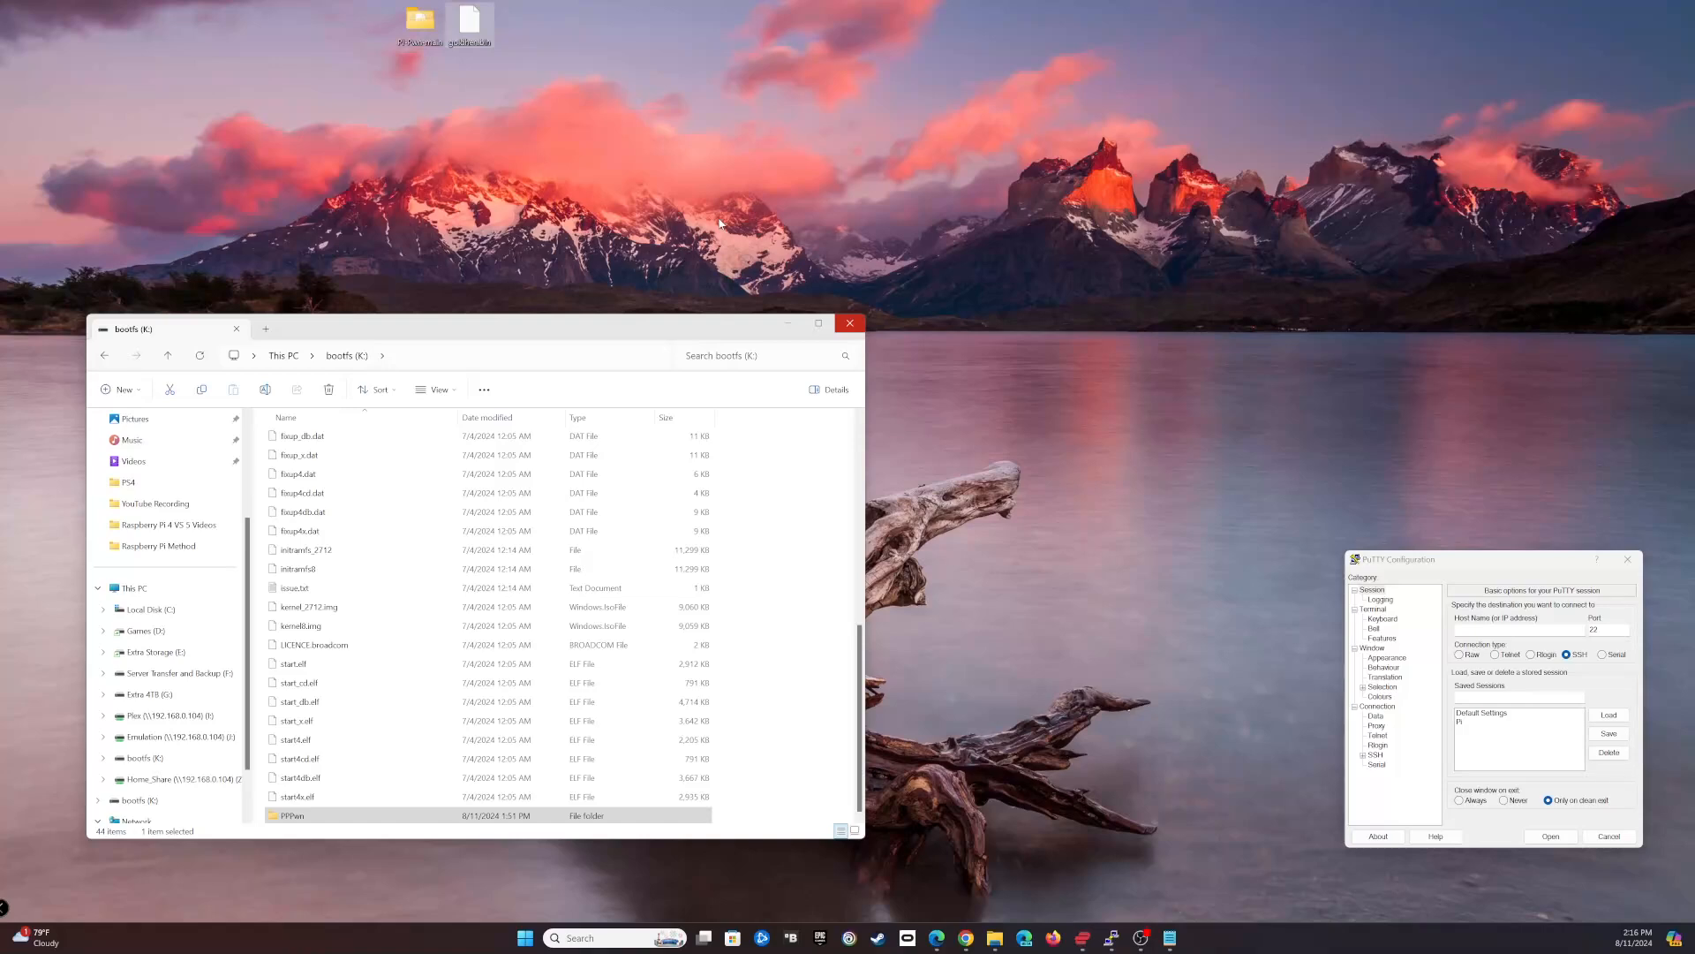
mouse_move(479, 63)
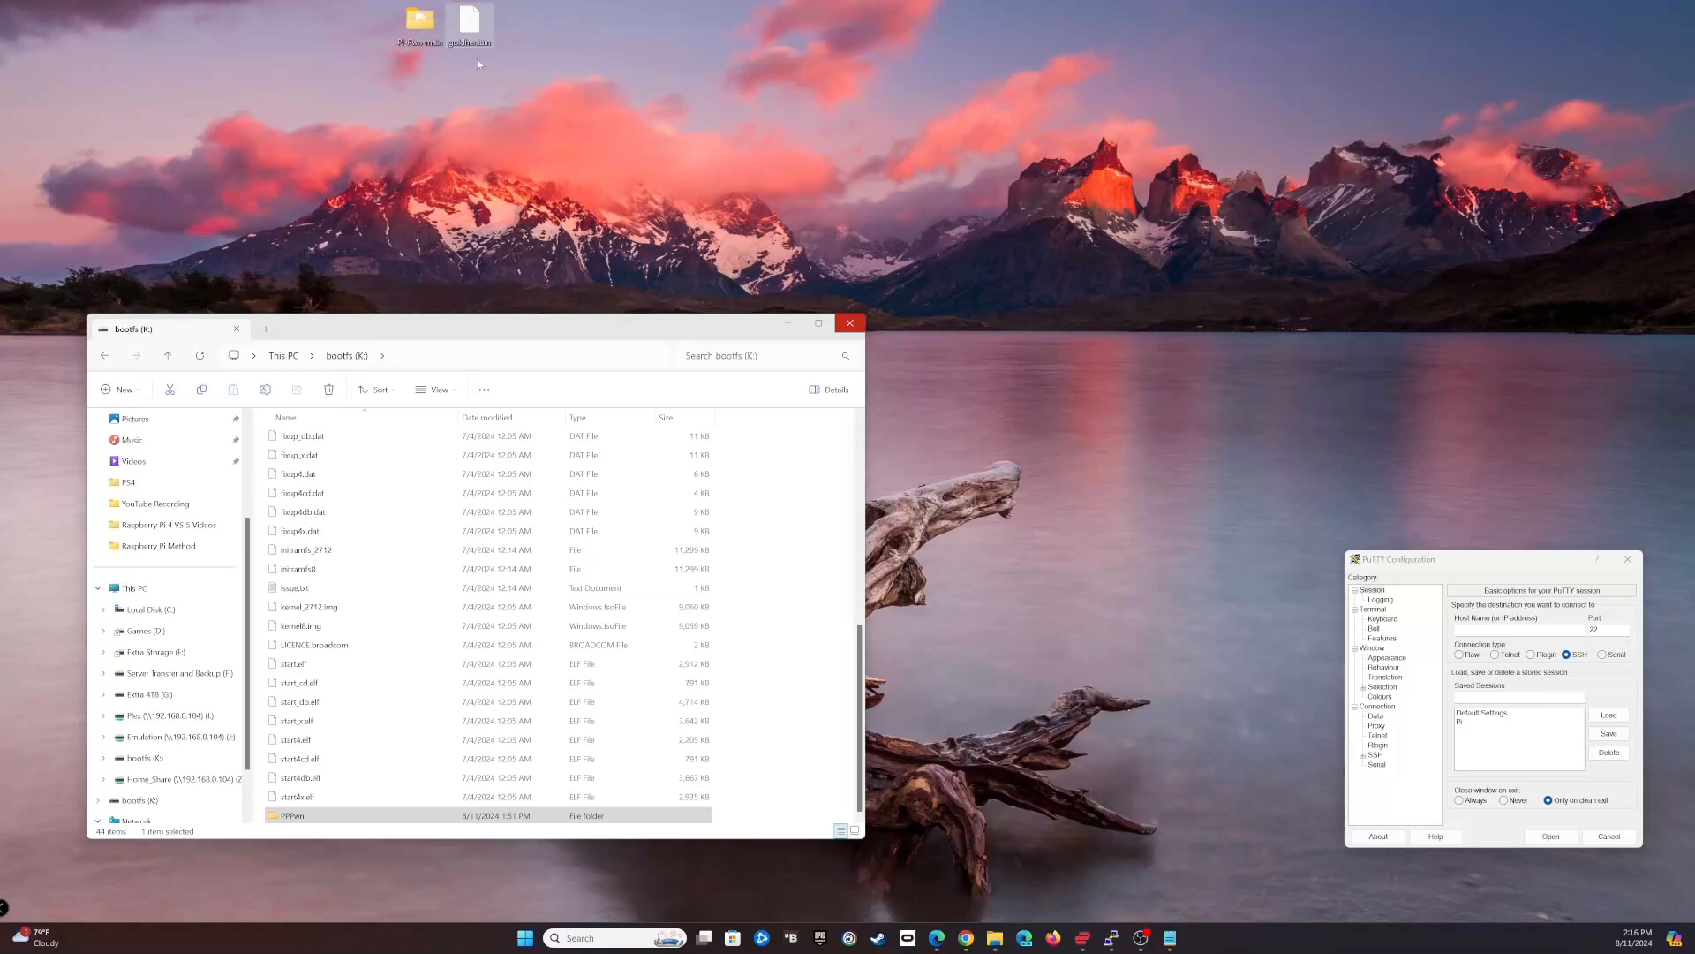
mouse_move(487, 213)
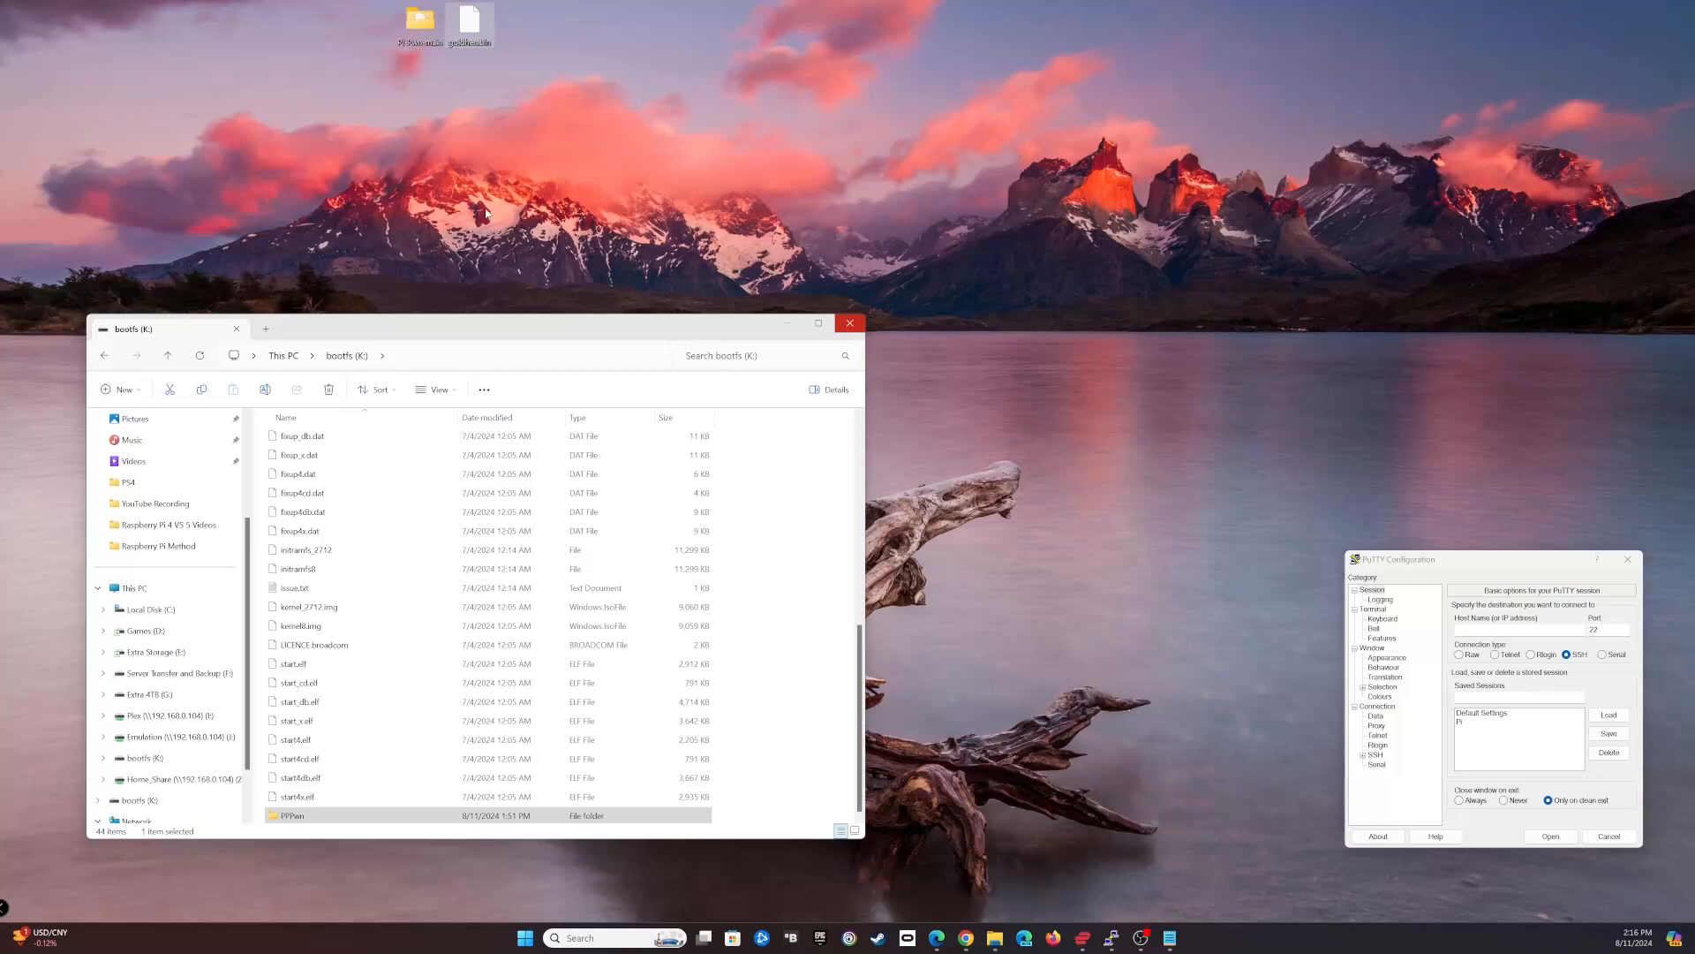
left_click(849, 321)
type("pi4pl")
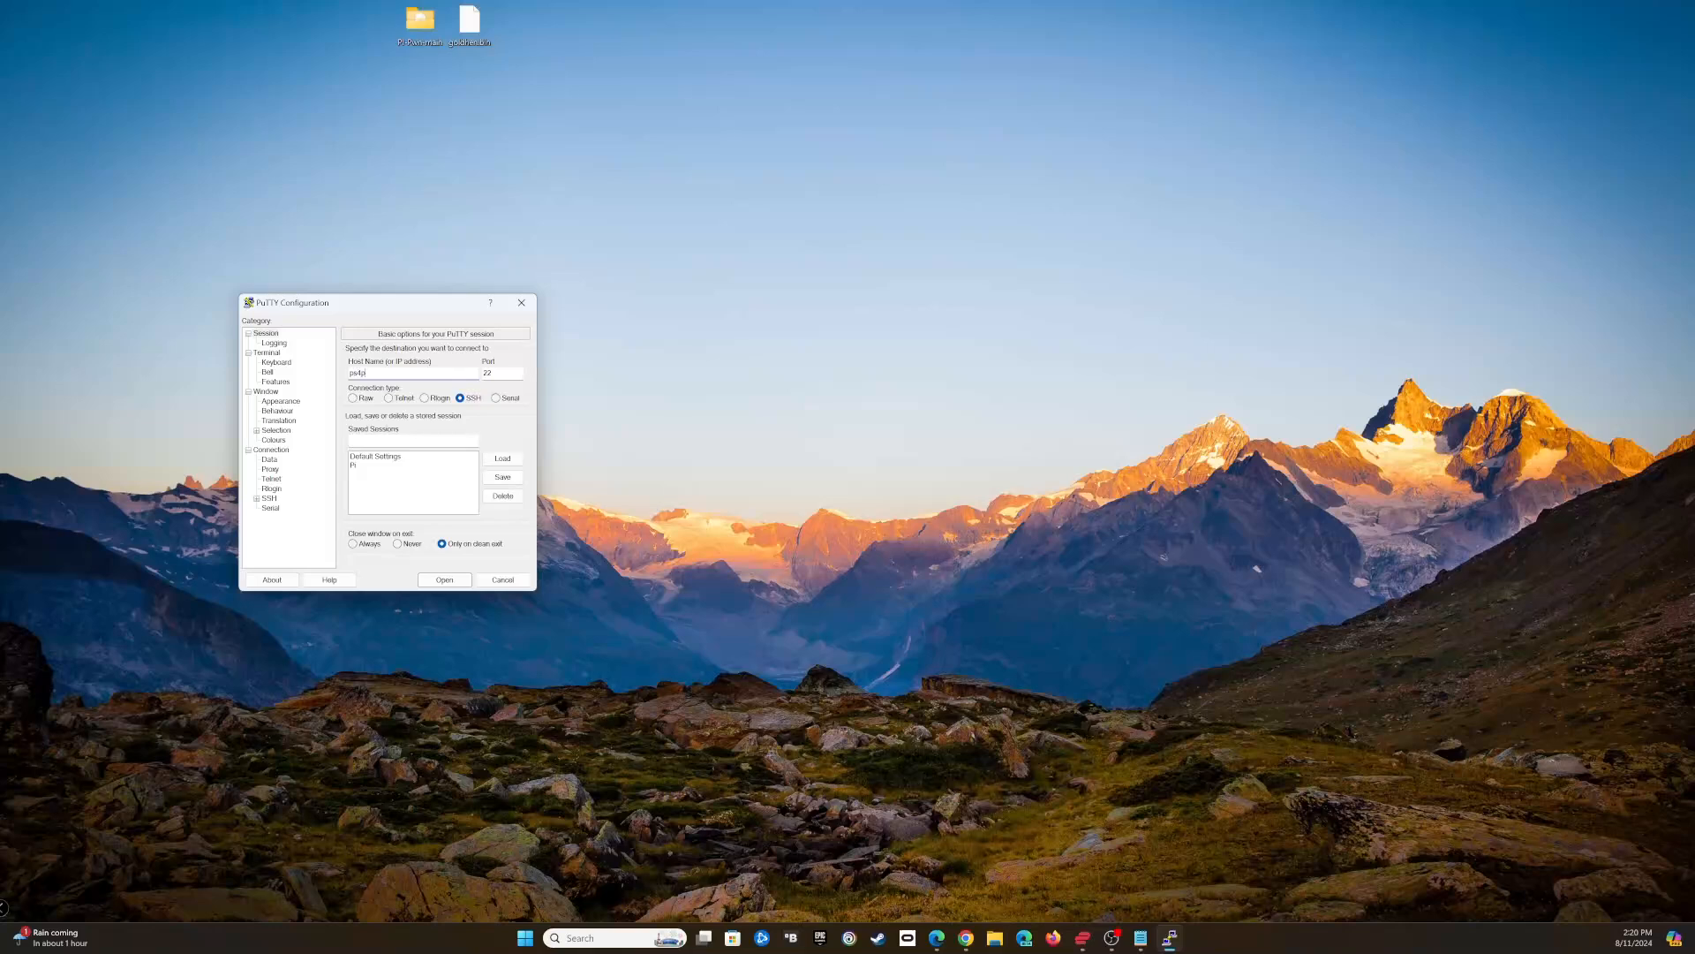
Step: Connect PuTTY to ps4pi.local, trust the host key and log in as ps4
type("o")
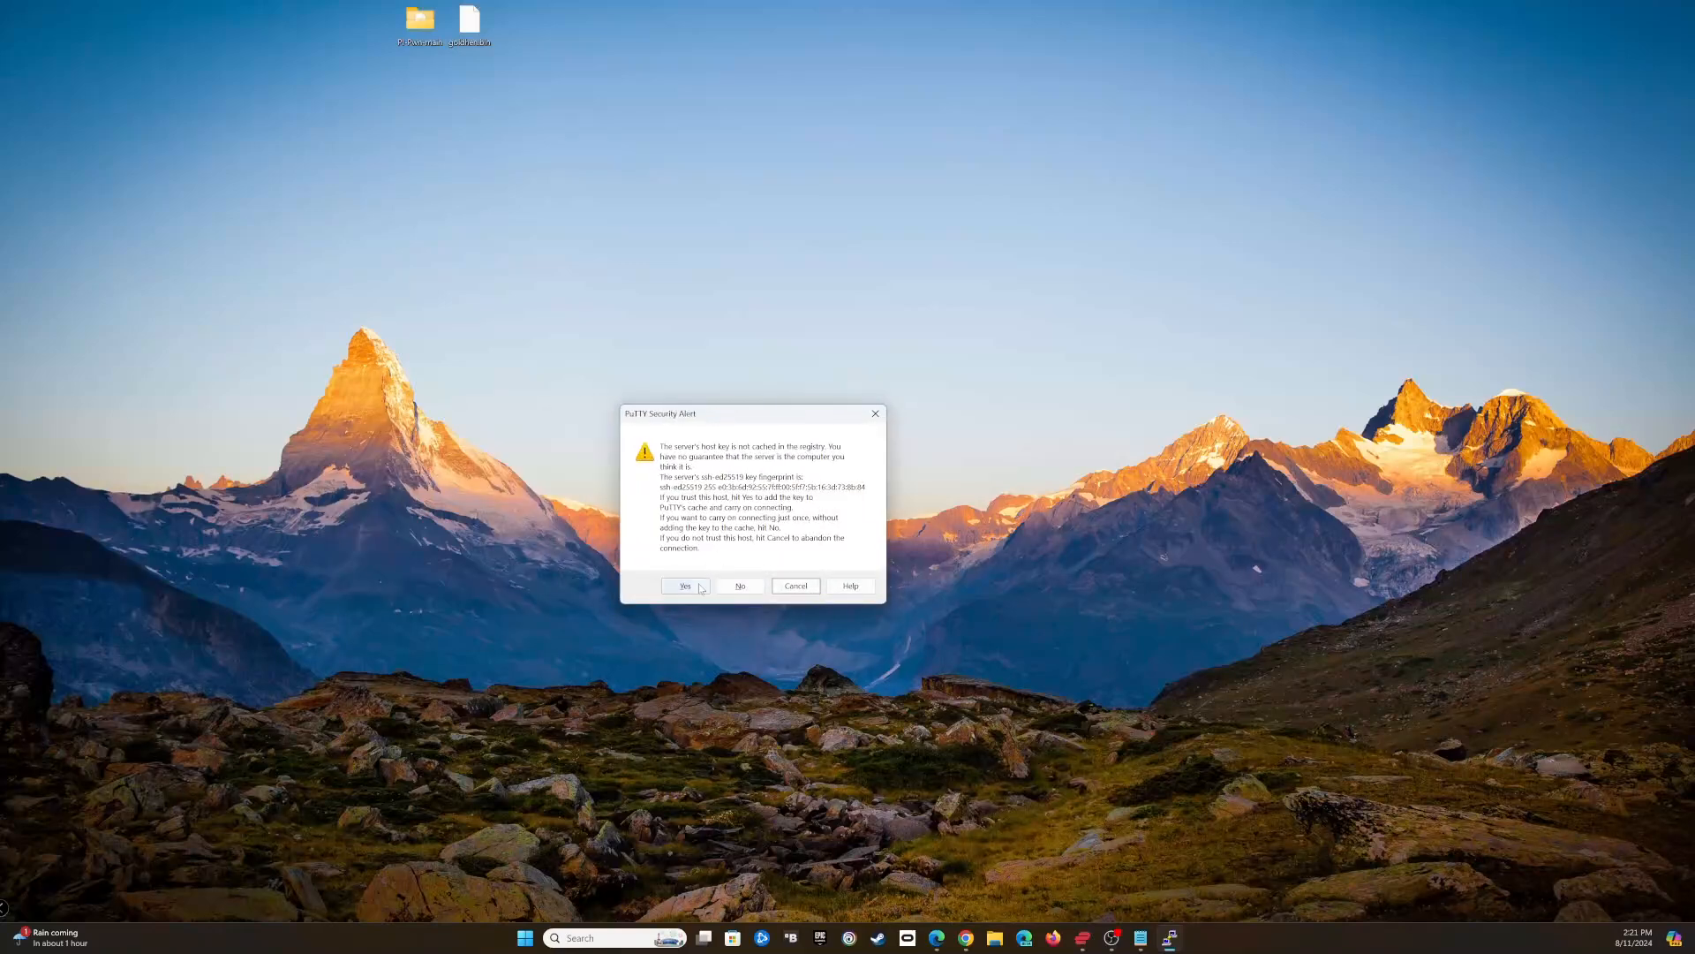
left_click(685, 584)
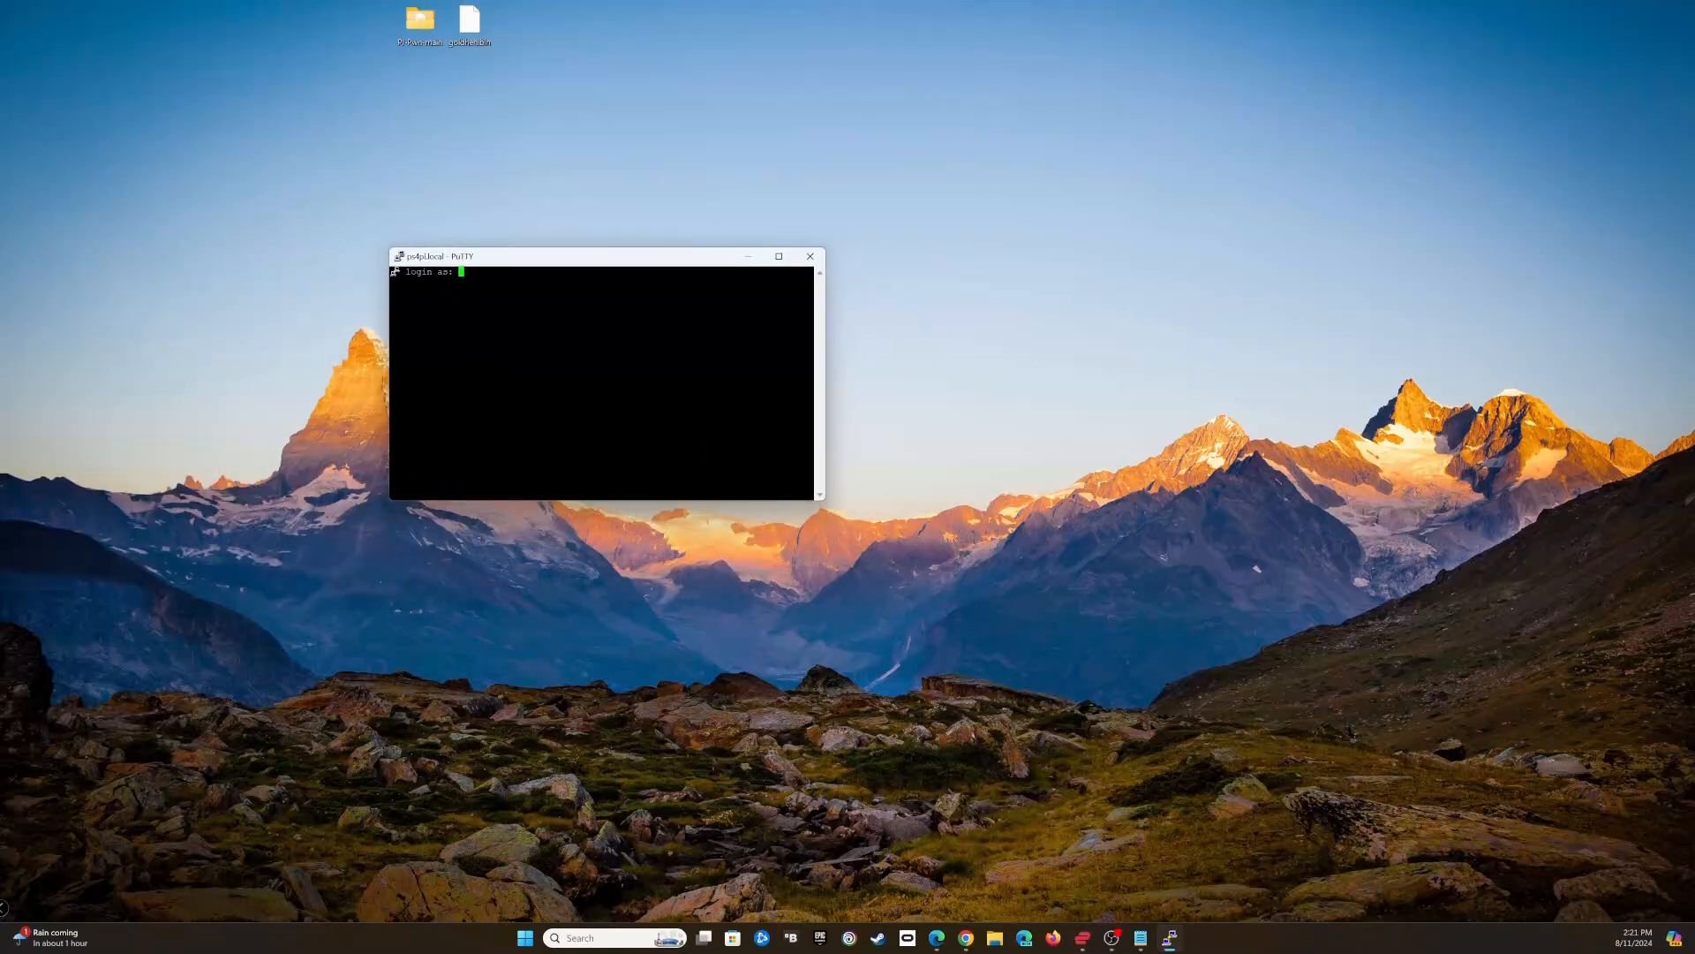
type("ps4")
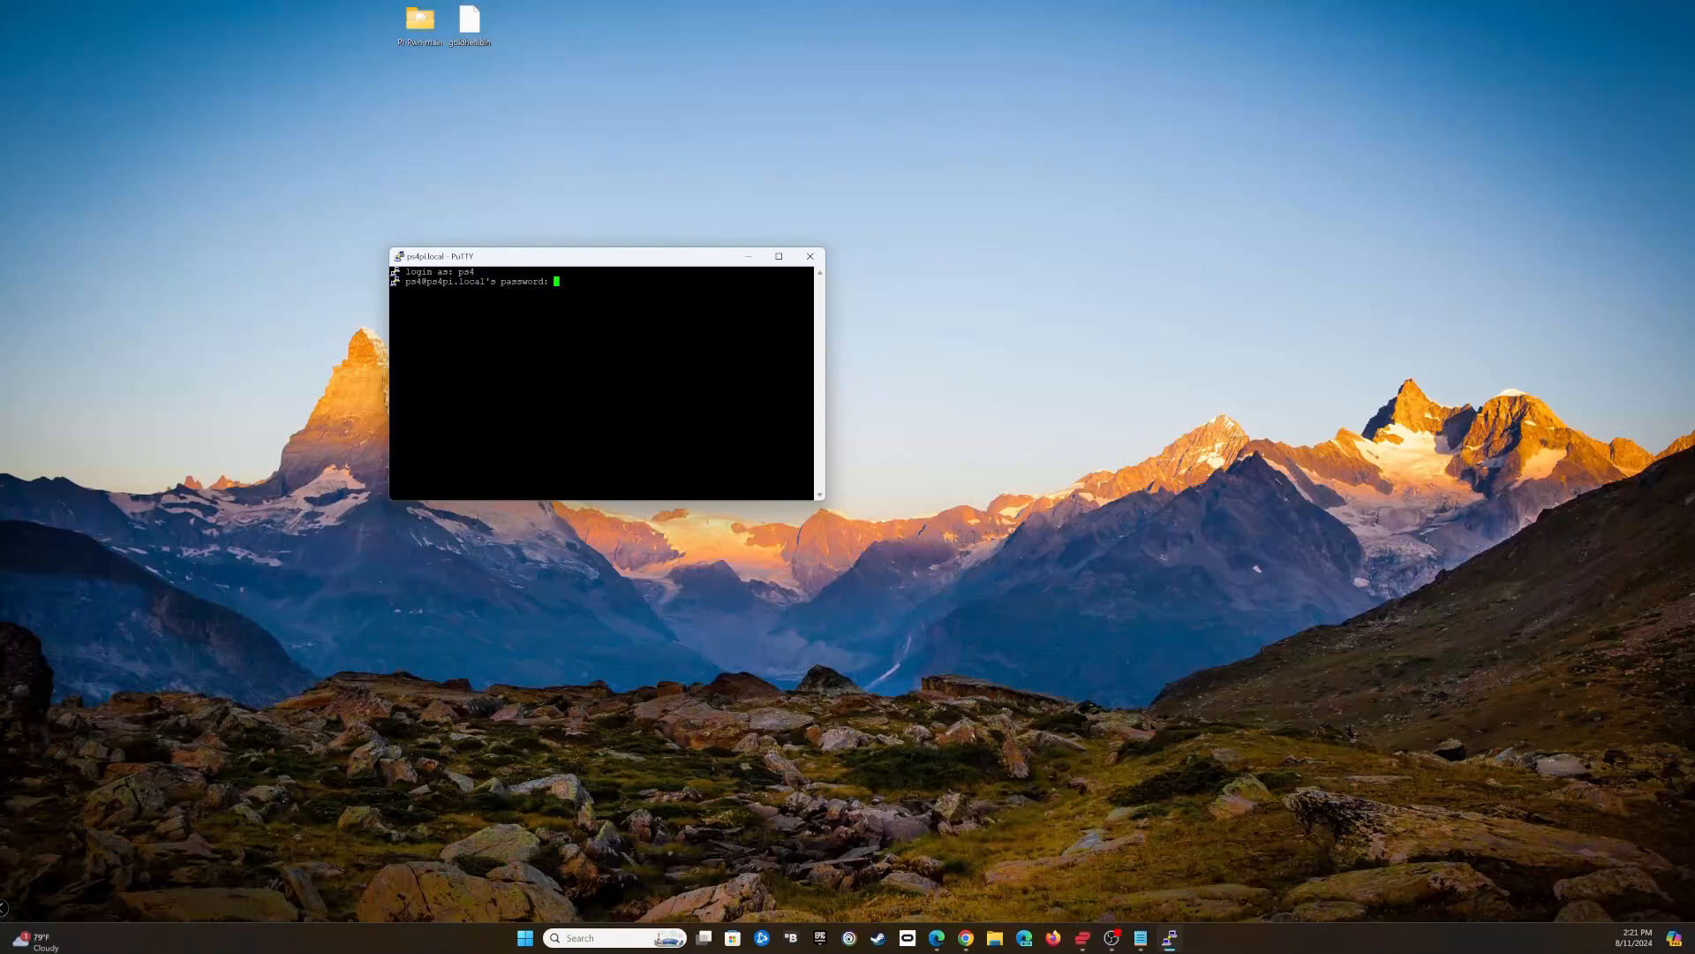
key("Enter")
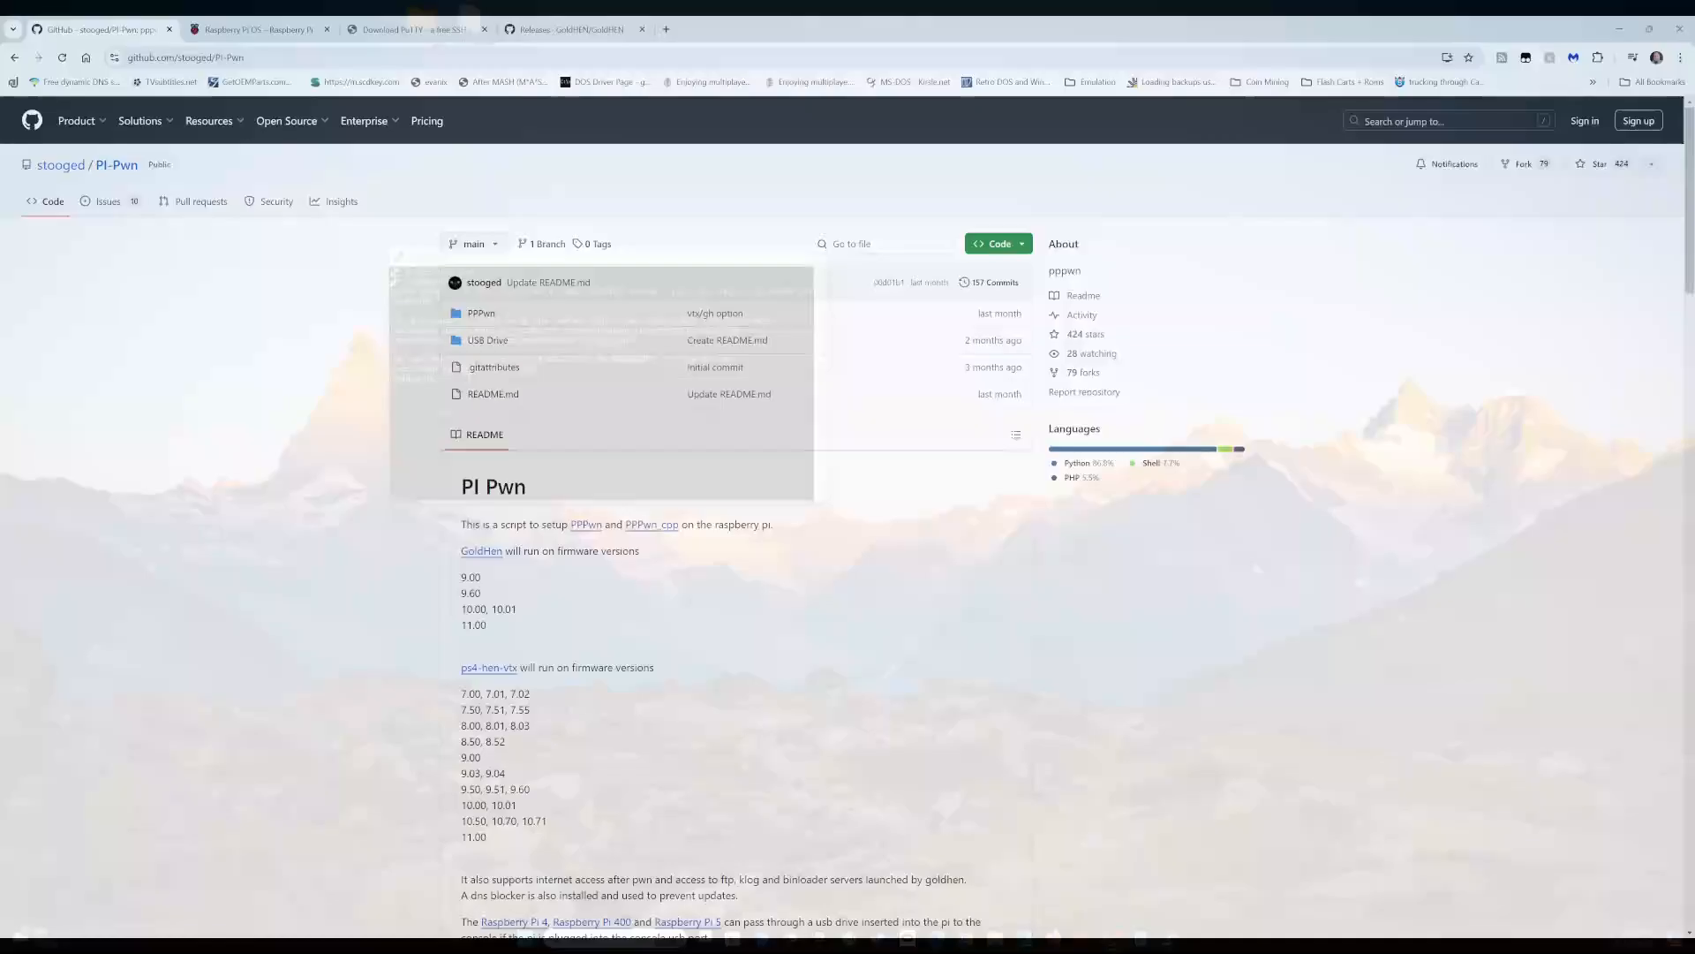
Step: Copy the install commands from the Pi-Pwn README's Install section
scroll("down", 3)
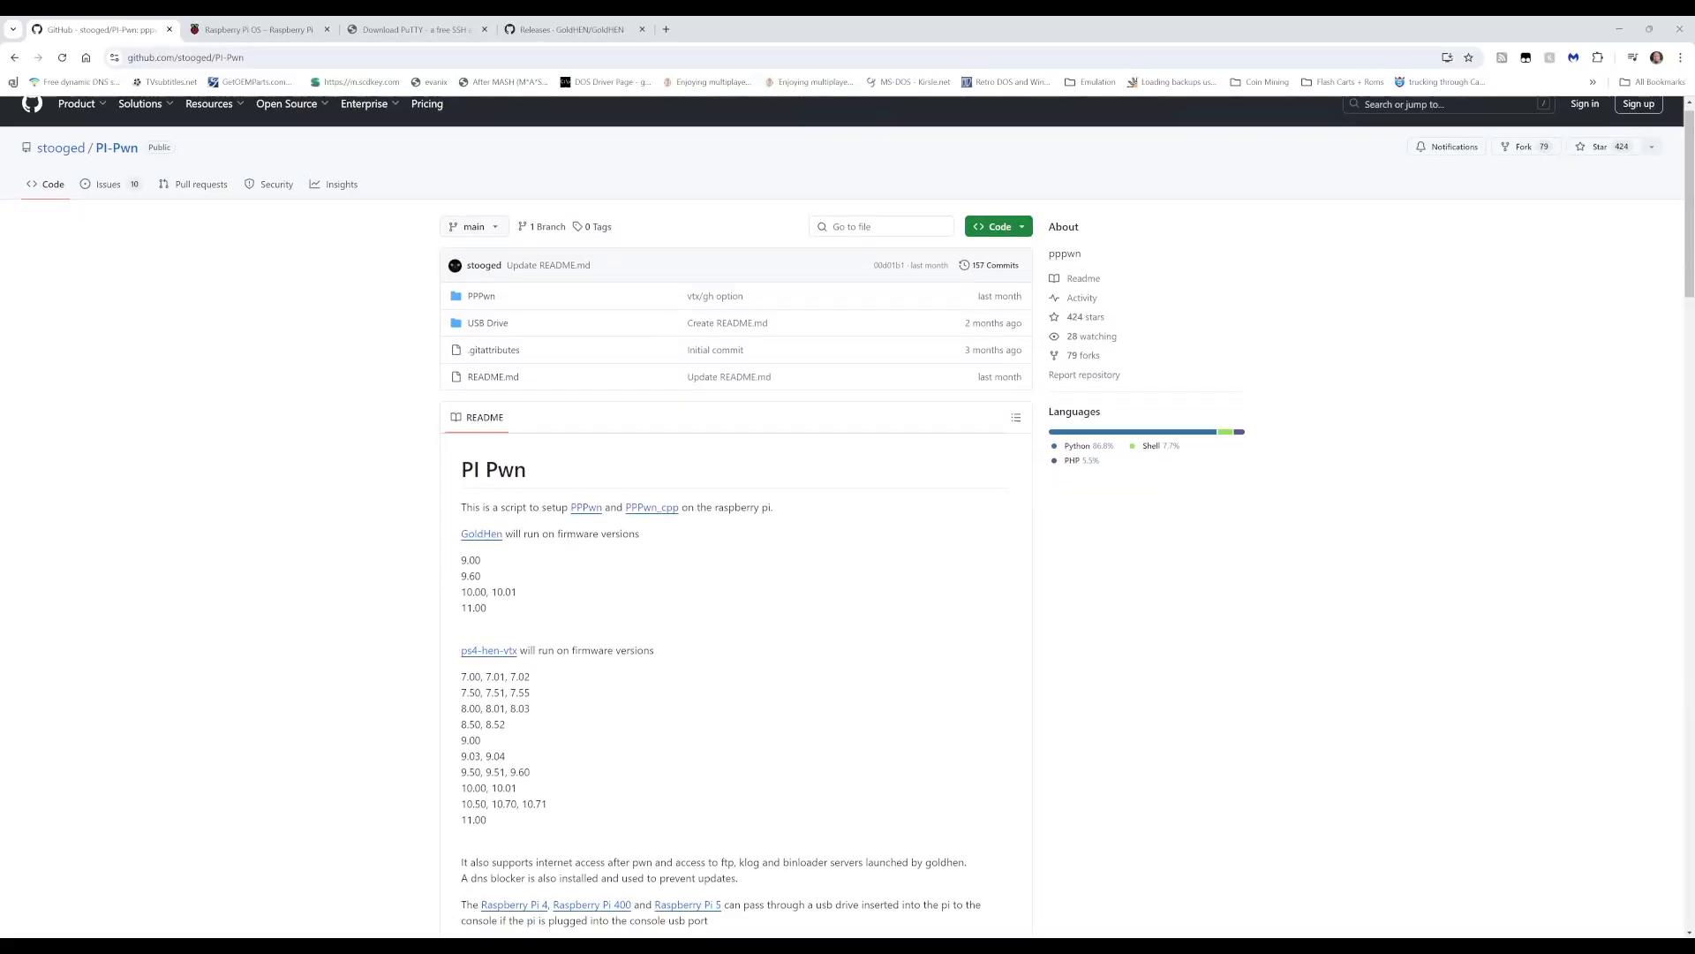
scroll("down", 3)
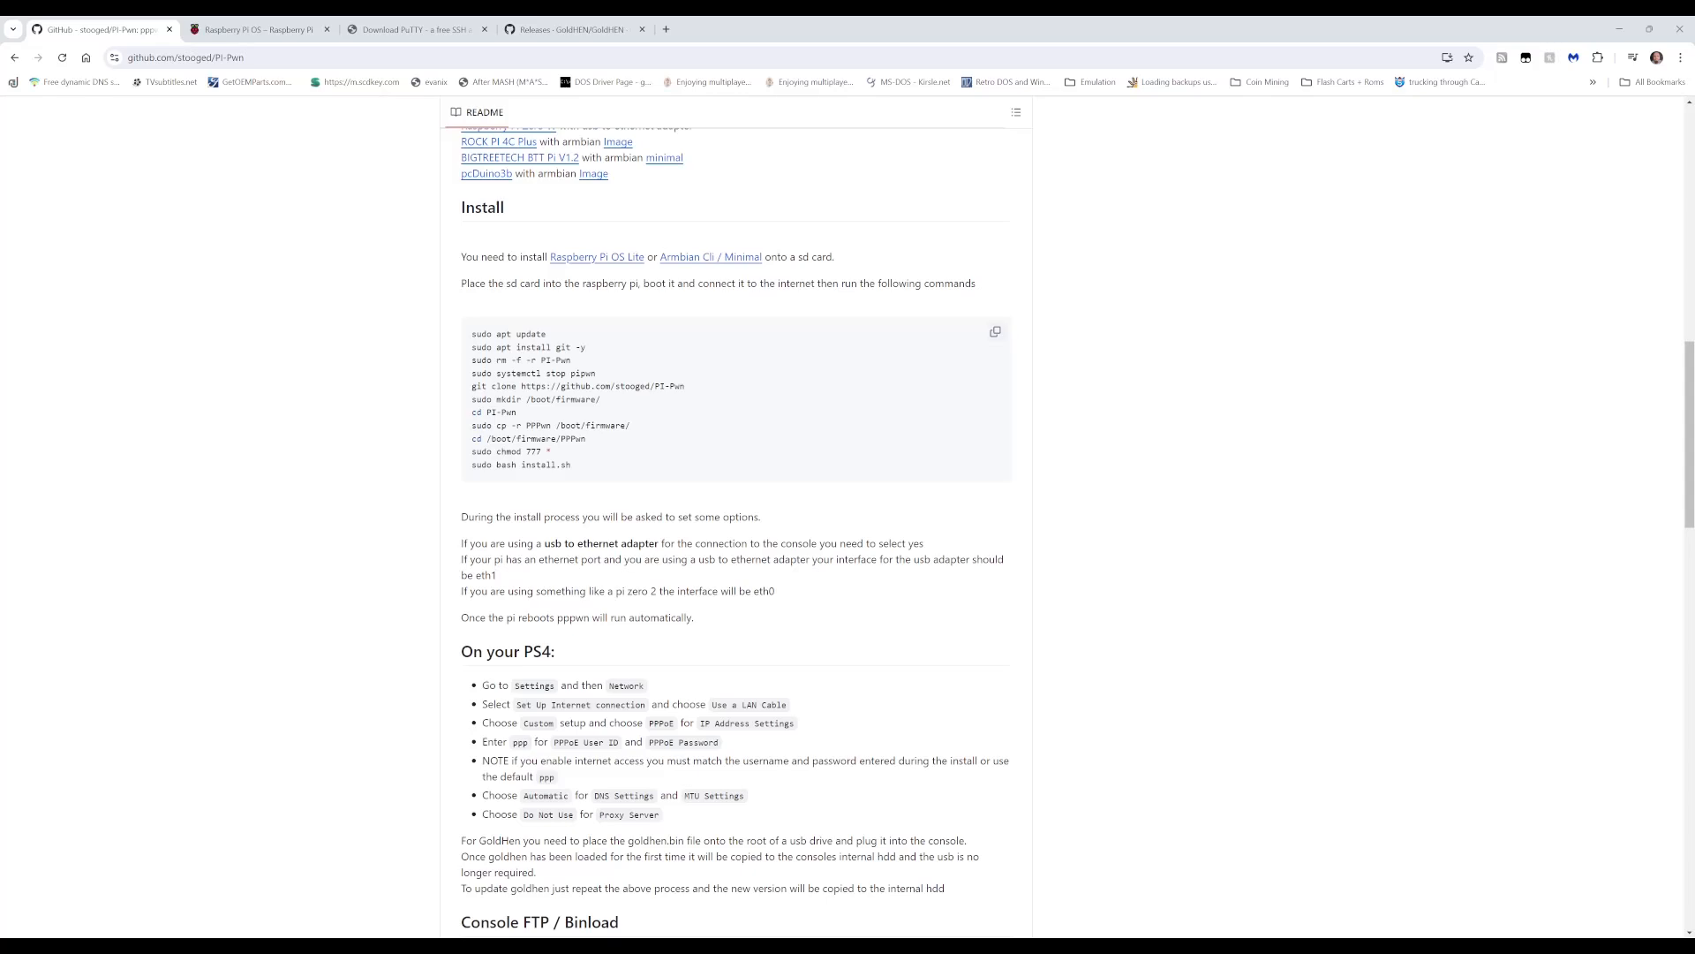
left_click(994, 332)
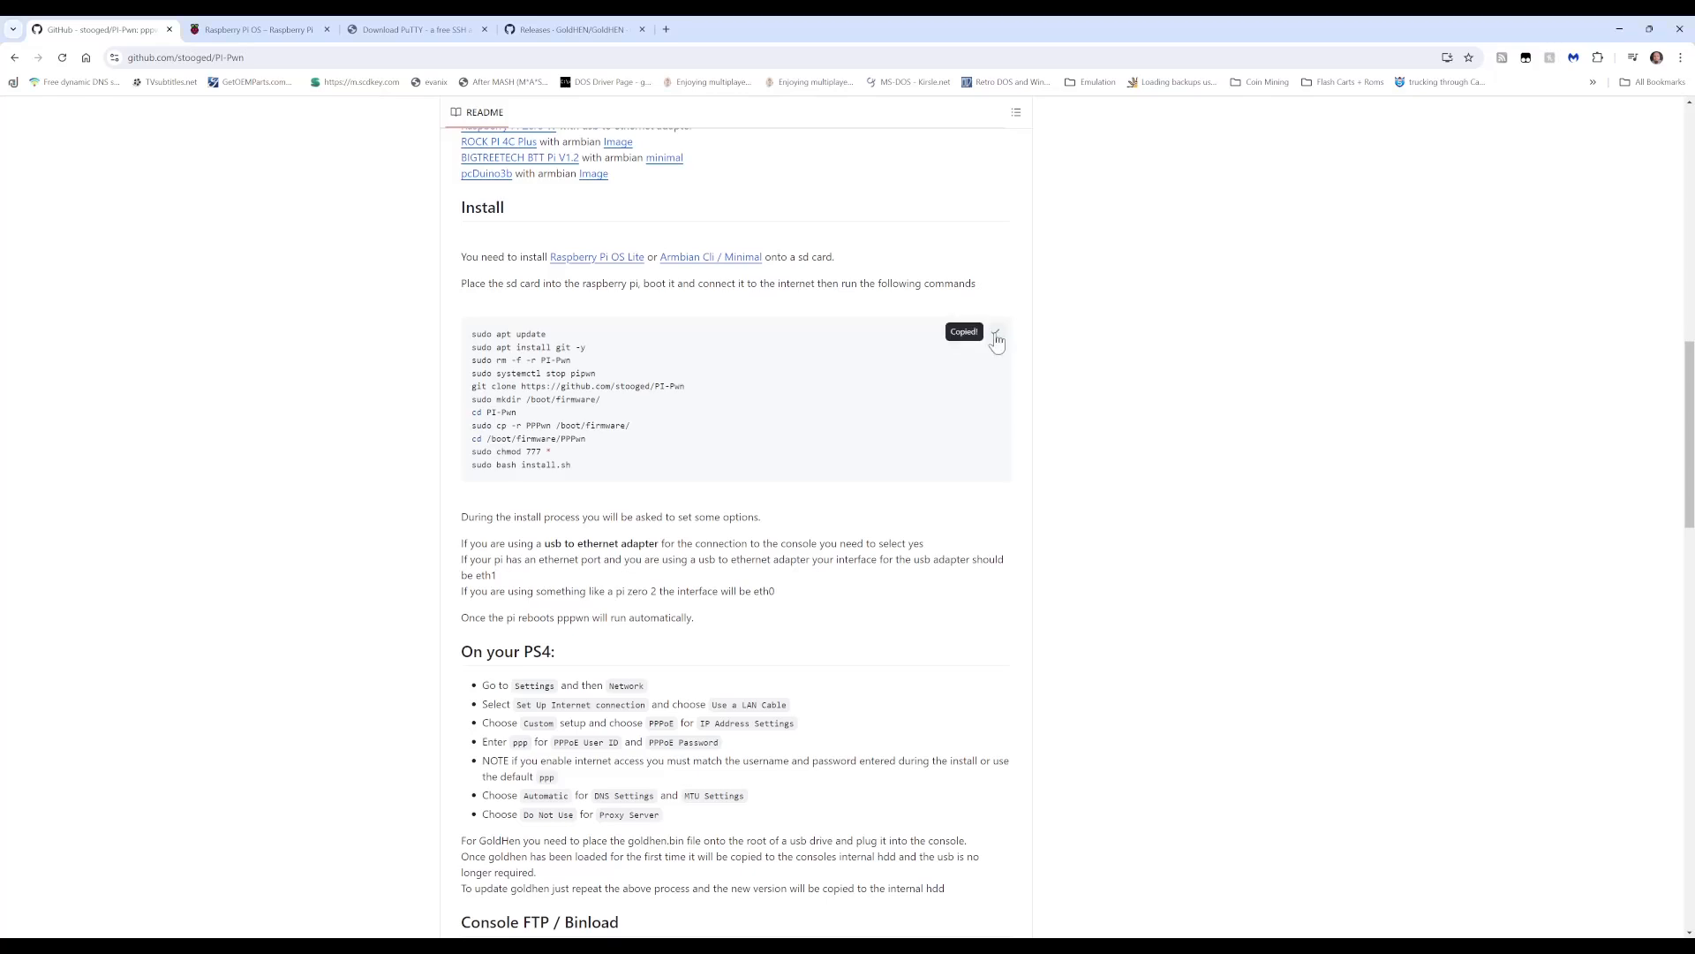
mouse_move(1036, 364)
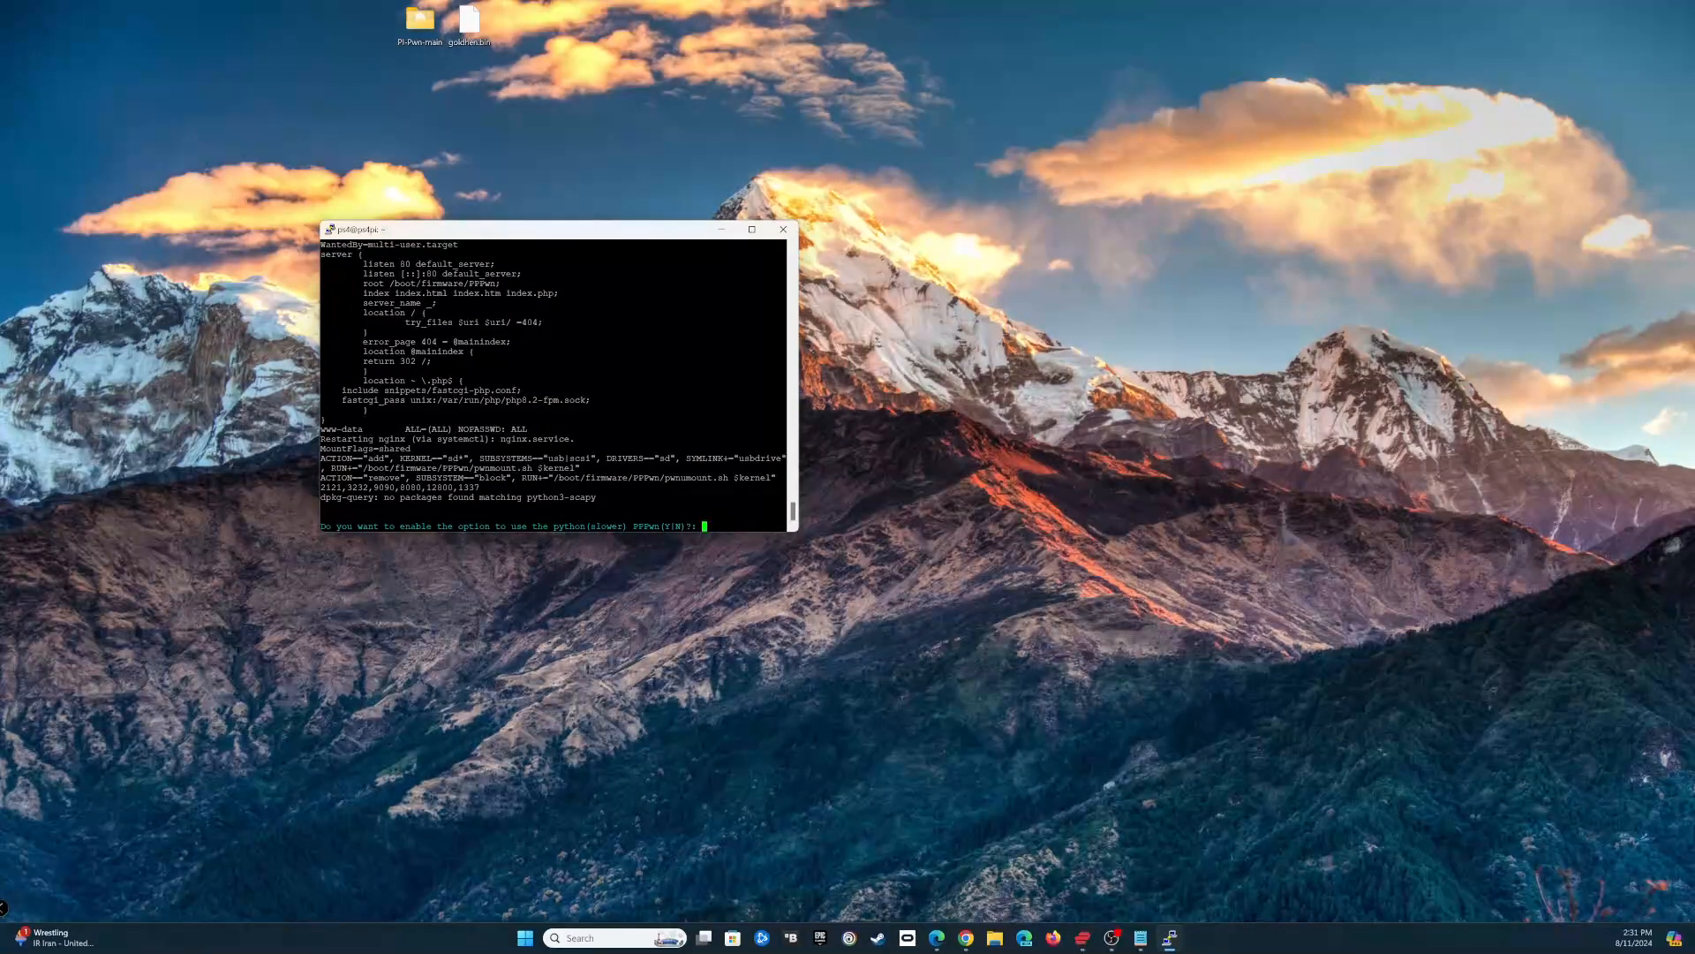
mouse_move(612, 584)
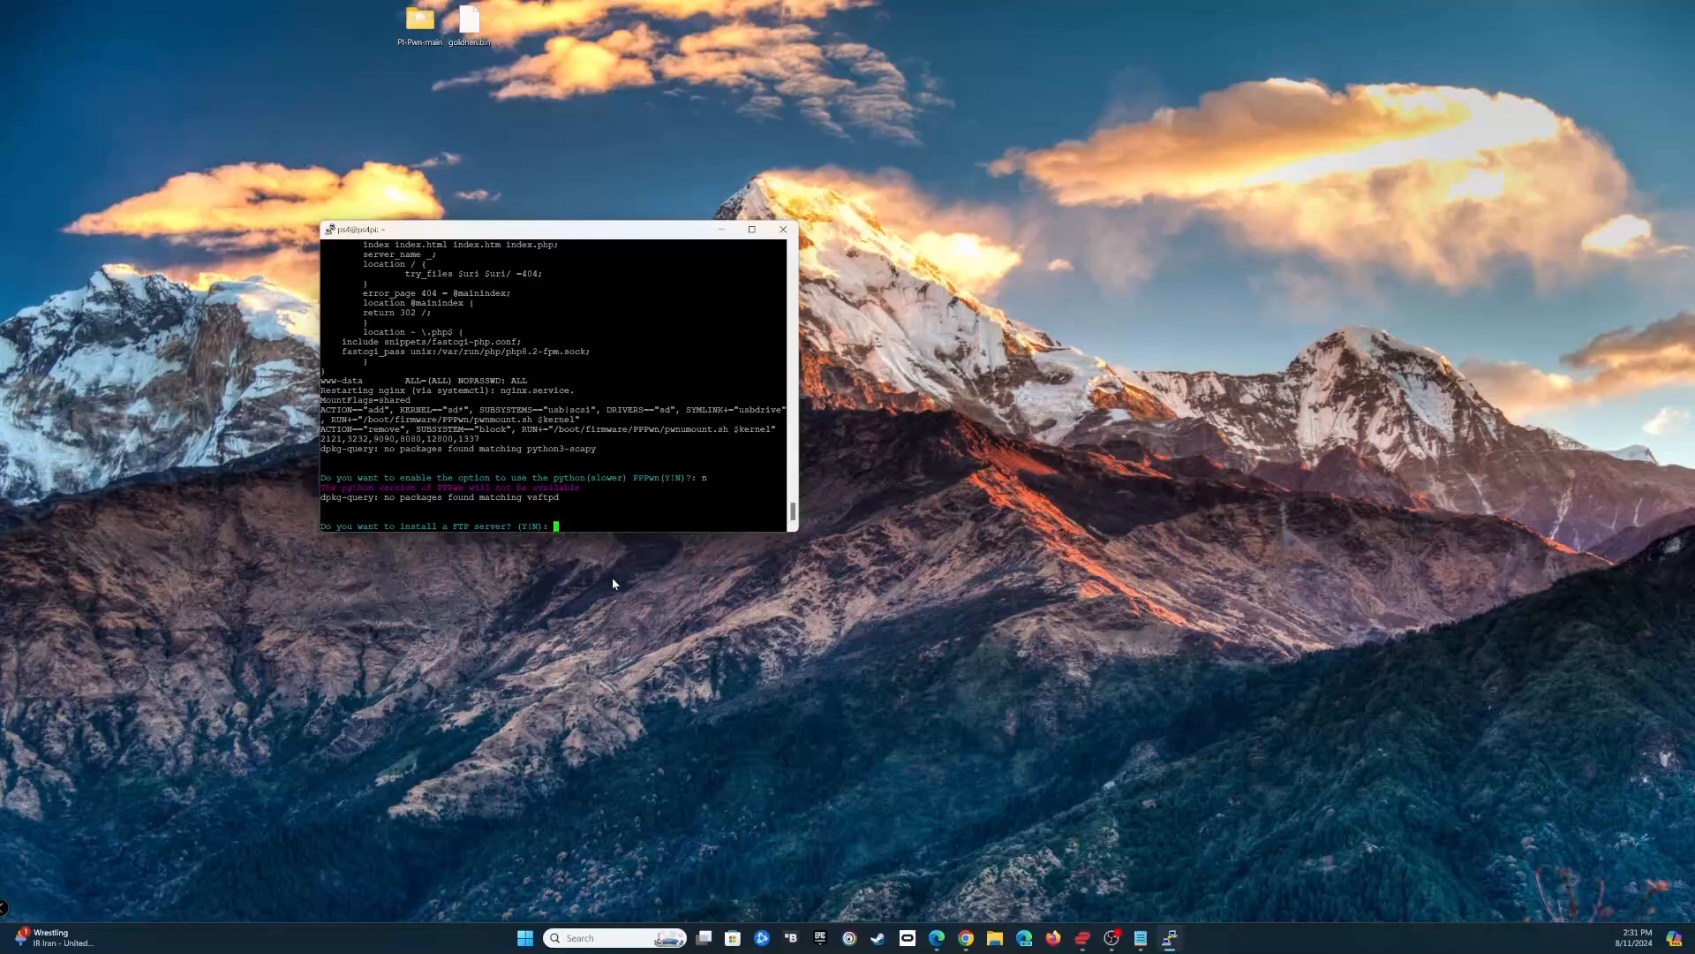
Step: Answer the installer: no Python PPPwn, FTP or SAMBA; yes GoldHEN; default PPPoE; yes shutdown detection
type("n")
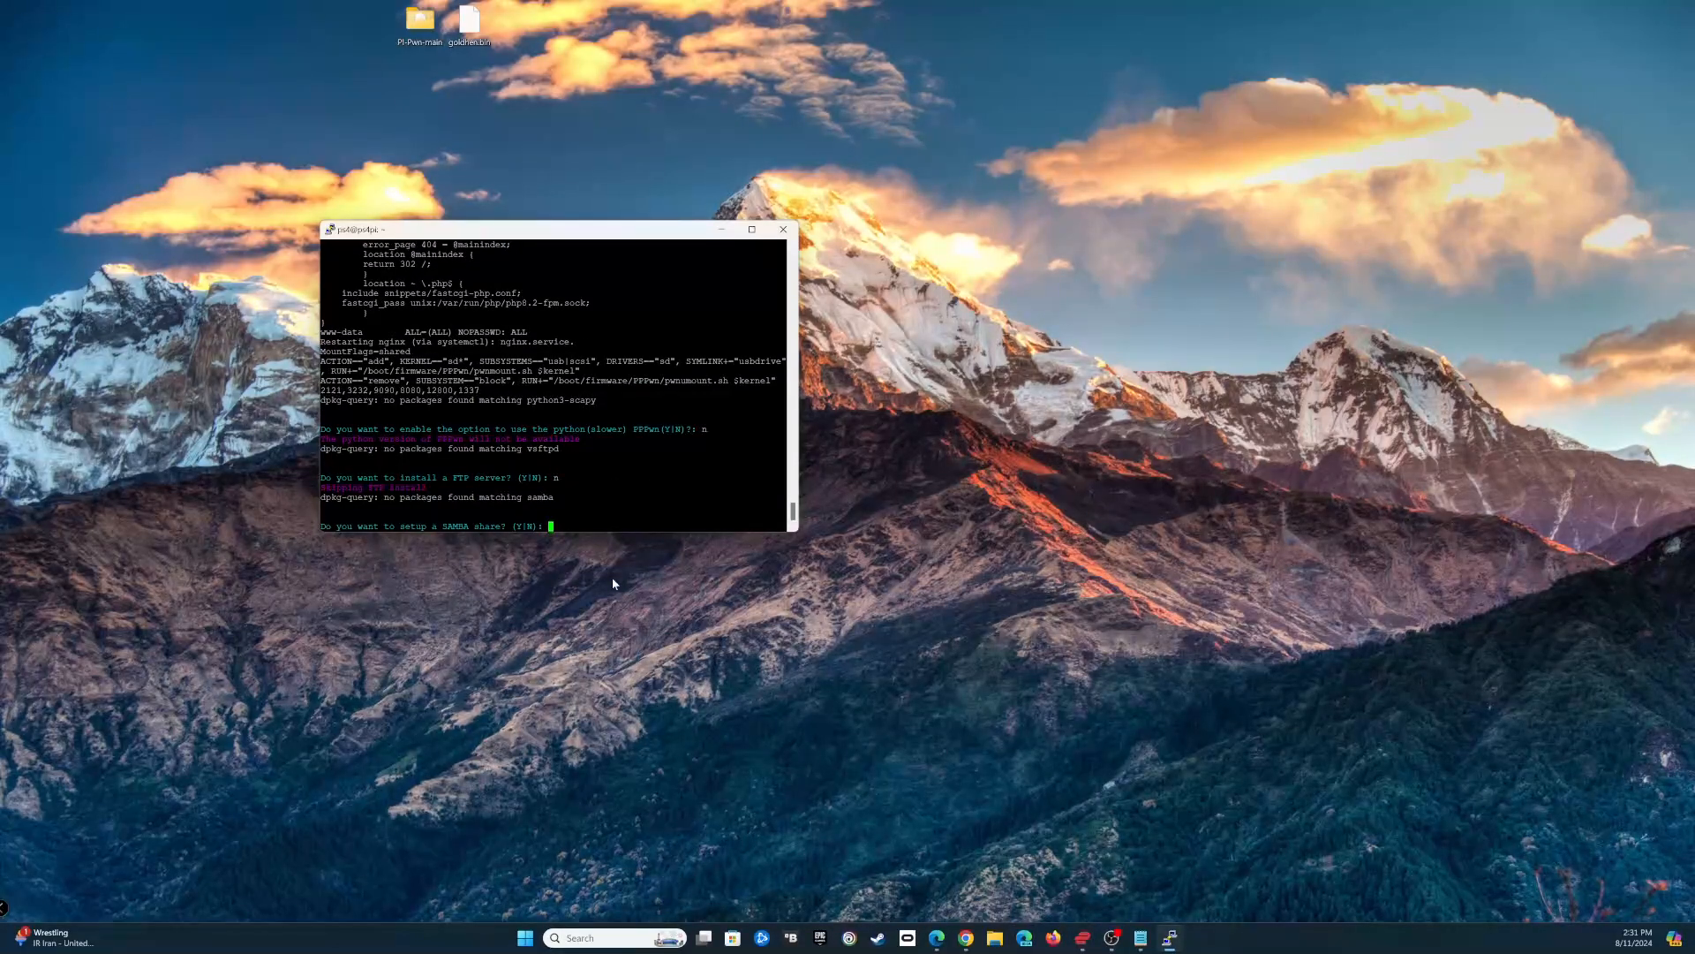
type("n")
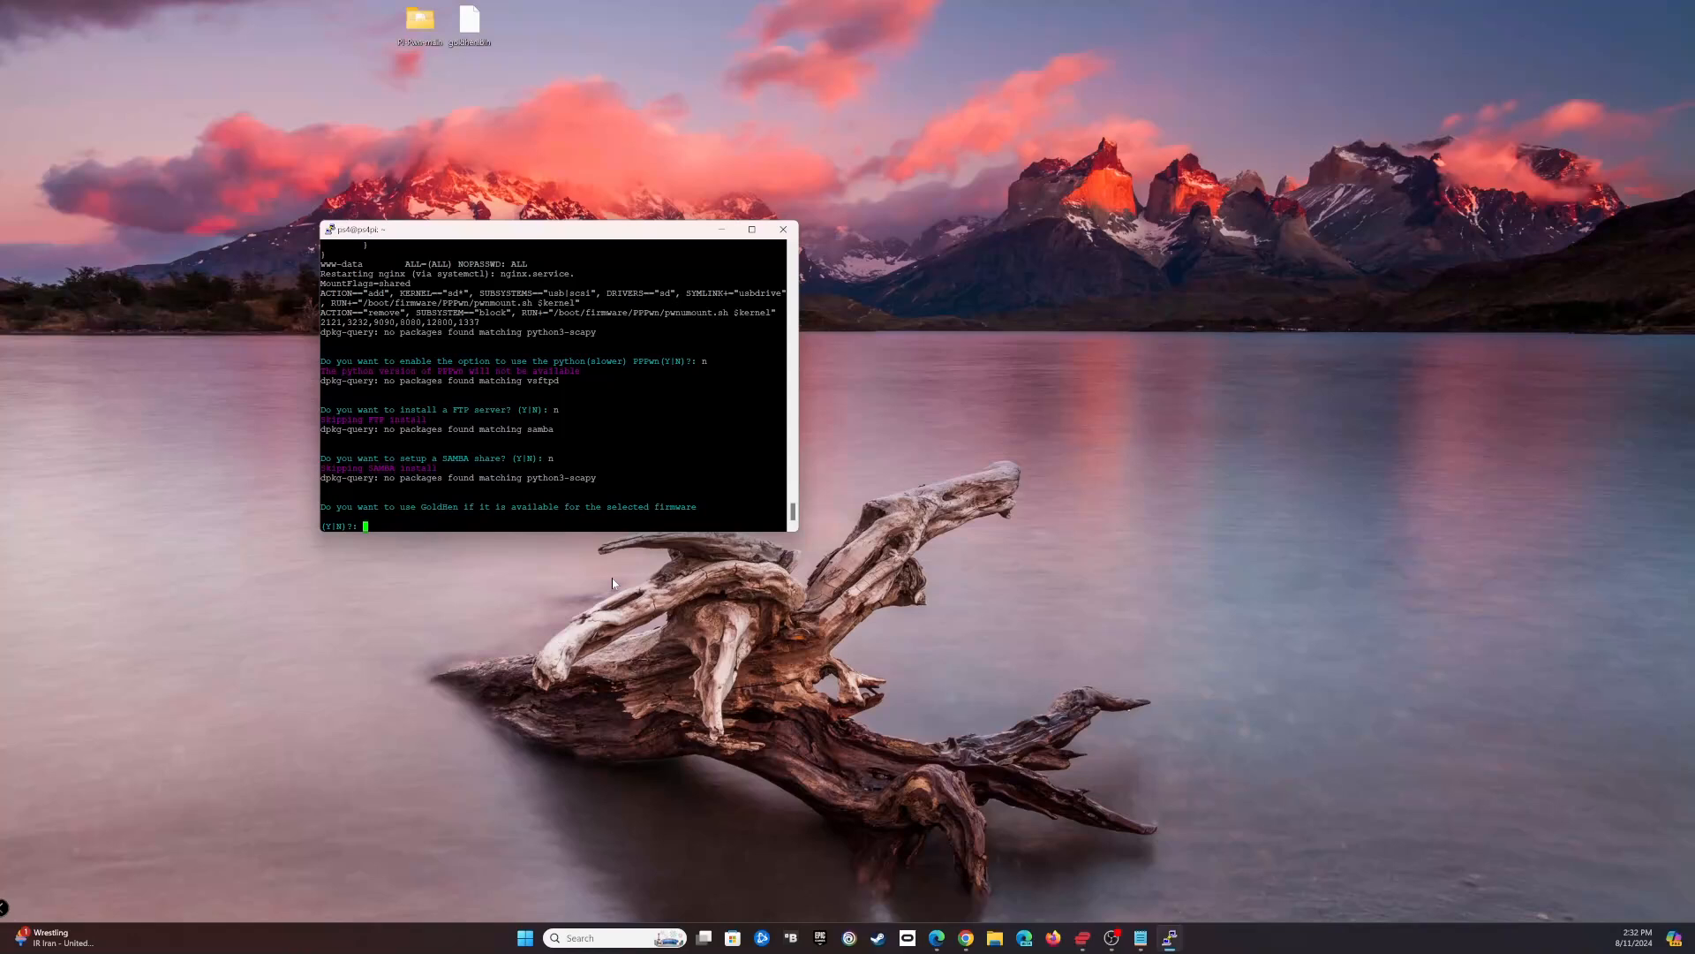
type("y")
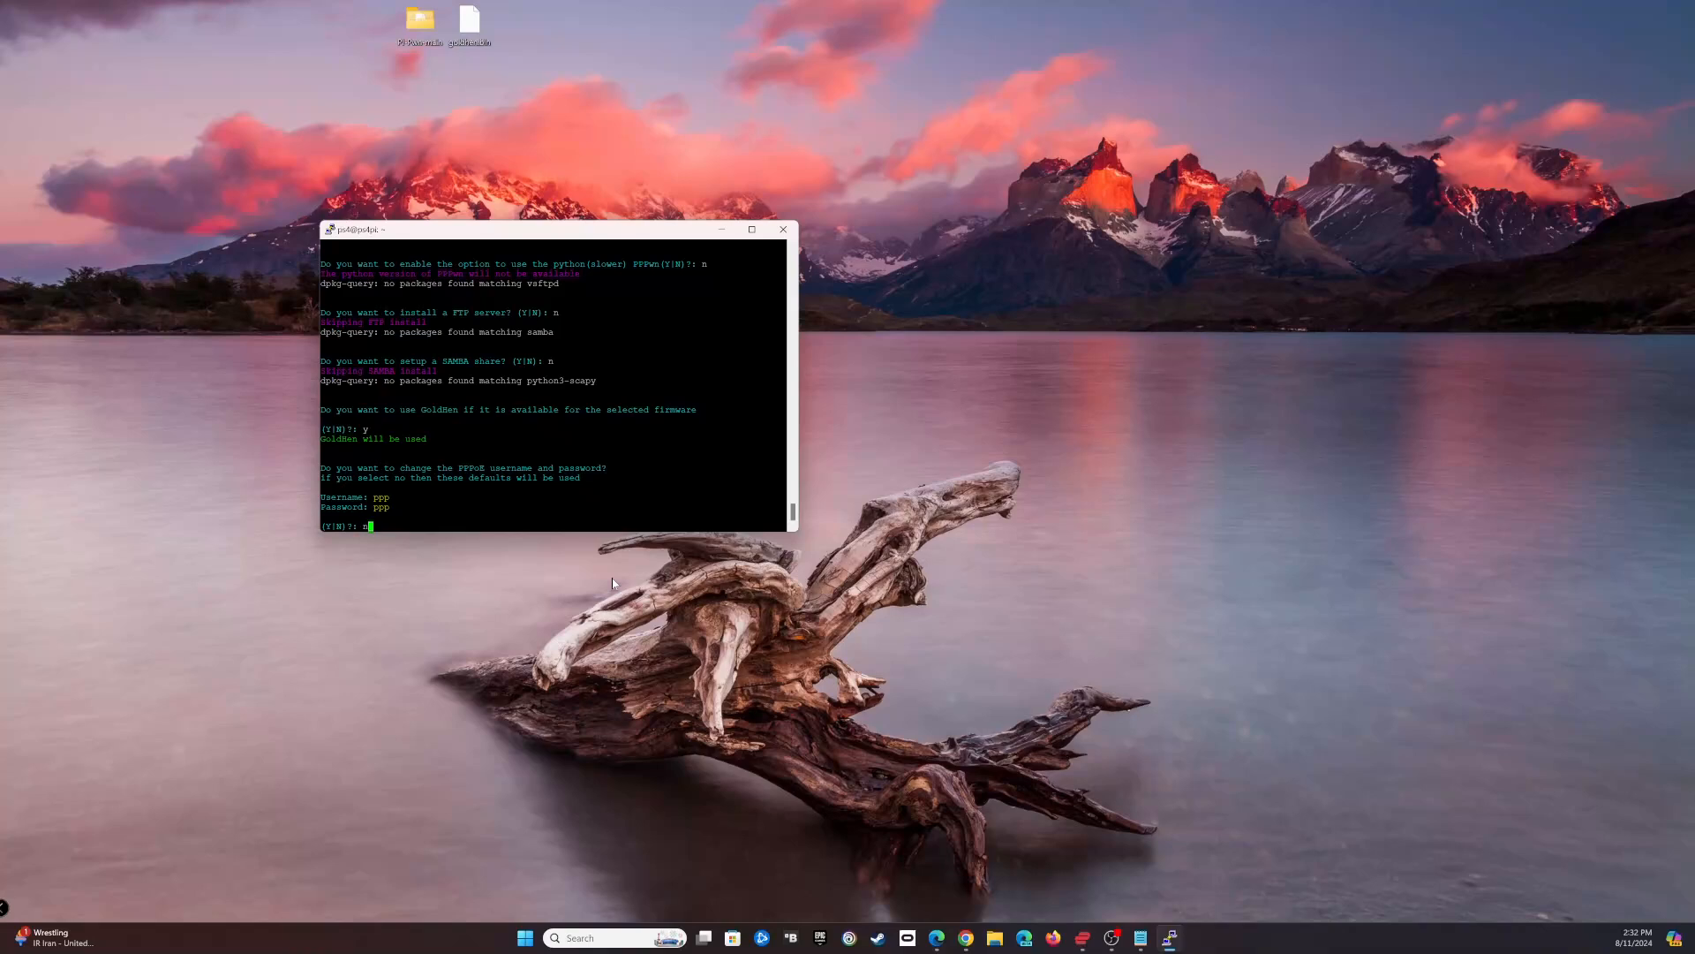
type("n")
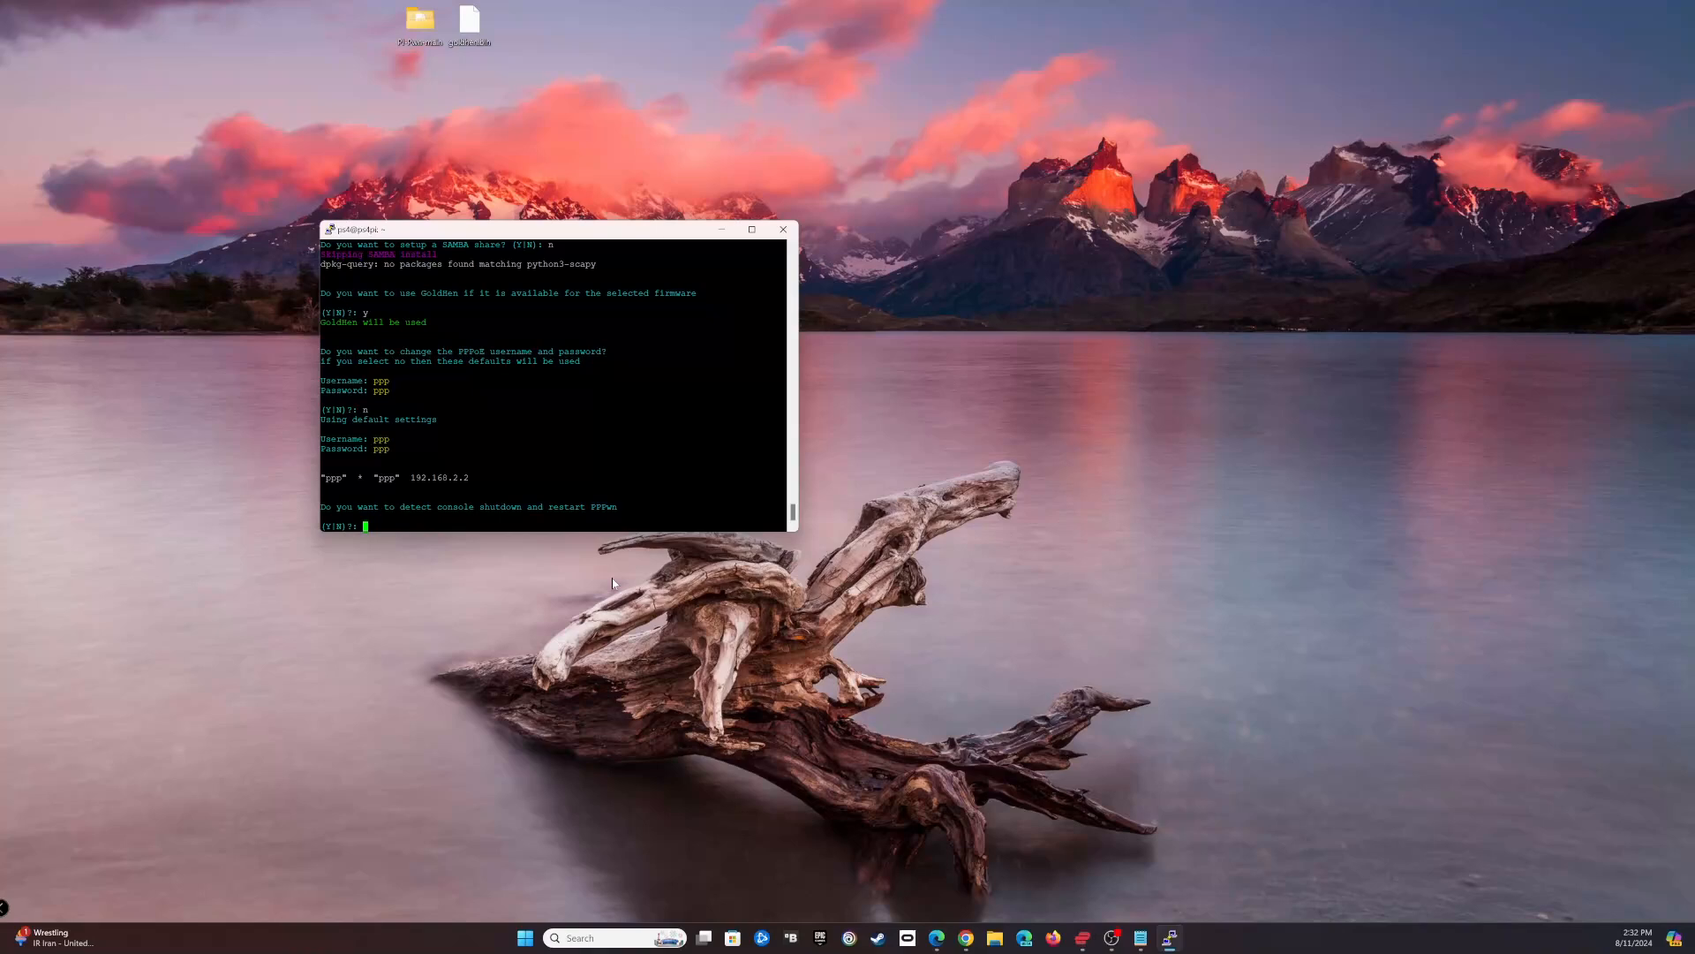
type("y")
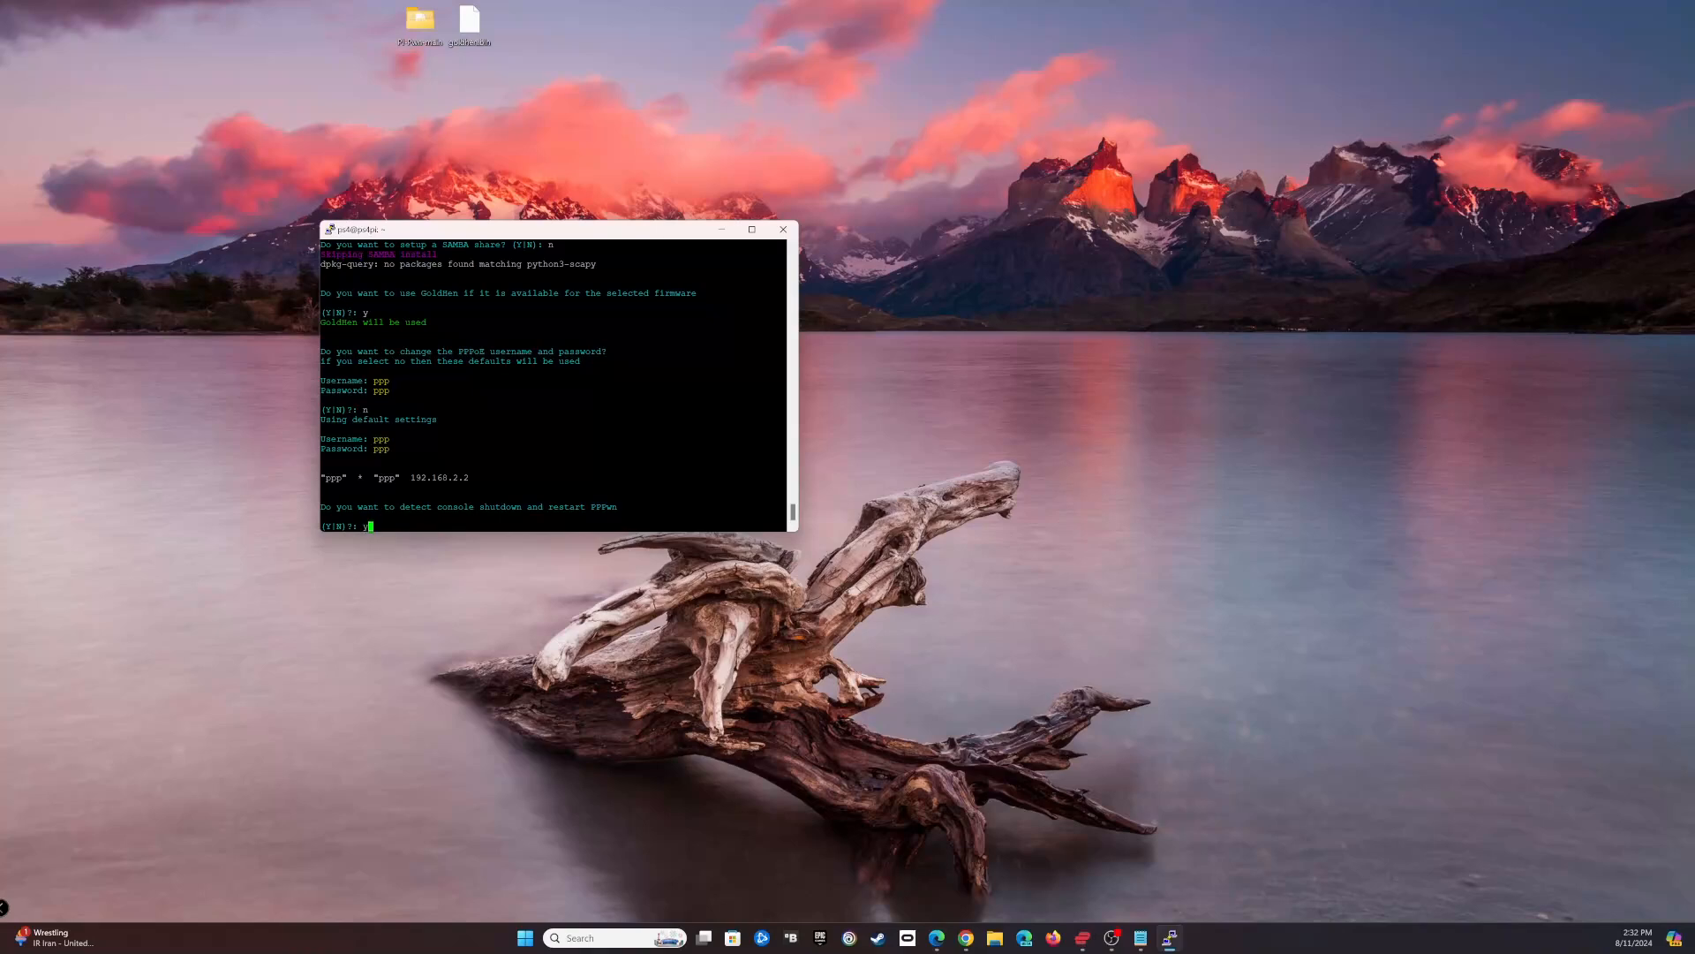
type("y")
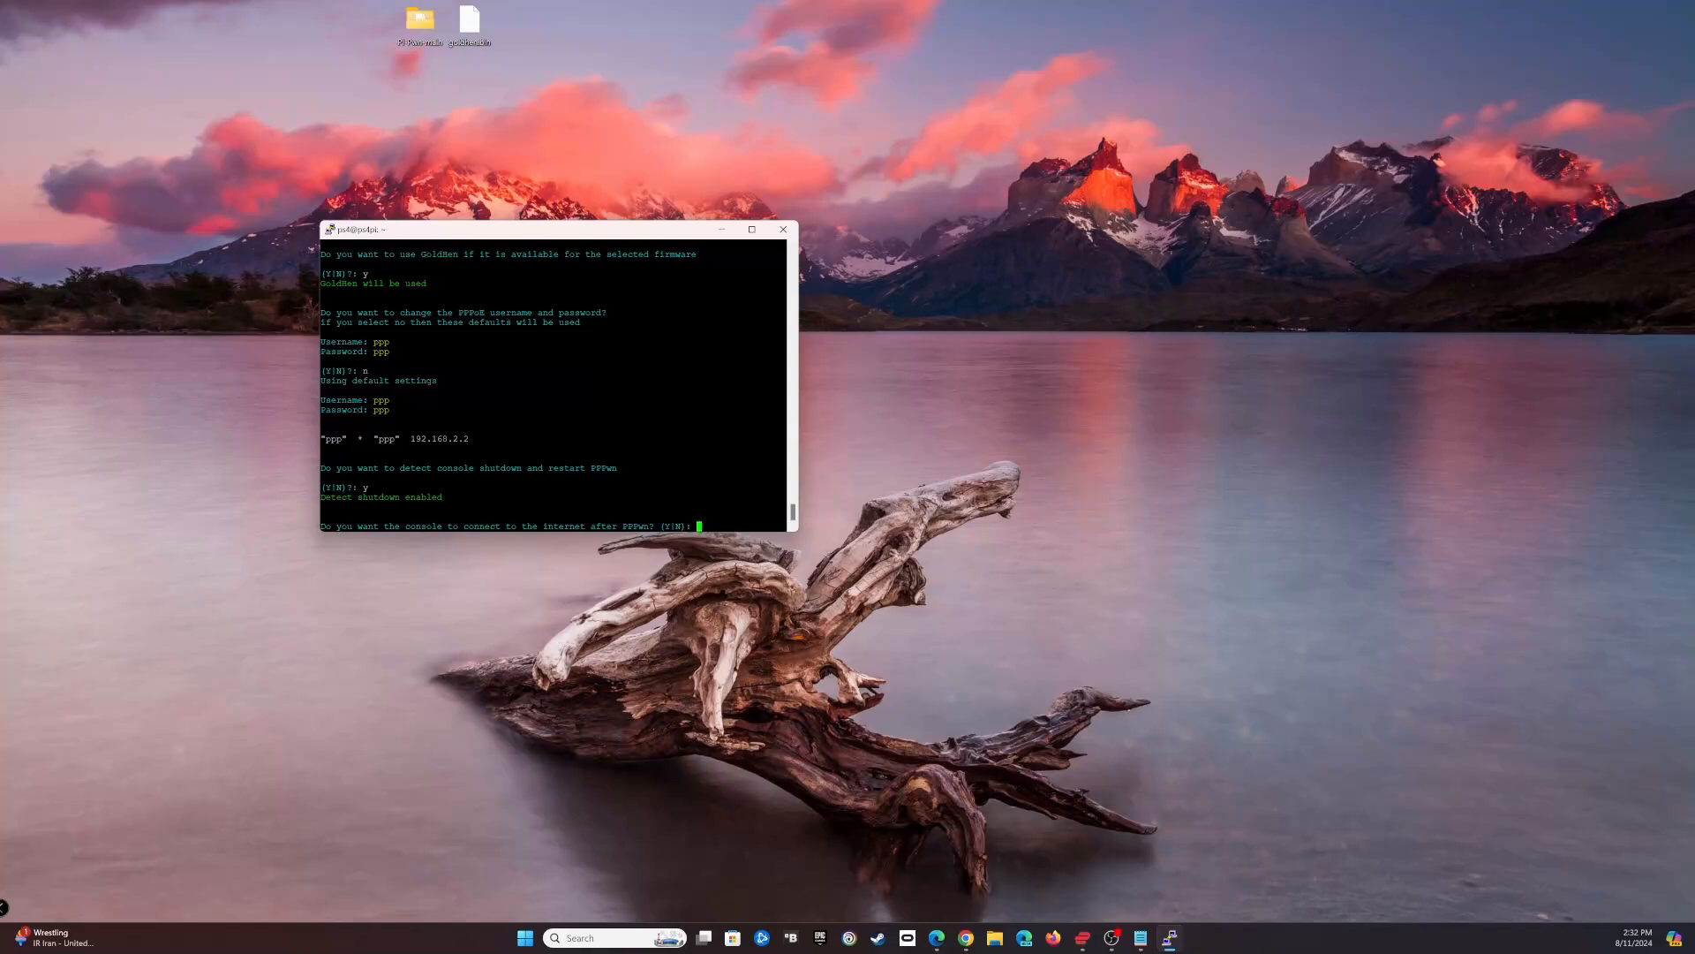
Step: Answer y to console internet access and y to GoldHEN detection in the installer
type("y")
type("n")
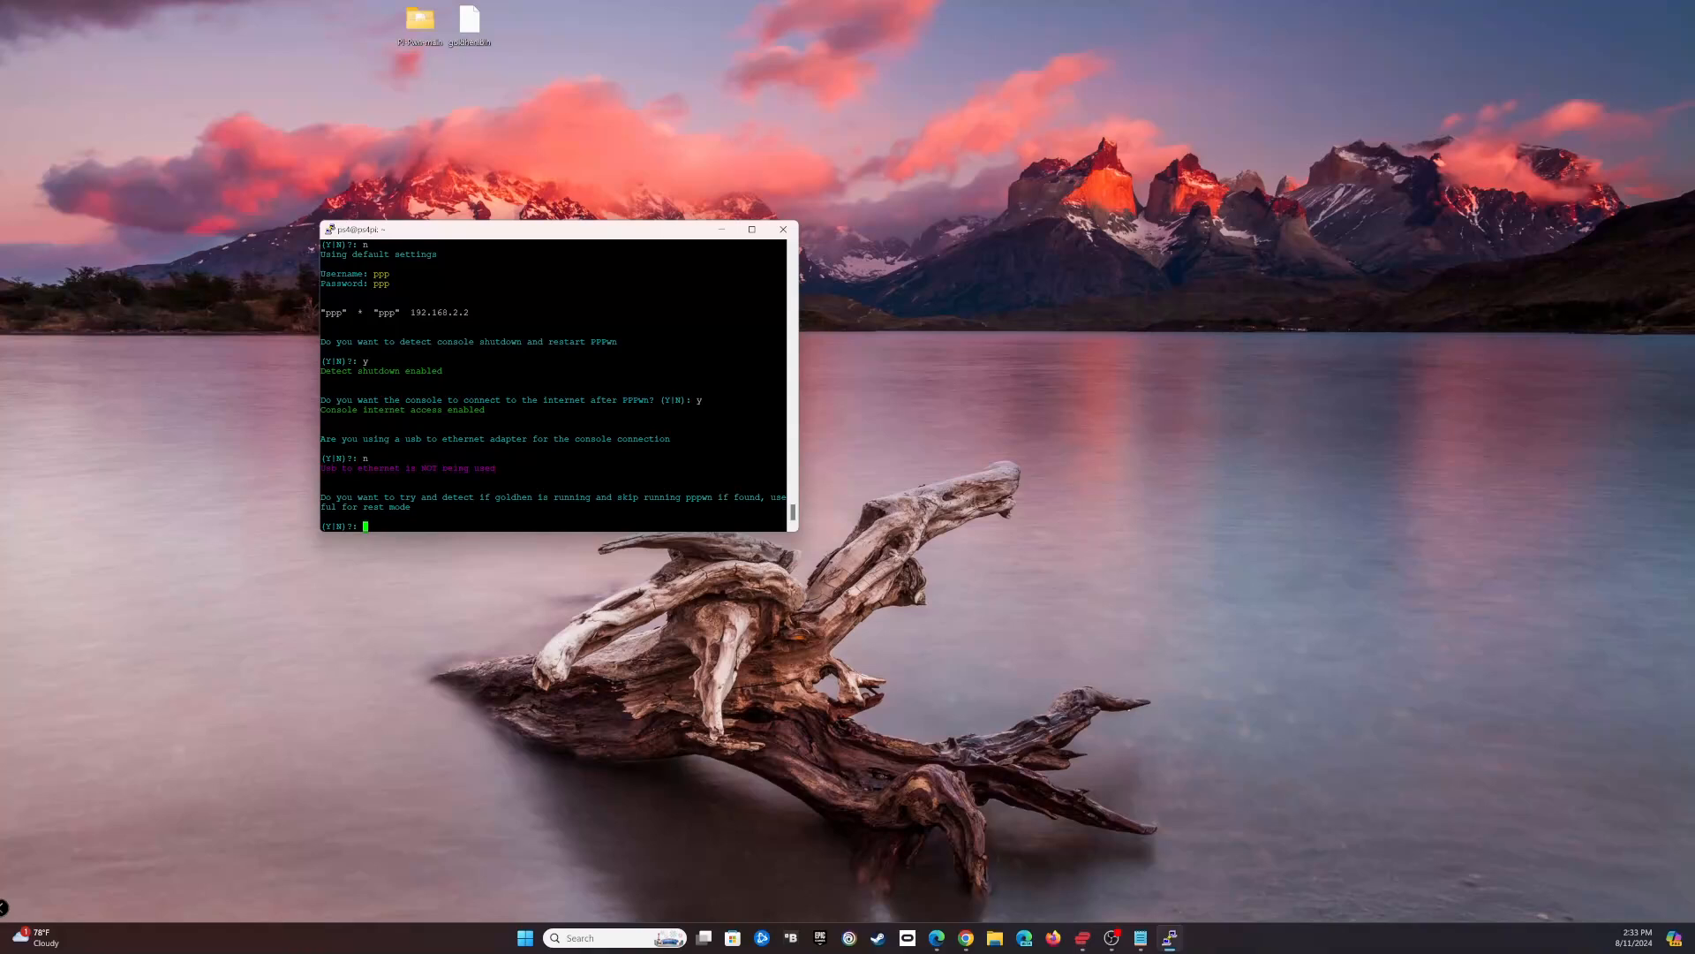
type("y")
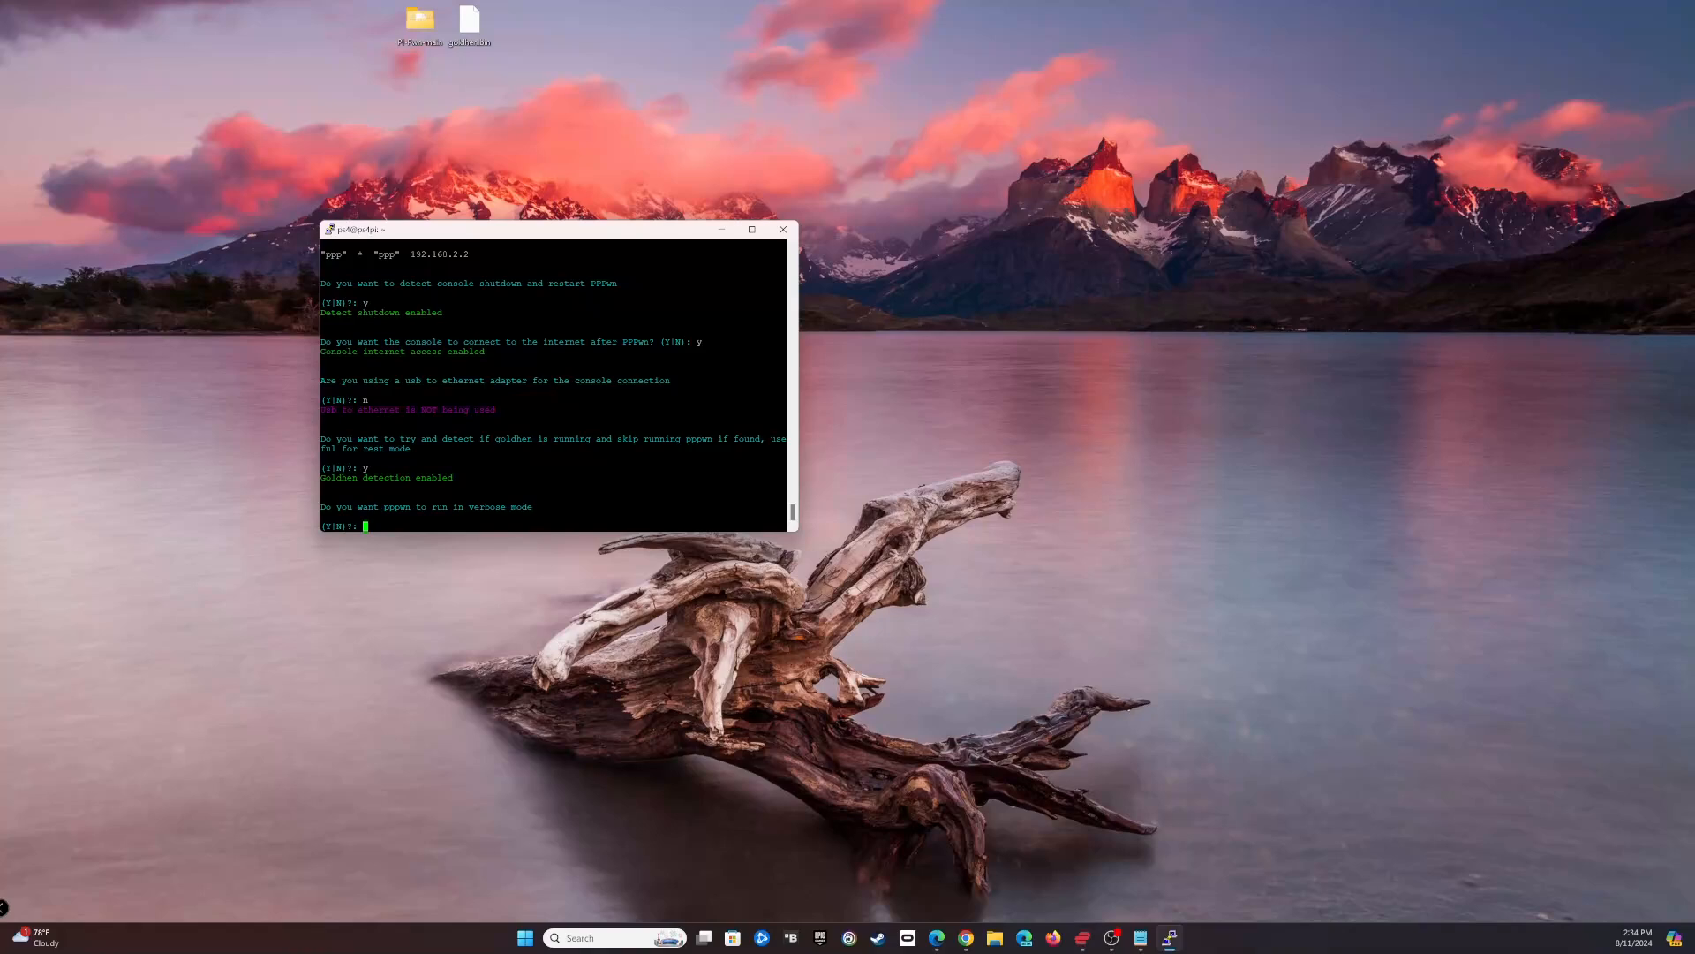
Step: Answer y for verbose mode, n for timeout and firmware, y for original IPv6, n for flash drive and hostname
type("y")
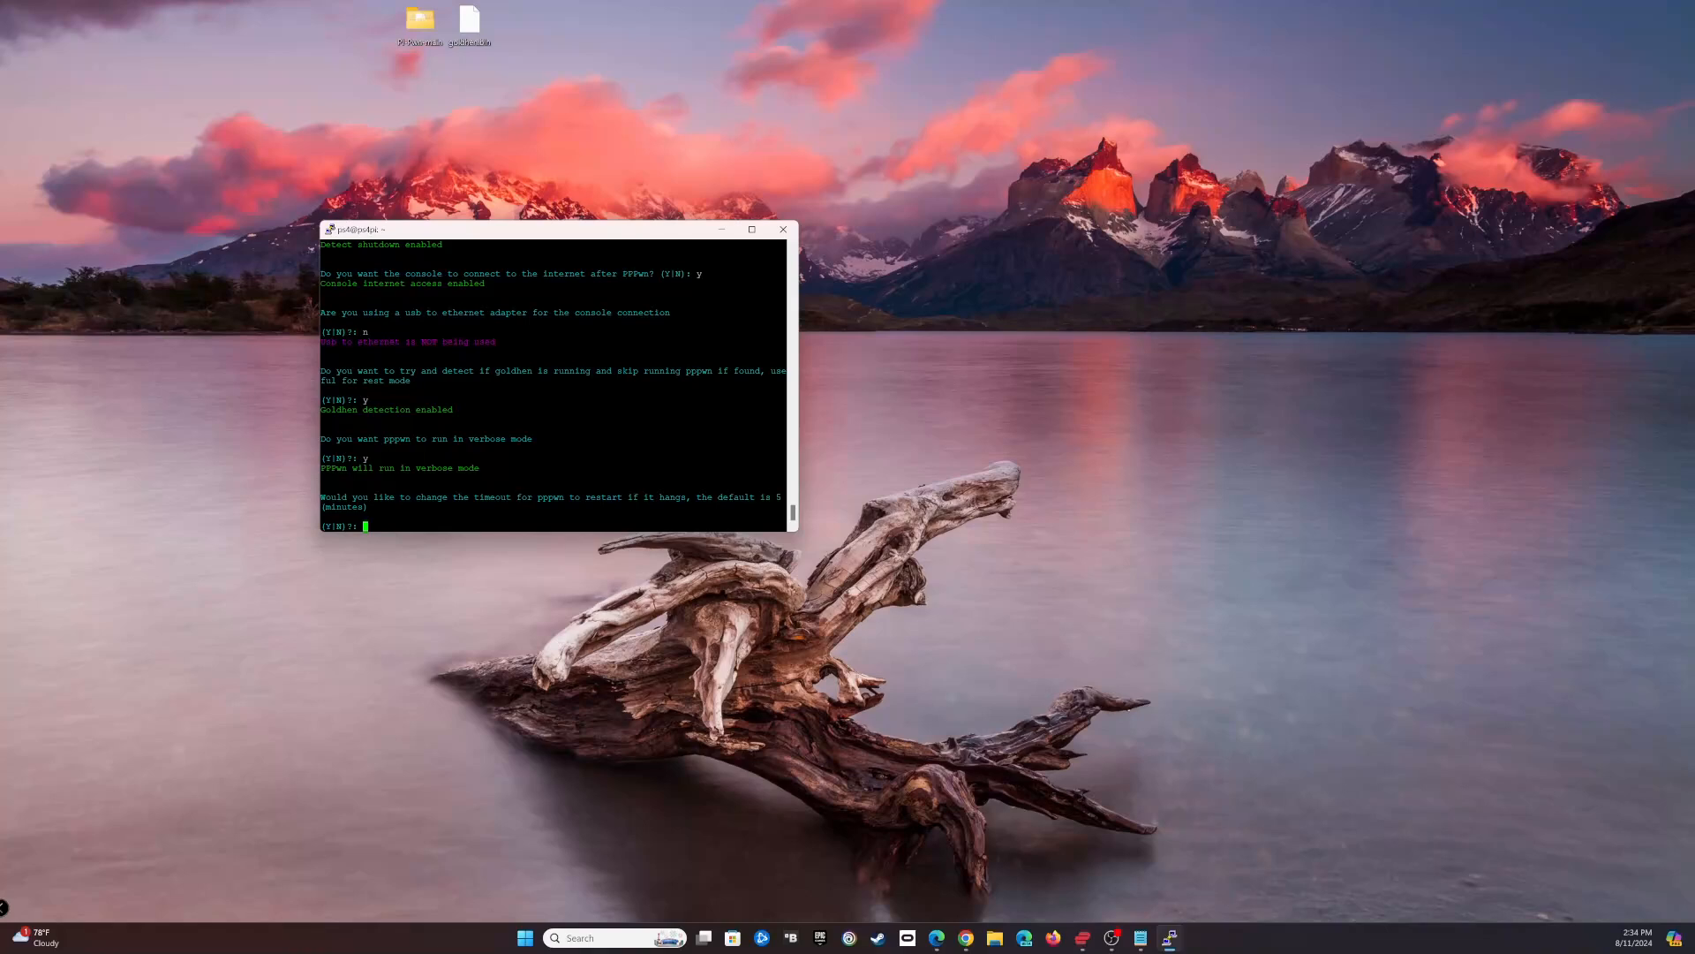
type("n")
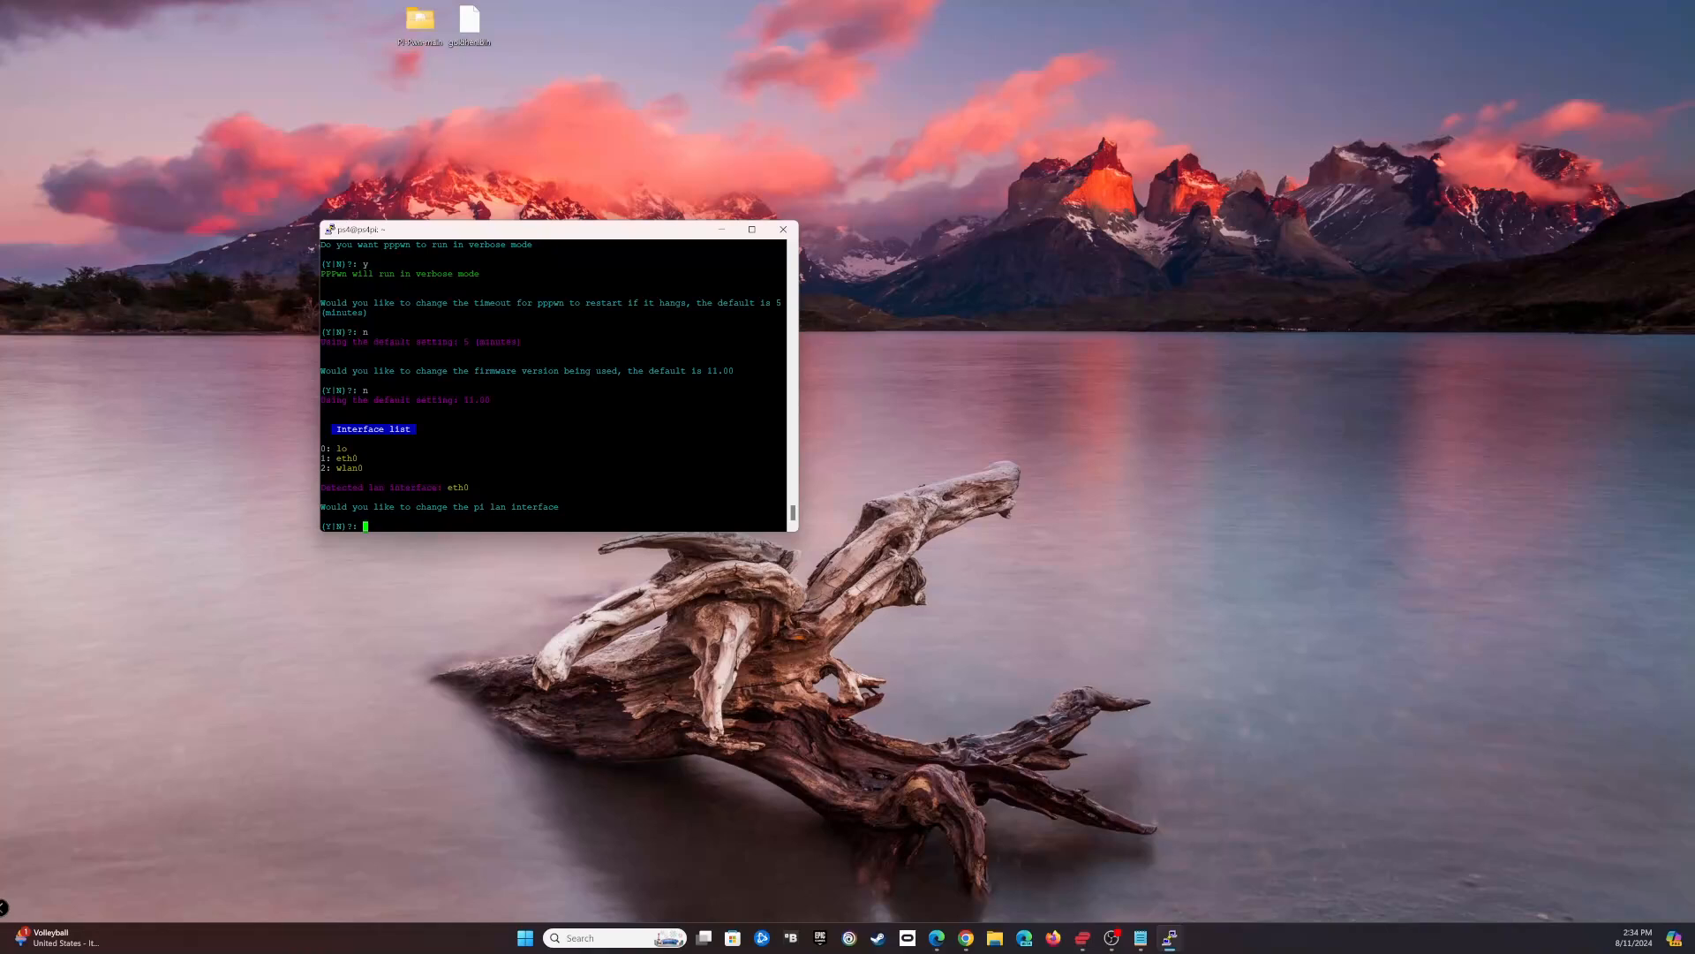
type("n")
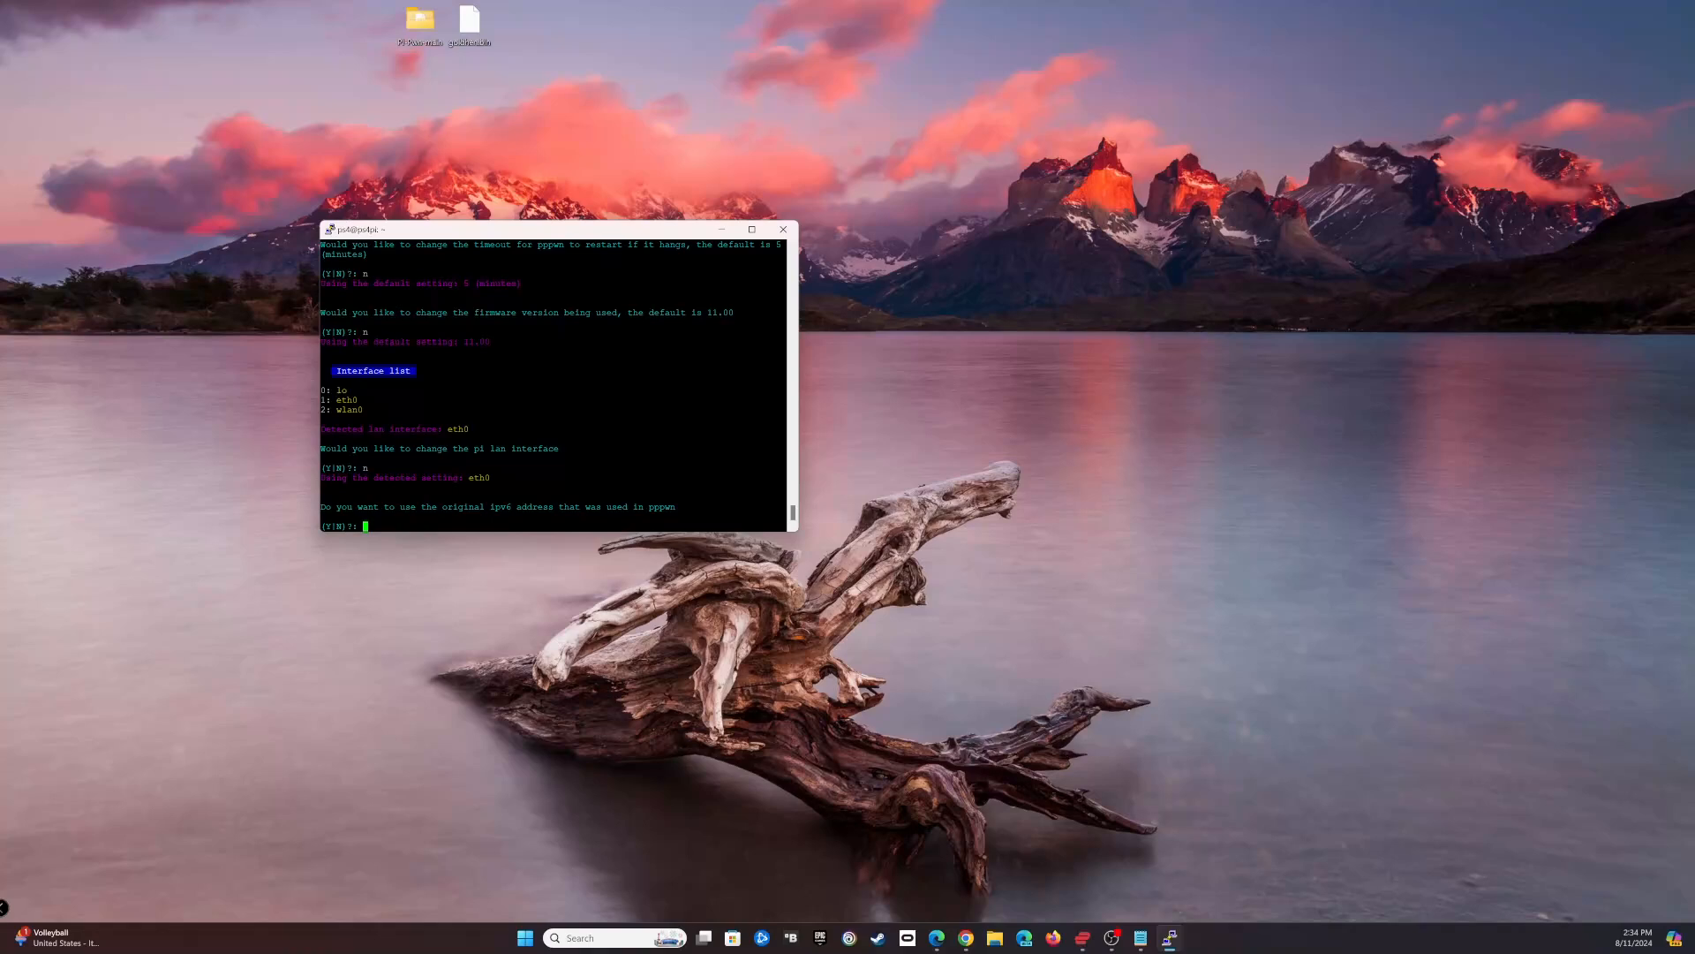
type("y")
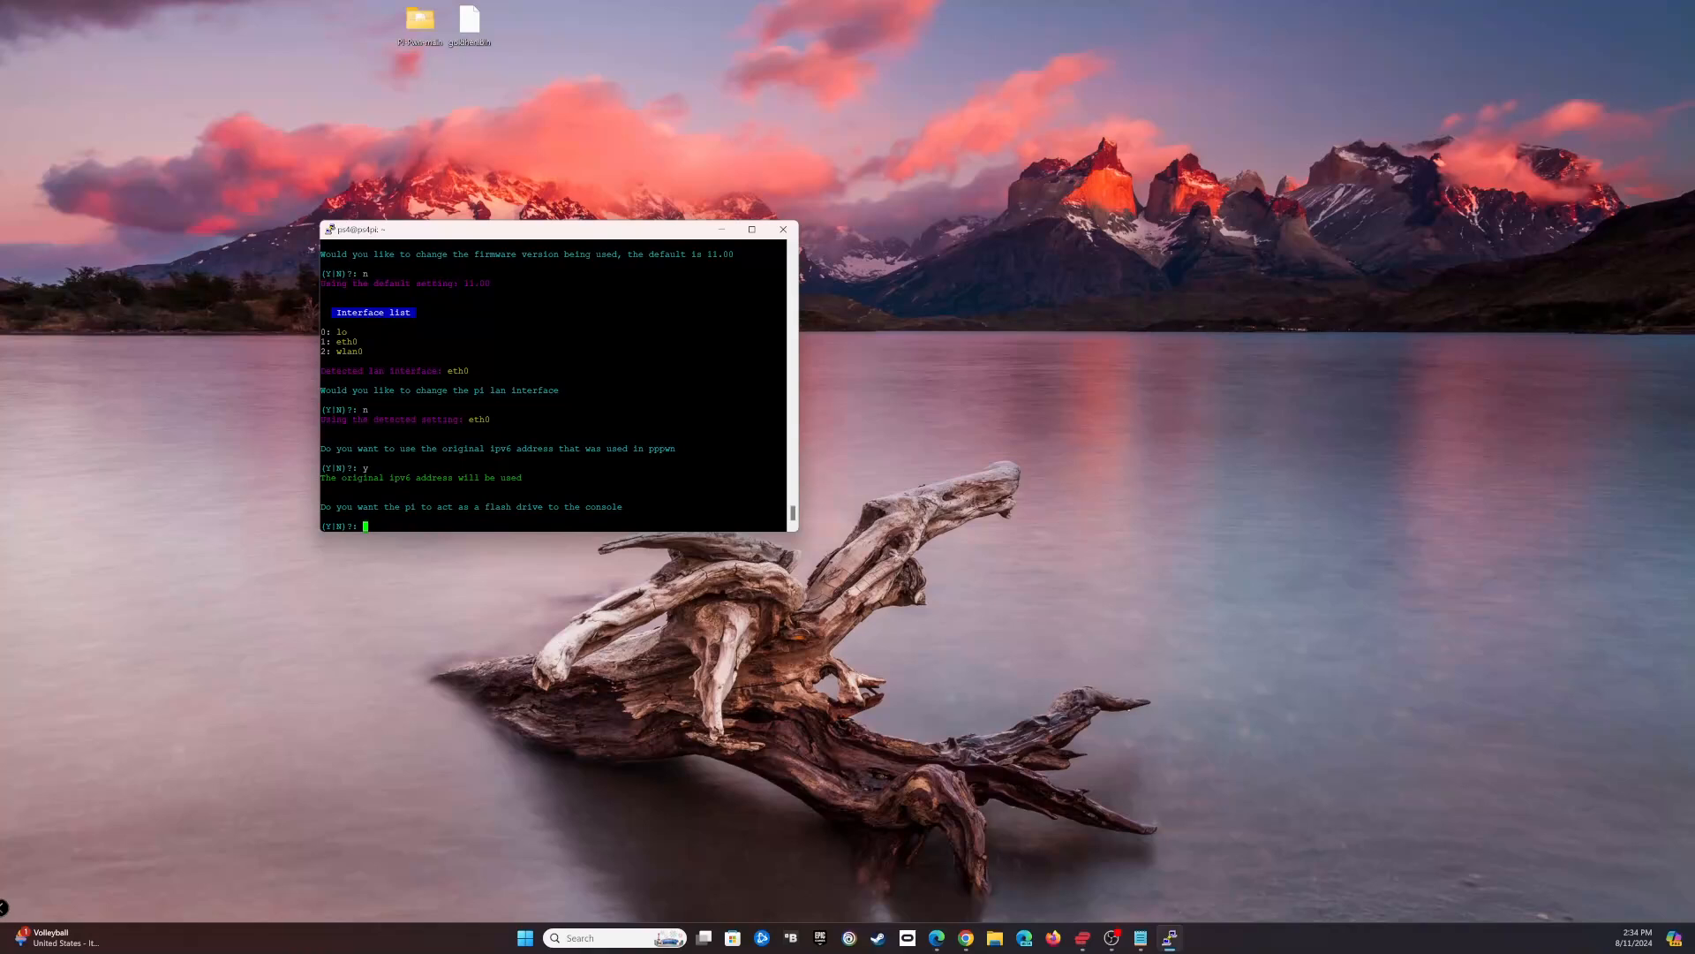
type("n")
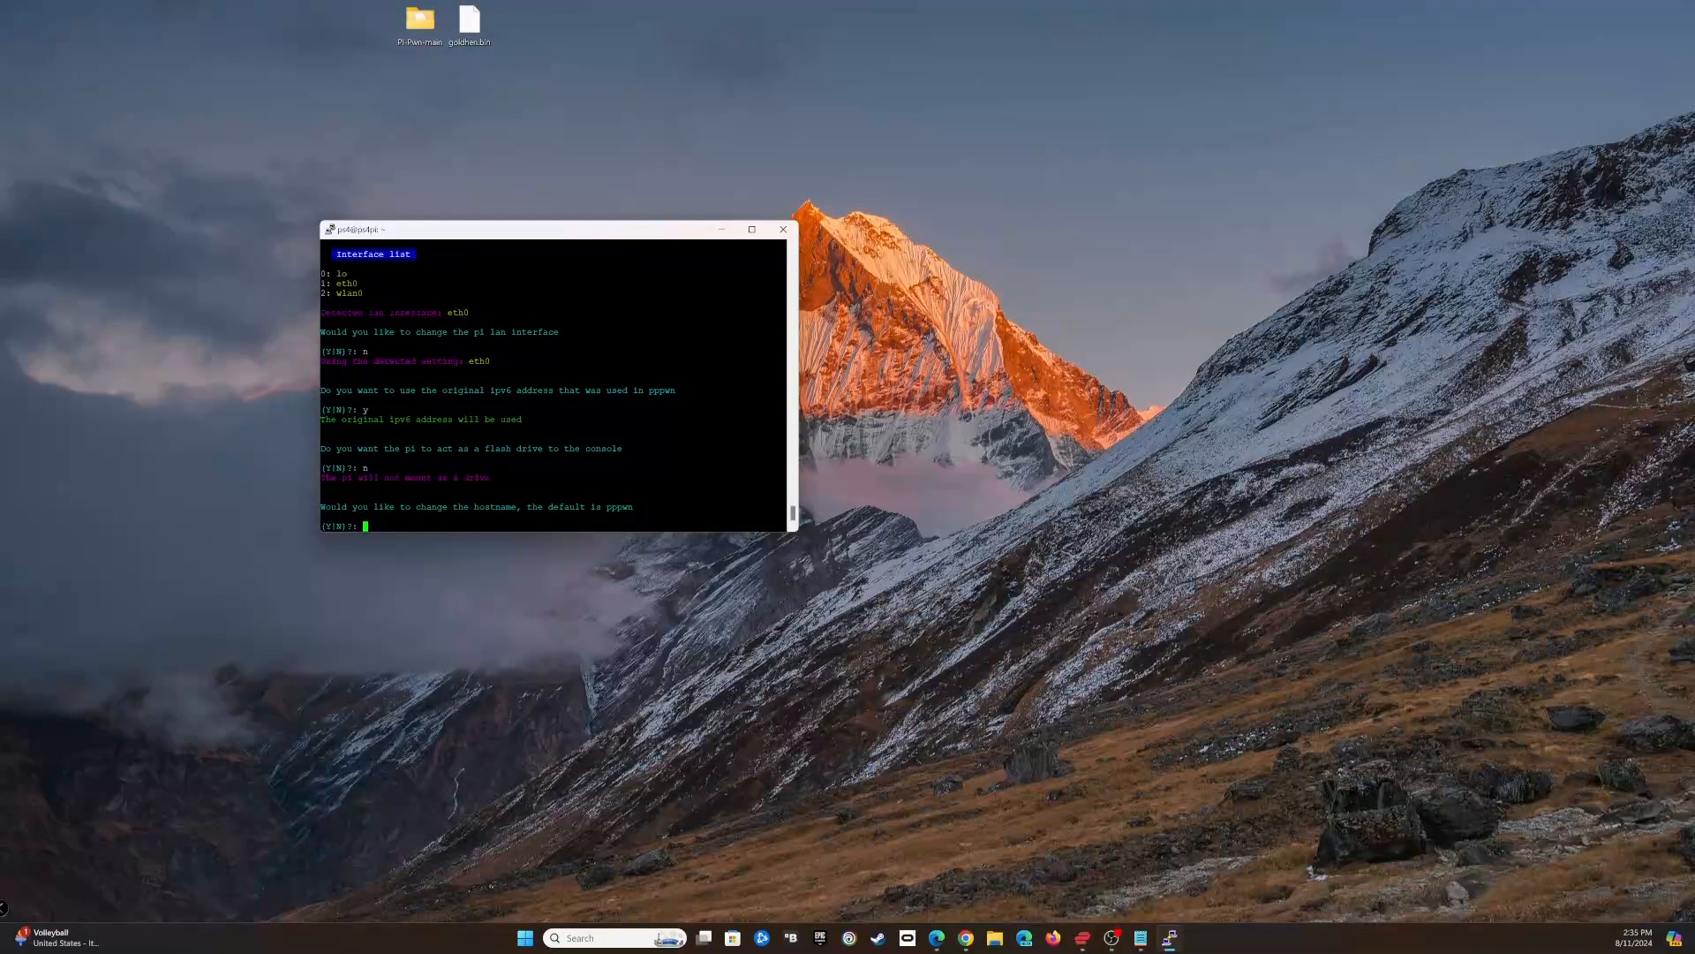
type("n")
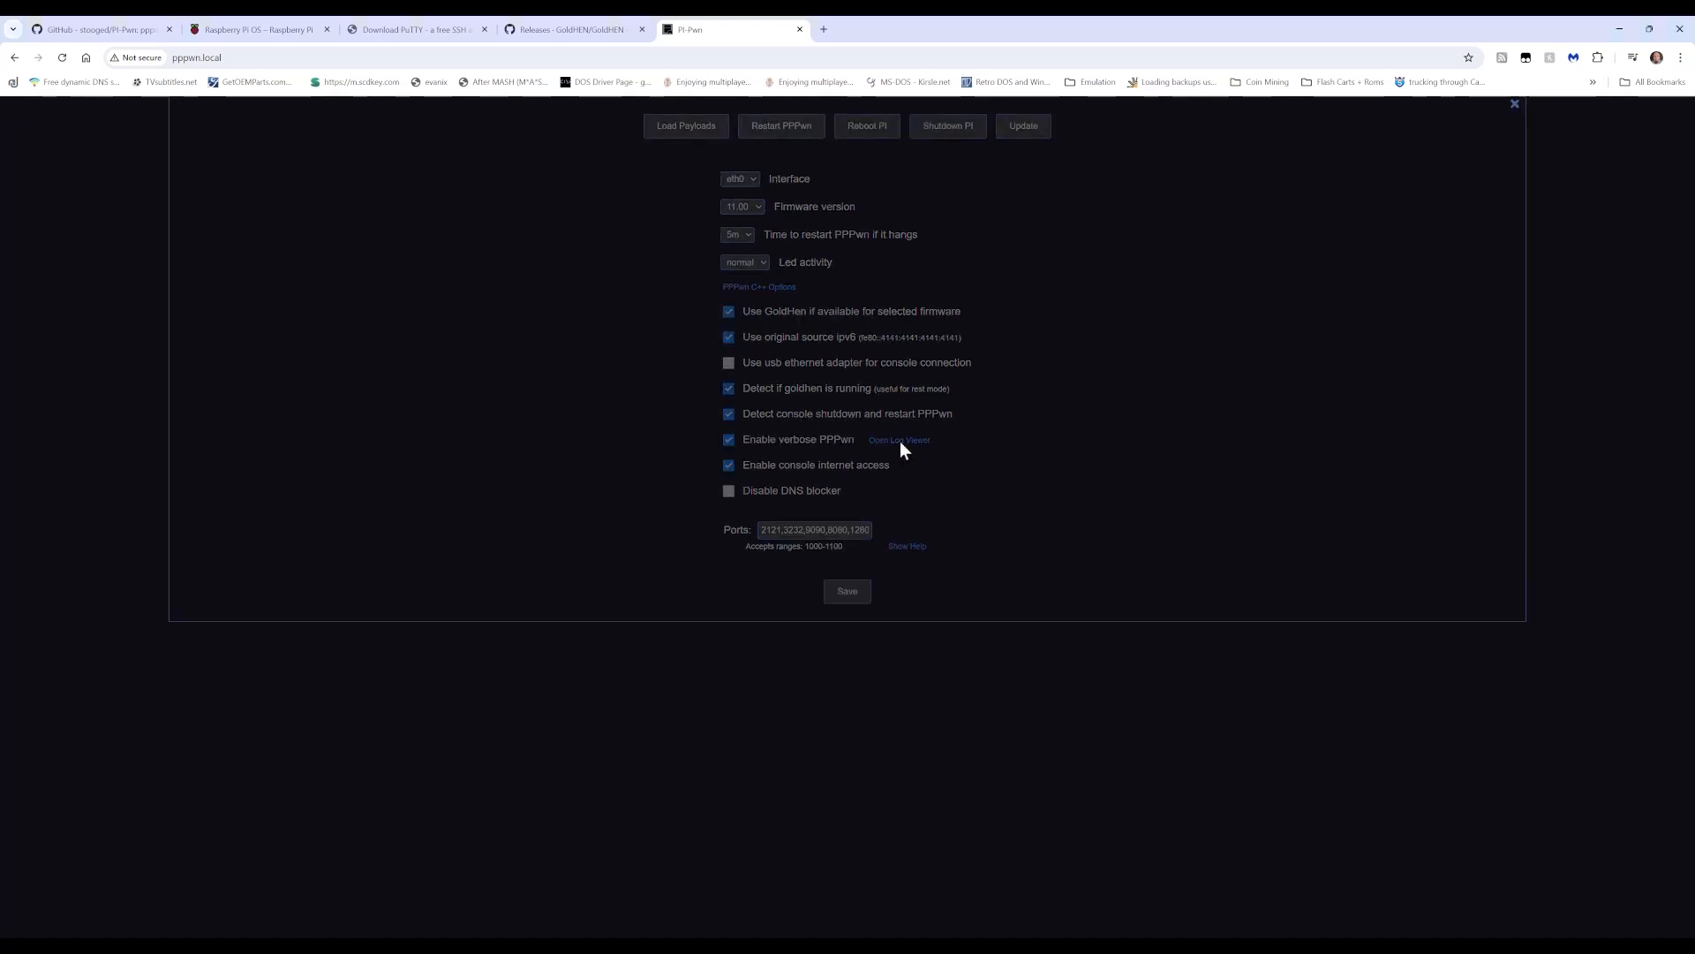
Step: Review the PPPwn settings panel at pppwn.local showing eth0, firmware 11.00 and enabled options
left_click(899, 439)
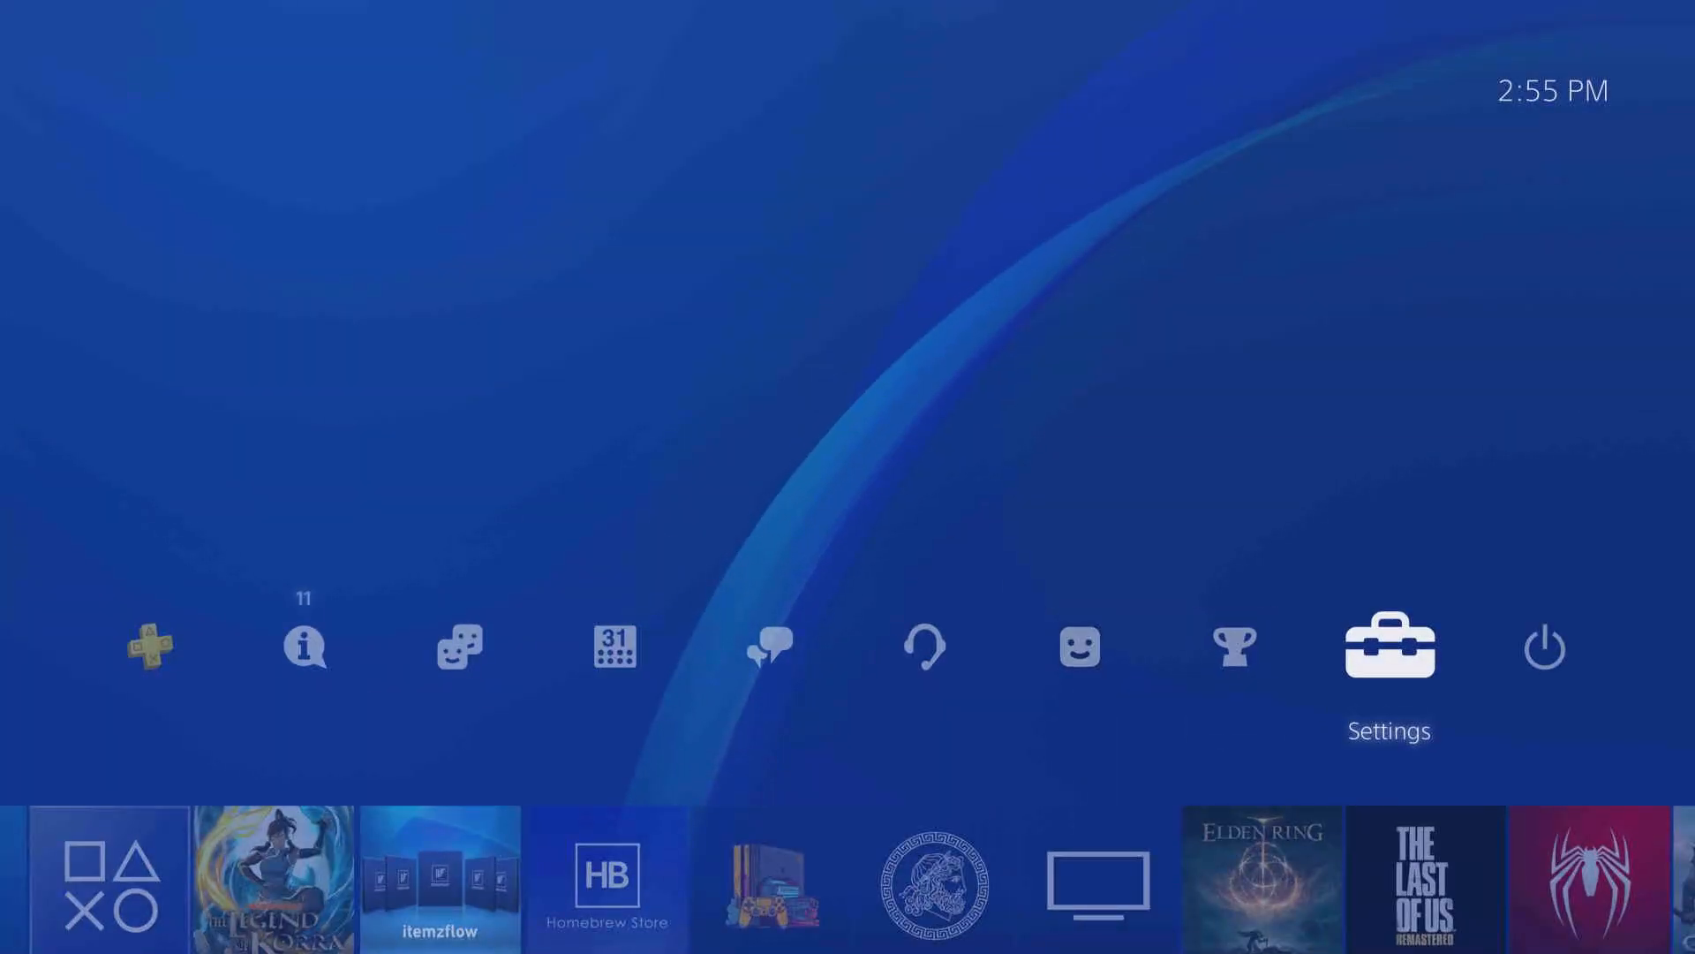
left_click(1388, 646)
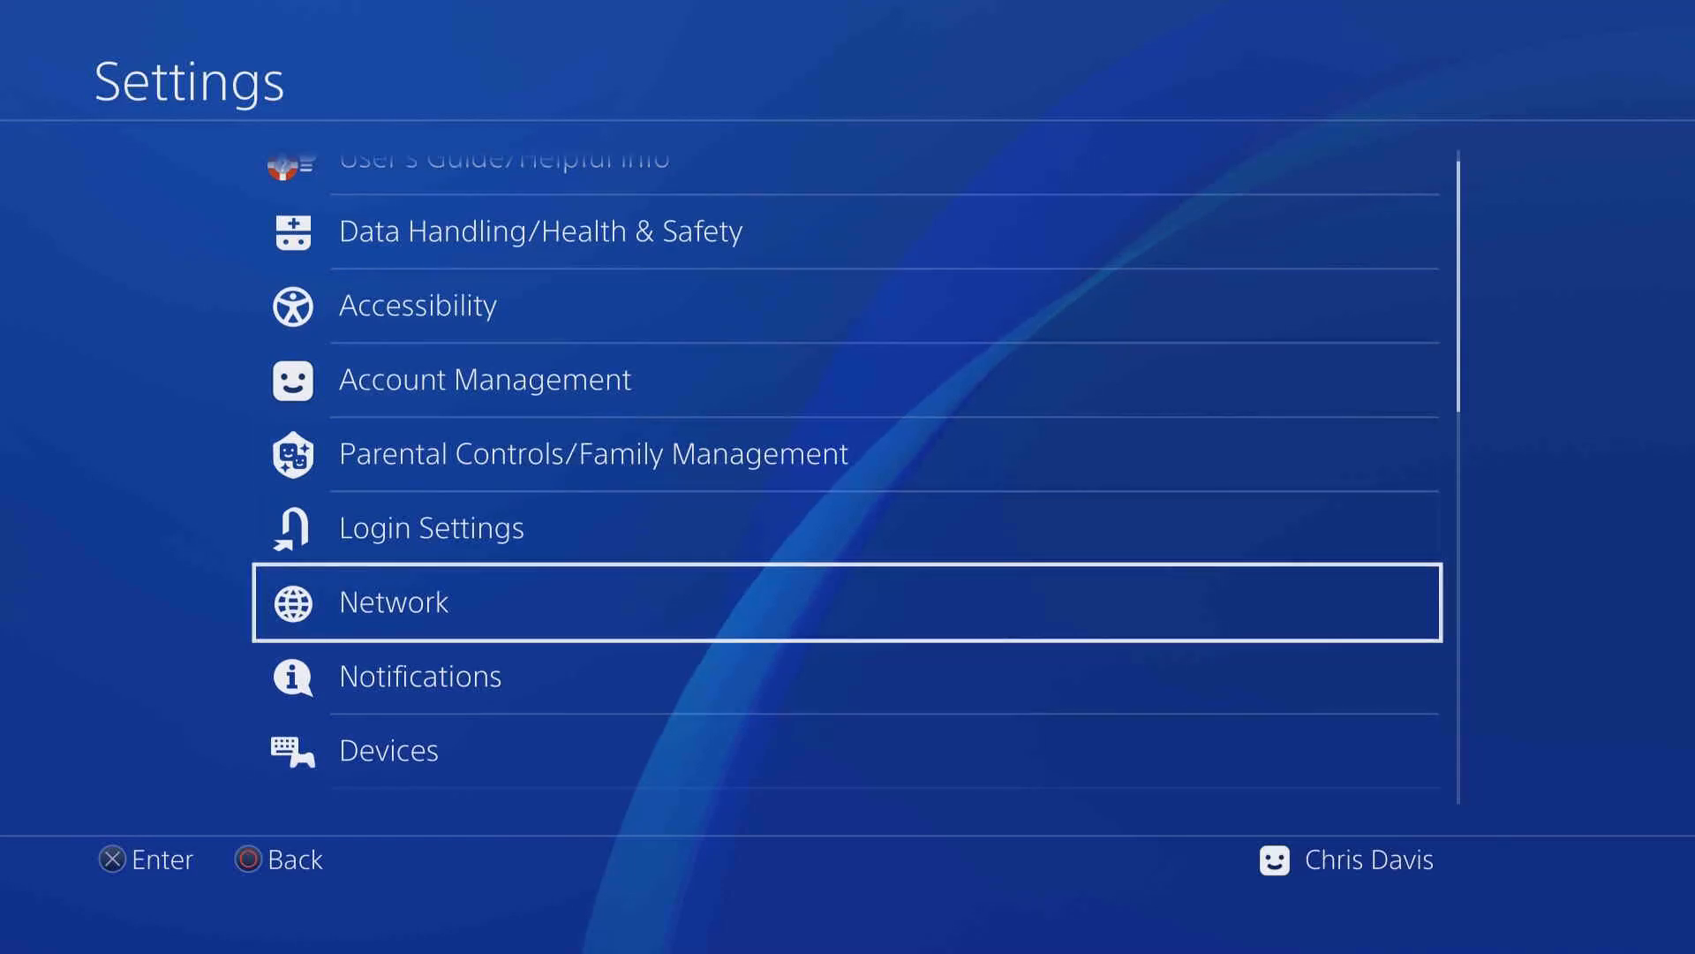
left_click(394, 601)
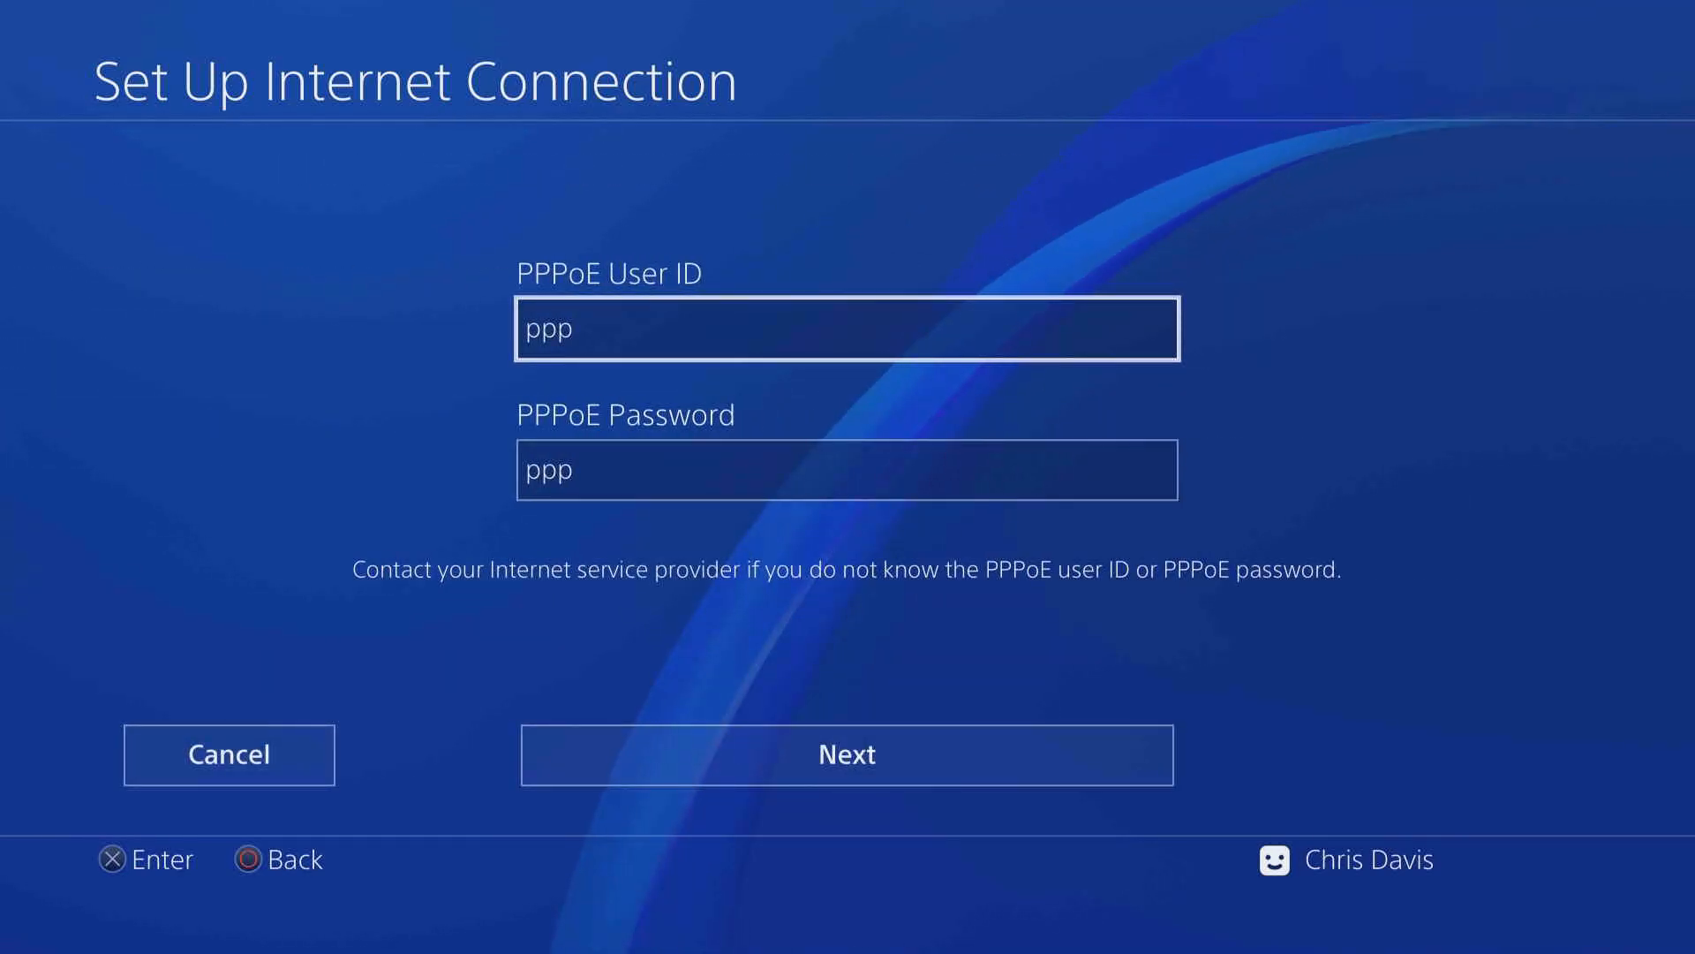
left_click(846, 754)
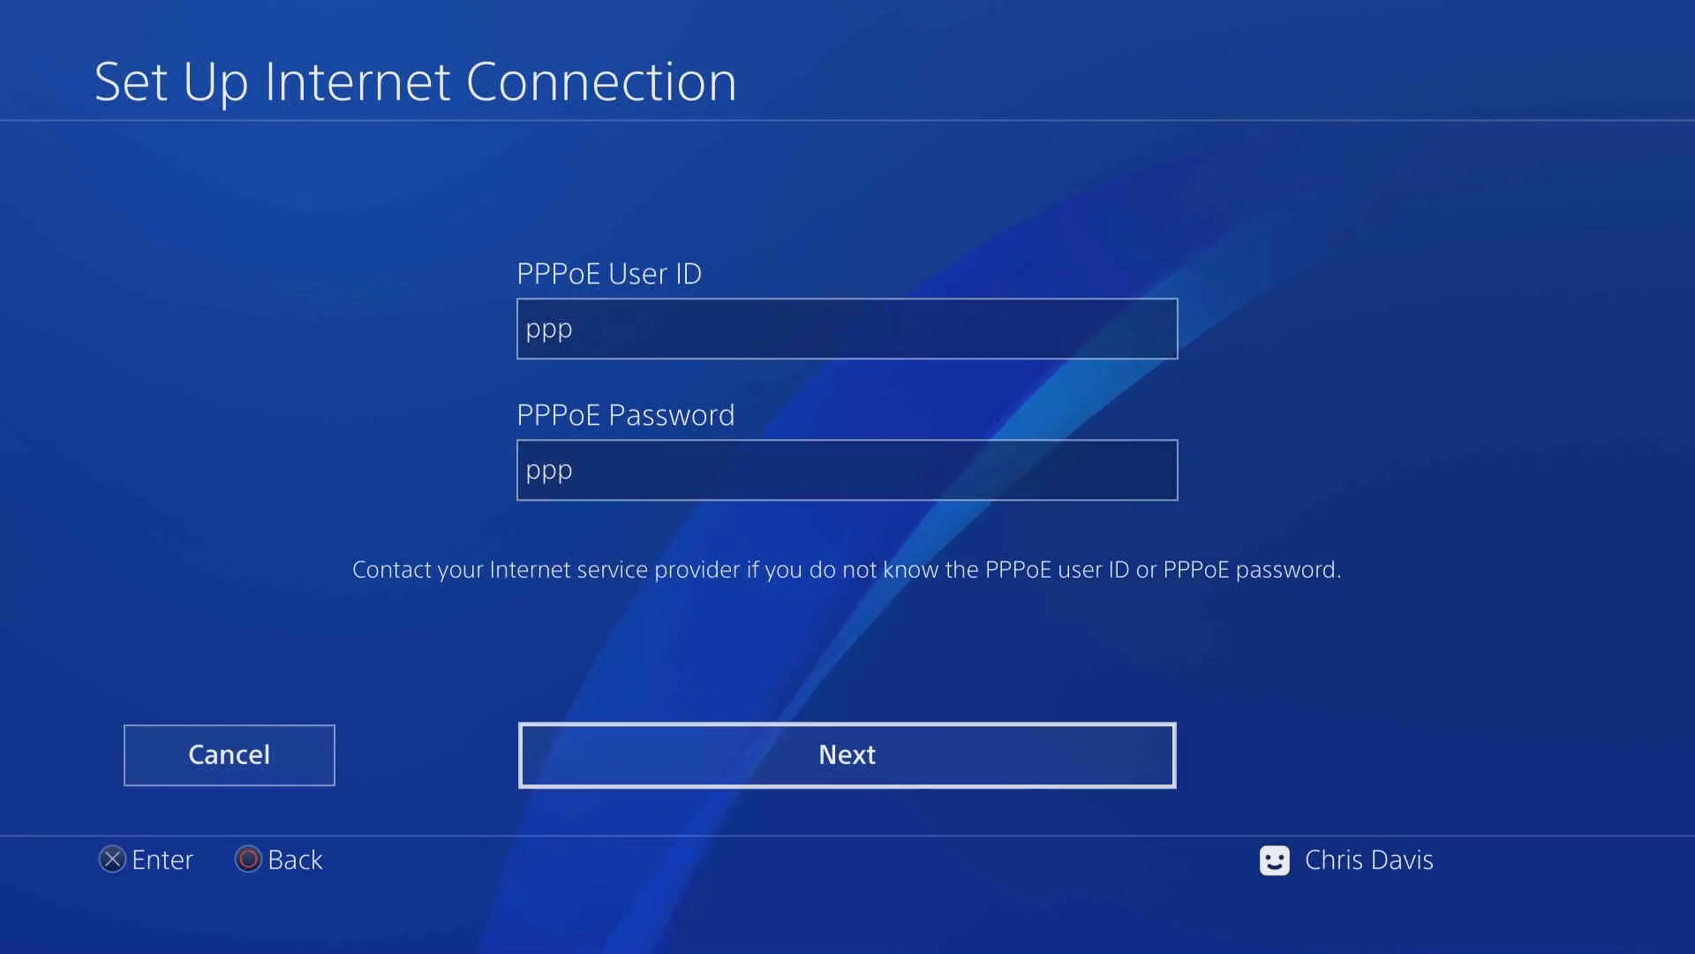
left_click(846, 754)
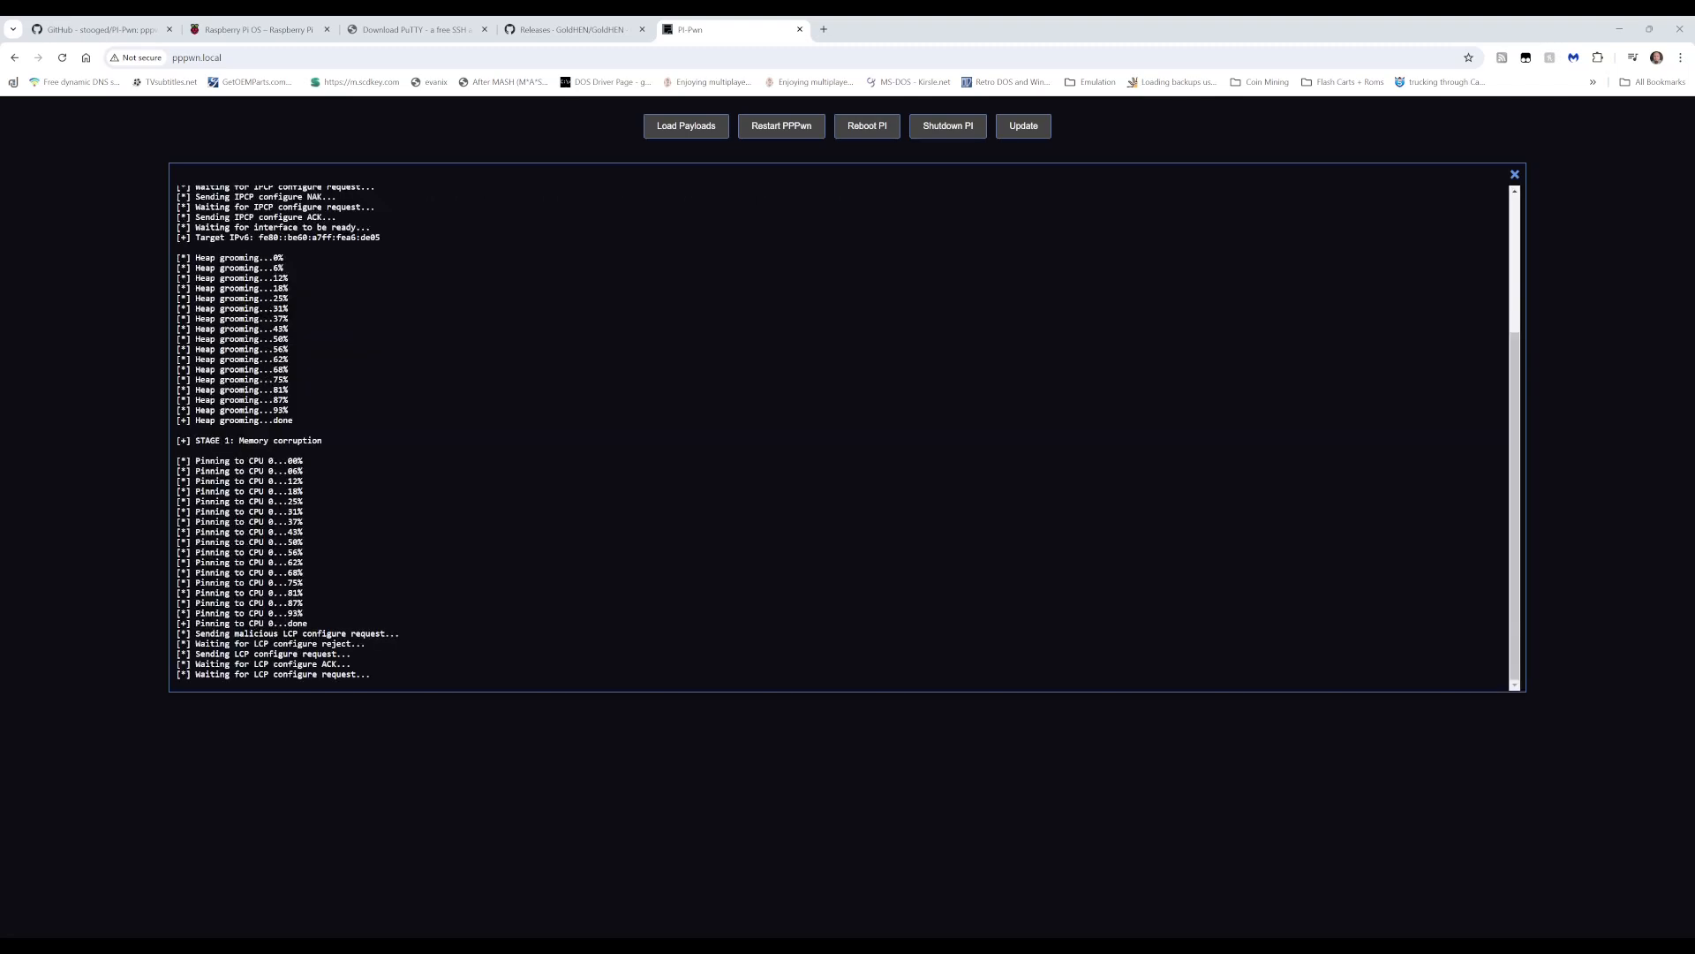
Step: Follow the PPPwn log through heap grooming into Stage 1 memory corruption
scroll("down", 3)
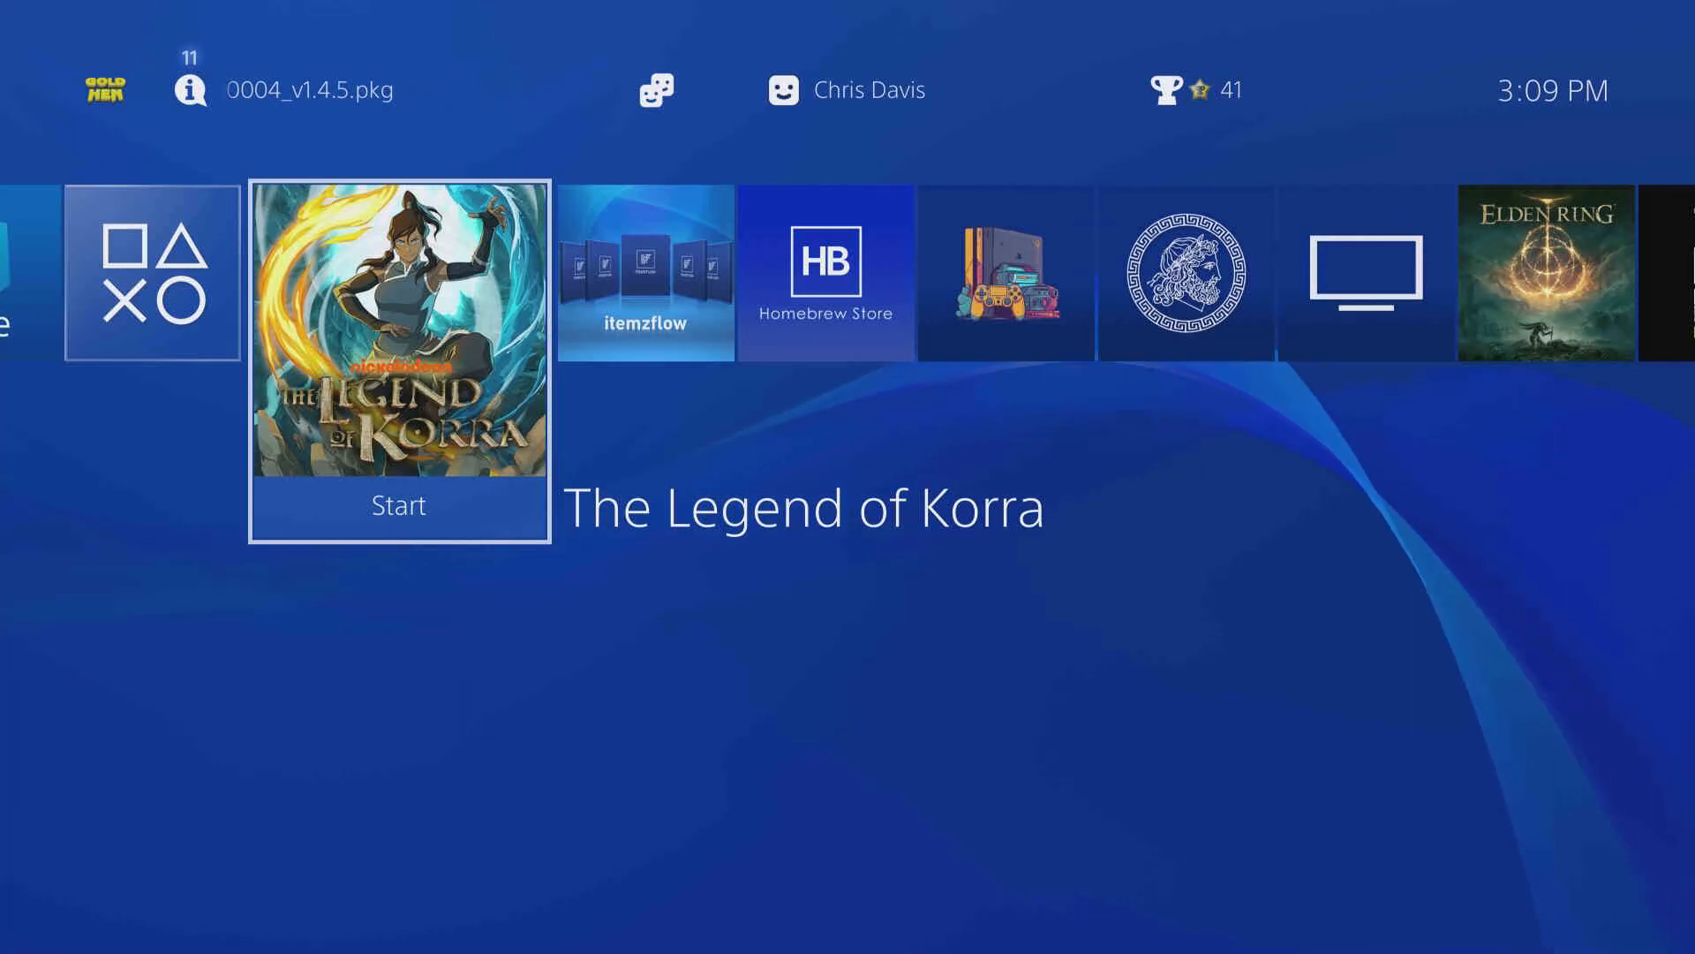
Step: Start PS4 Cheats Manager from the home screen row
scroll("right", 3)
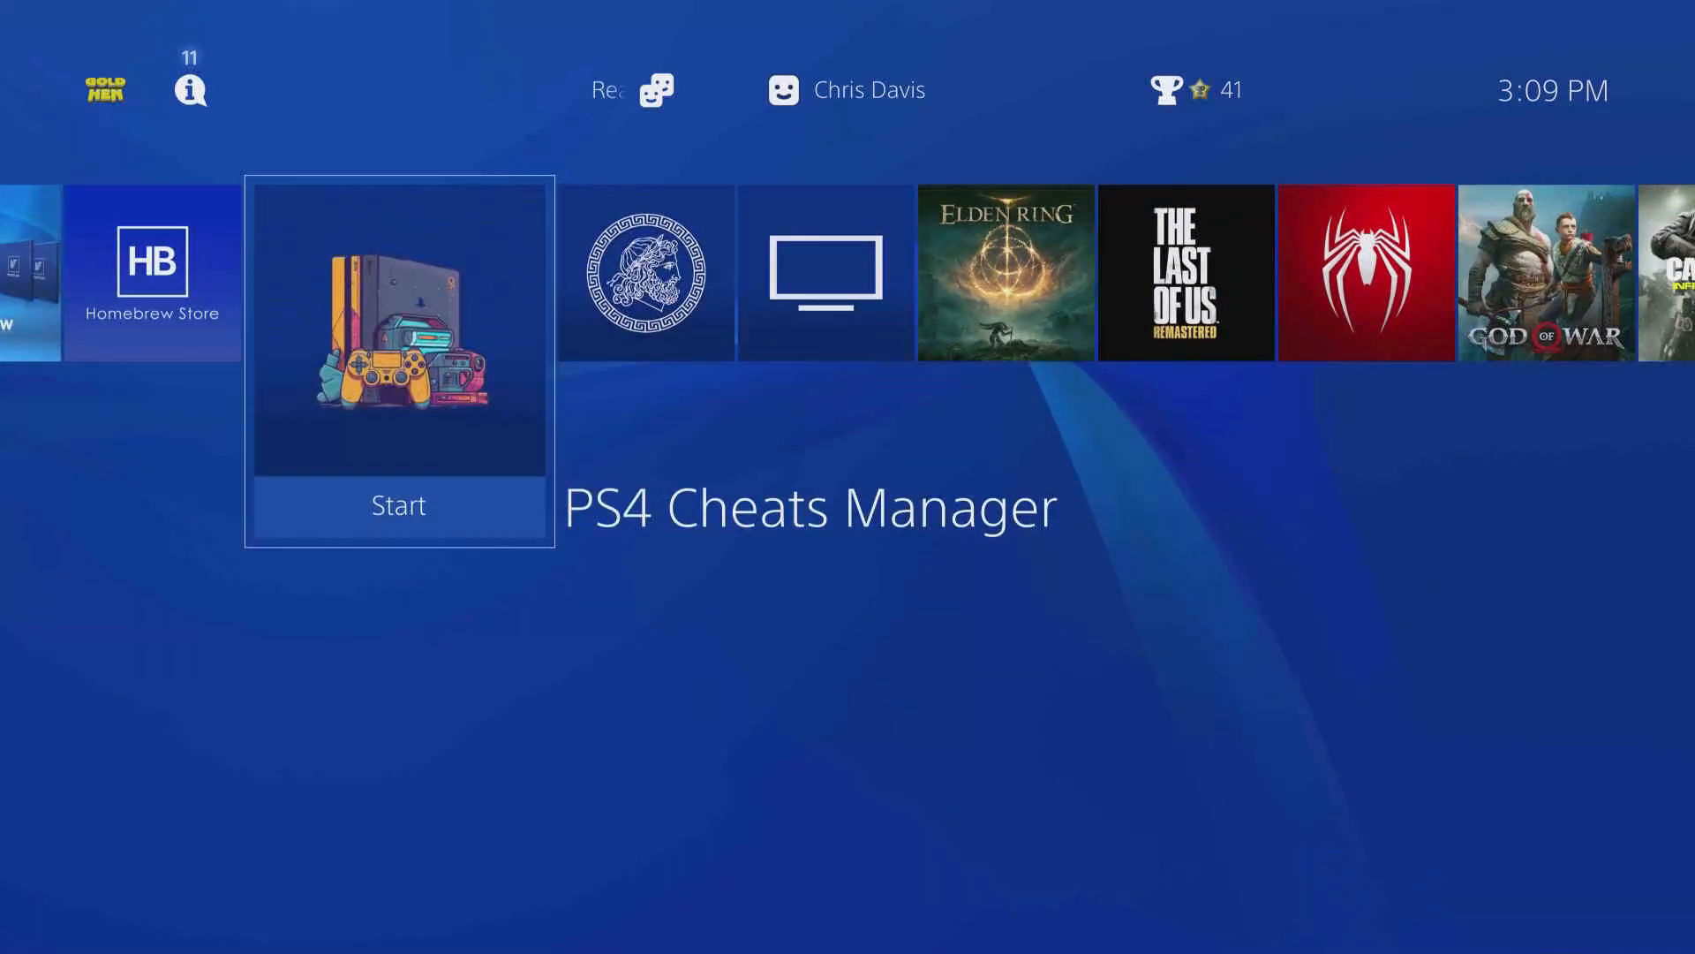
left_click(398, 505)
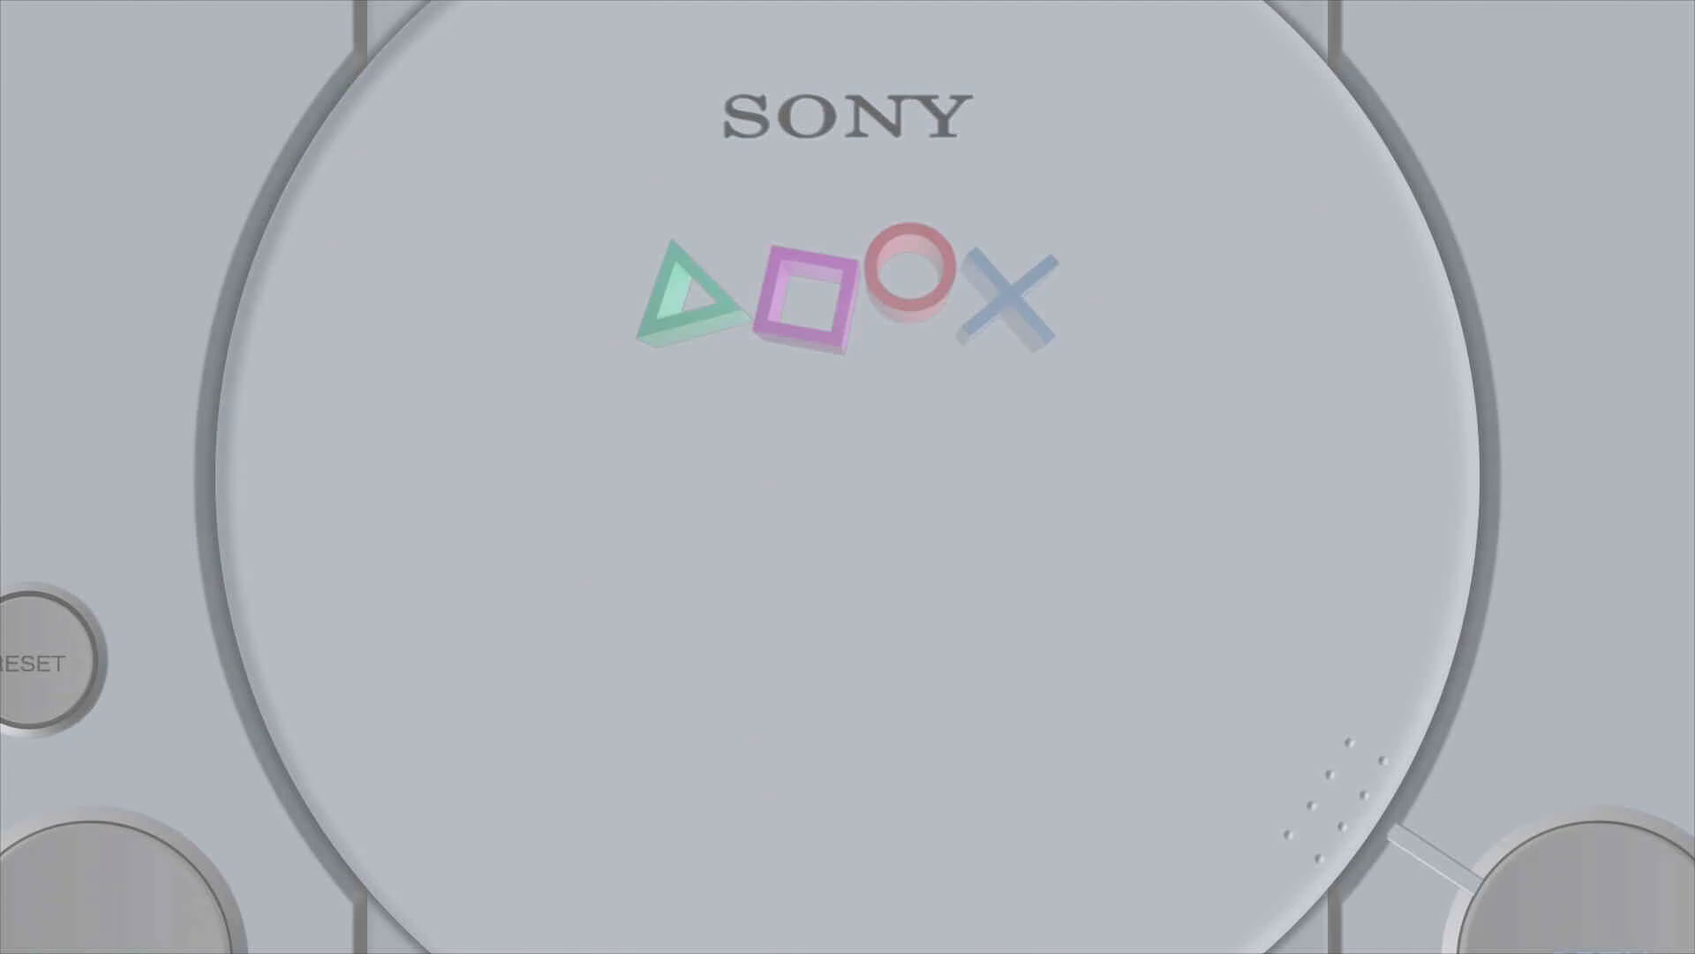